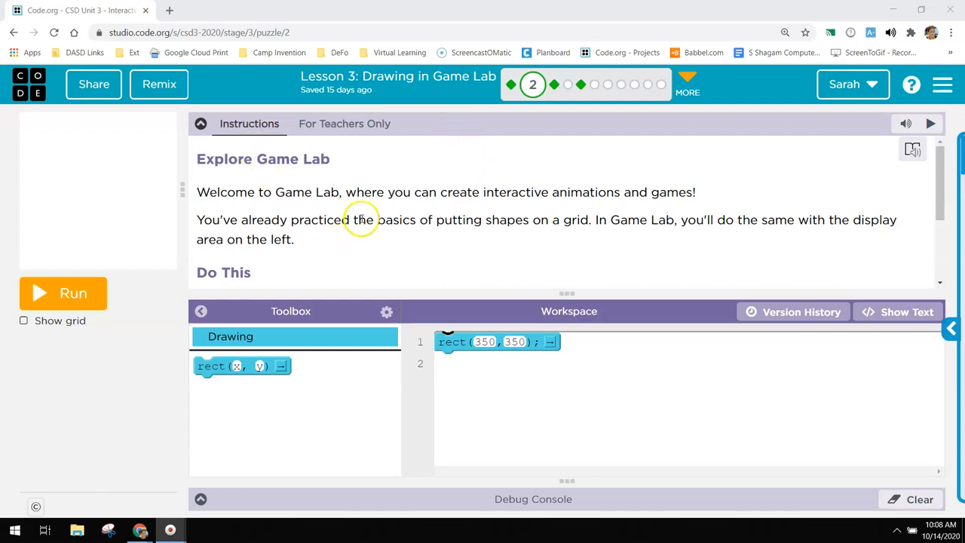
# - Run rect(350, 350) to draw the grey square, then overlay the coordinate grid
pyautogui.scroll(-3)
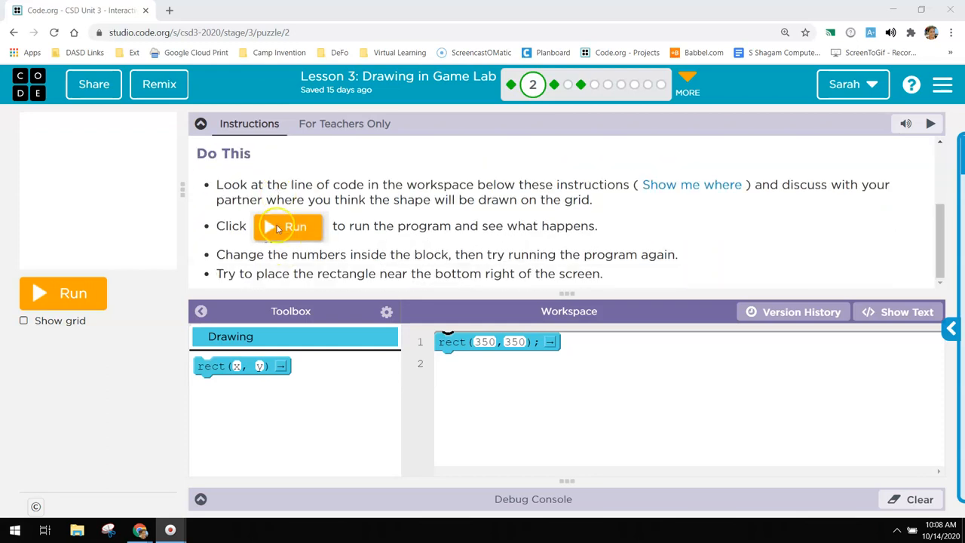
pyautogui.scroll(3)
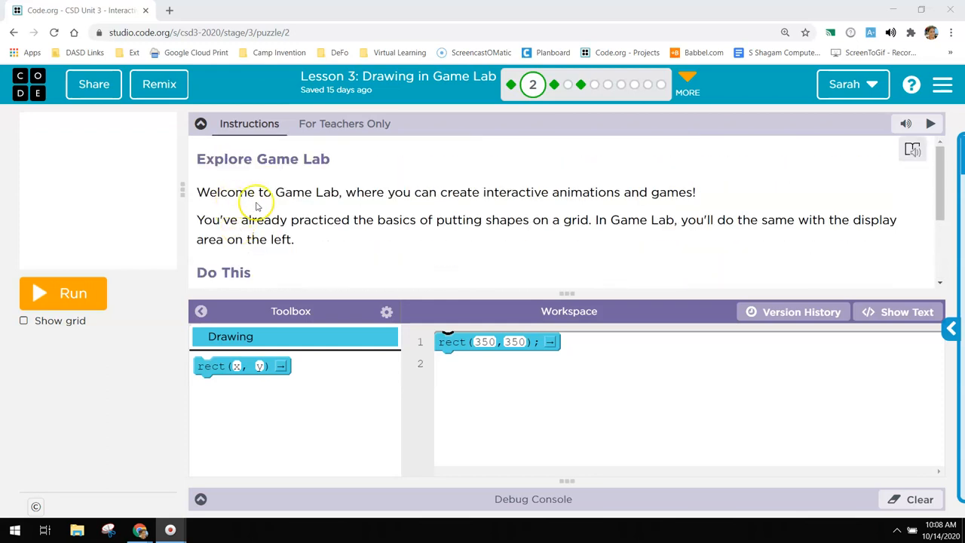
pyautogui.moveTo(250, 239)
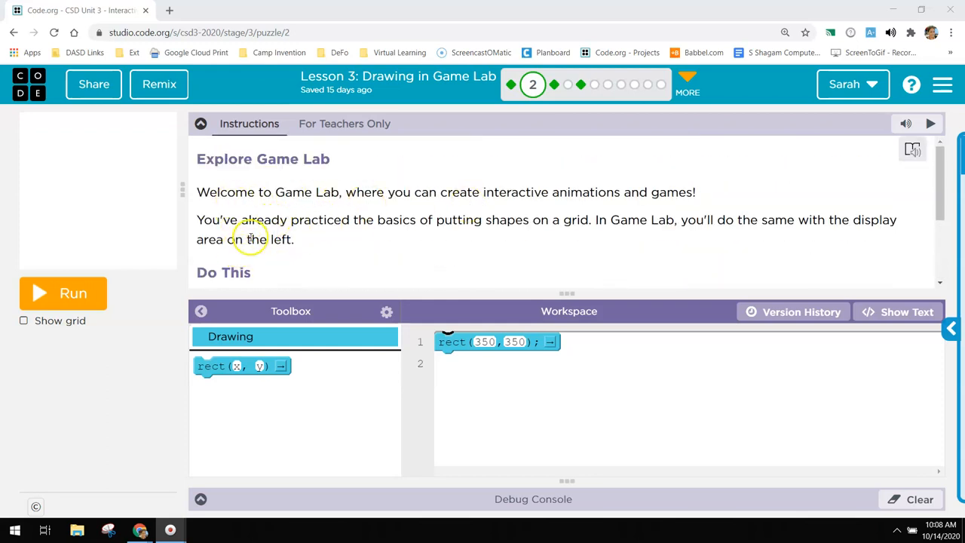
pyautogui.moveTo(230, 275)
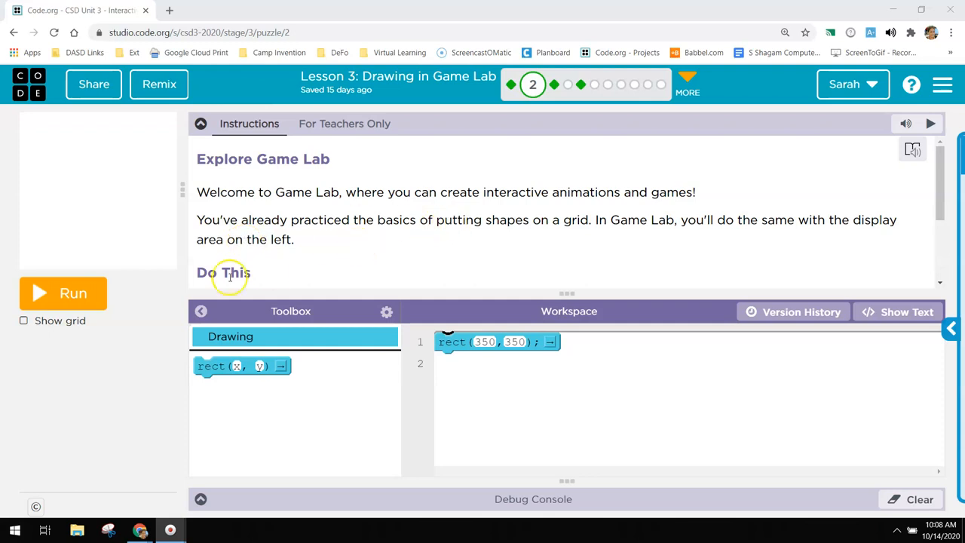
pyautogui.scroll(-3)
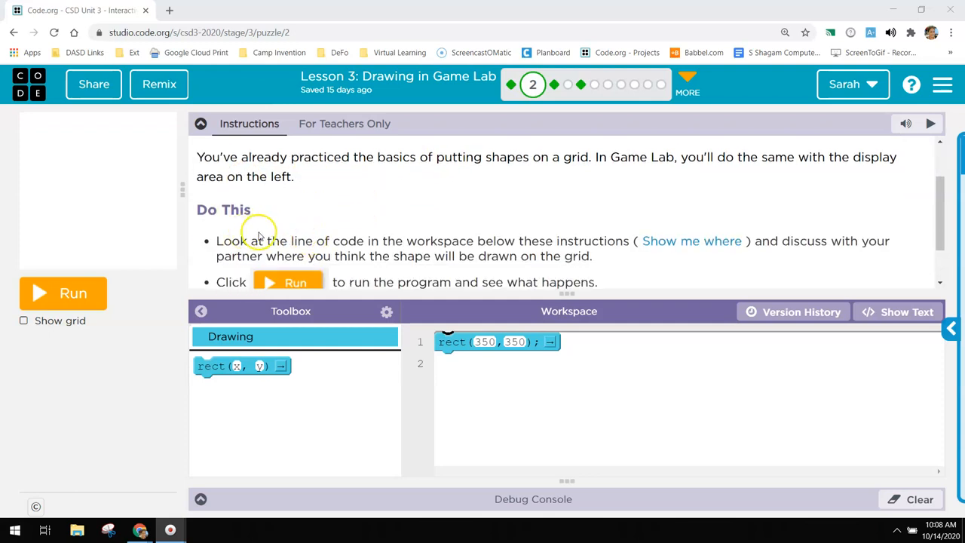
pyautogui.scroll(-3)
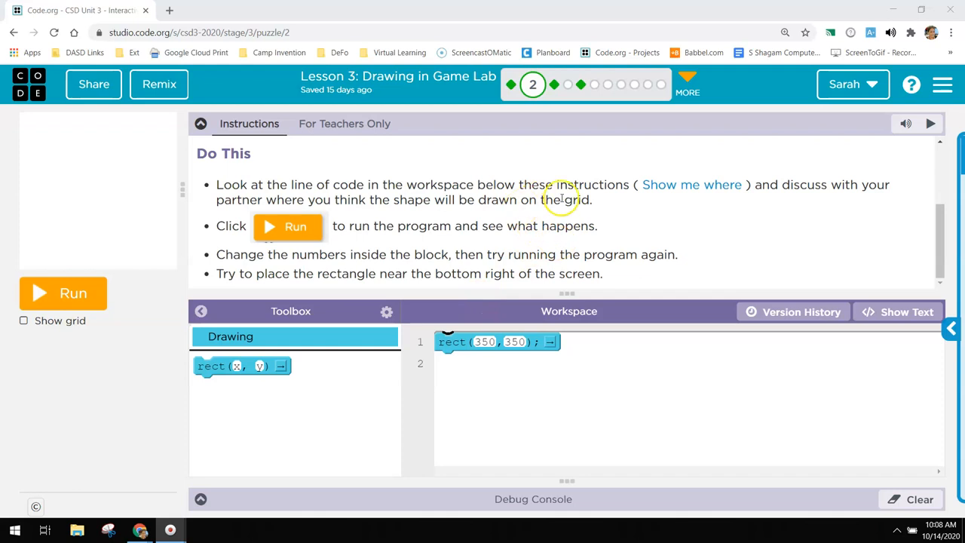
pyautogui.moveTo(447, 241)
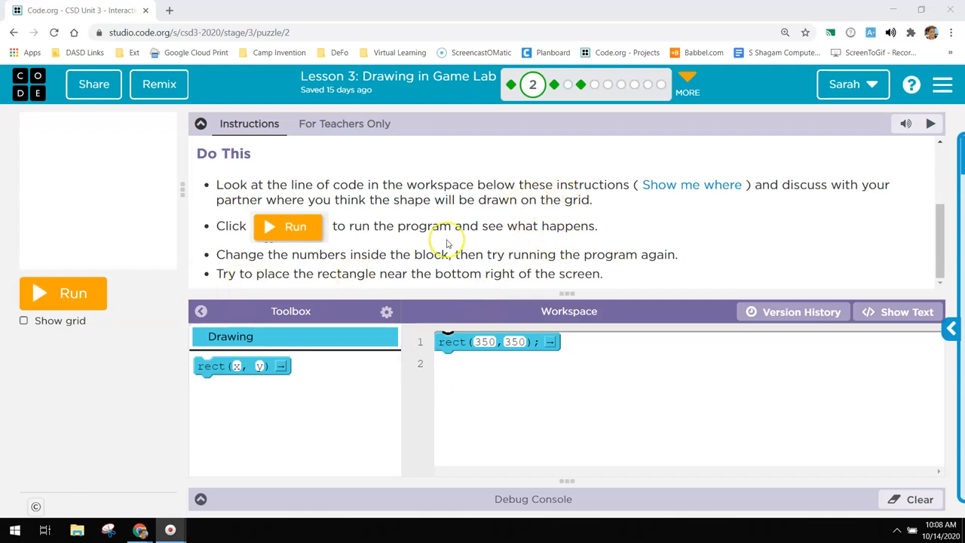
pyautogui.moveTo(102, 307)
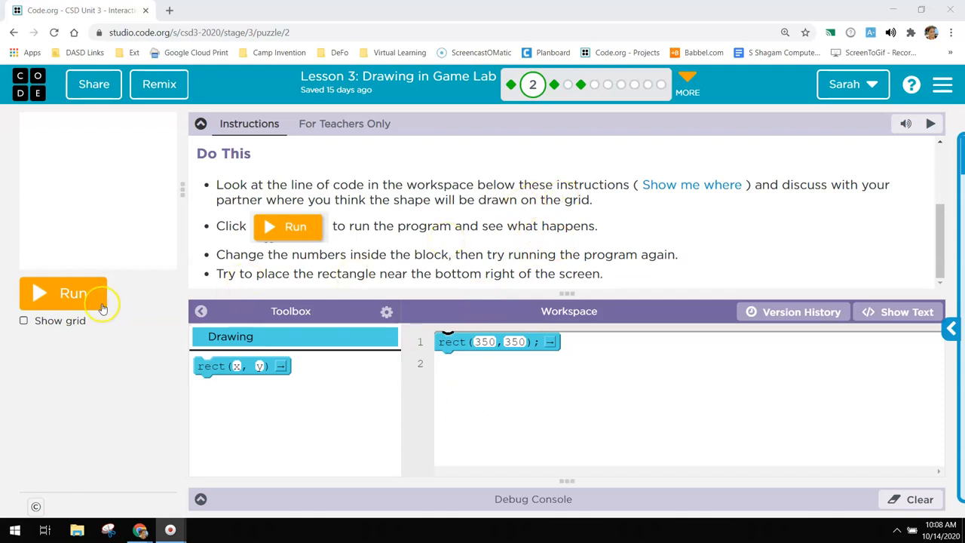
pyautogui.click(63, 292)
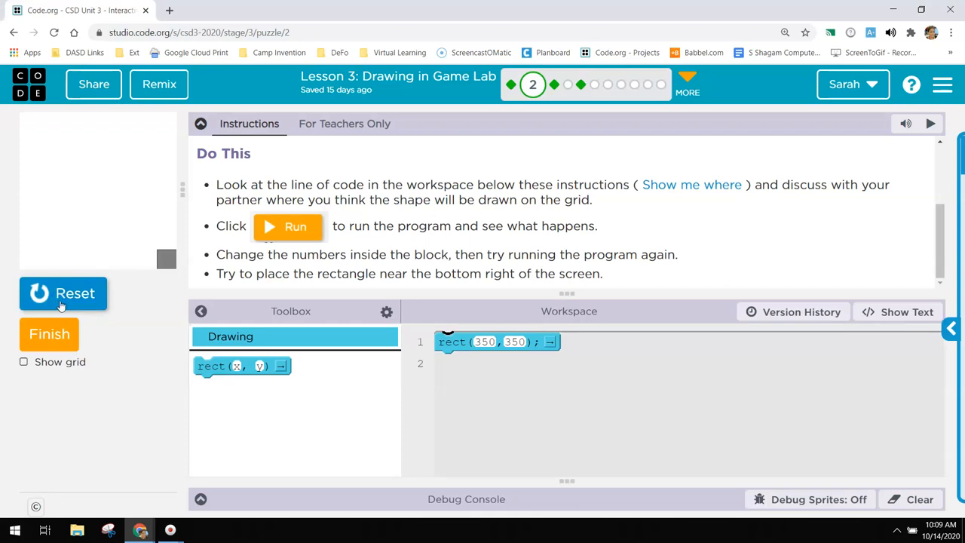
pyautogui.moveTo(543, 252)
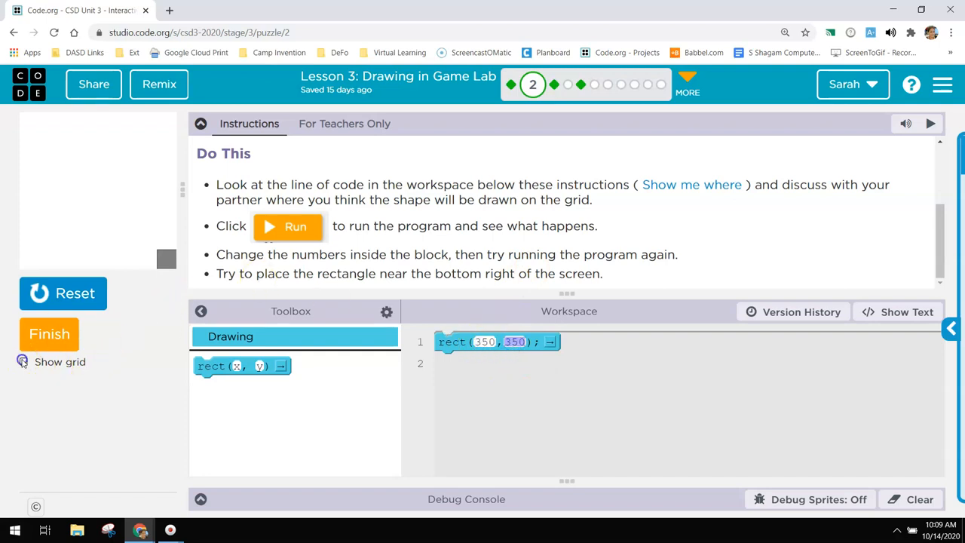
pyautogui.click(22, 361)
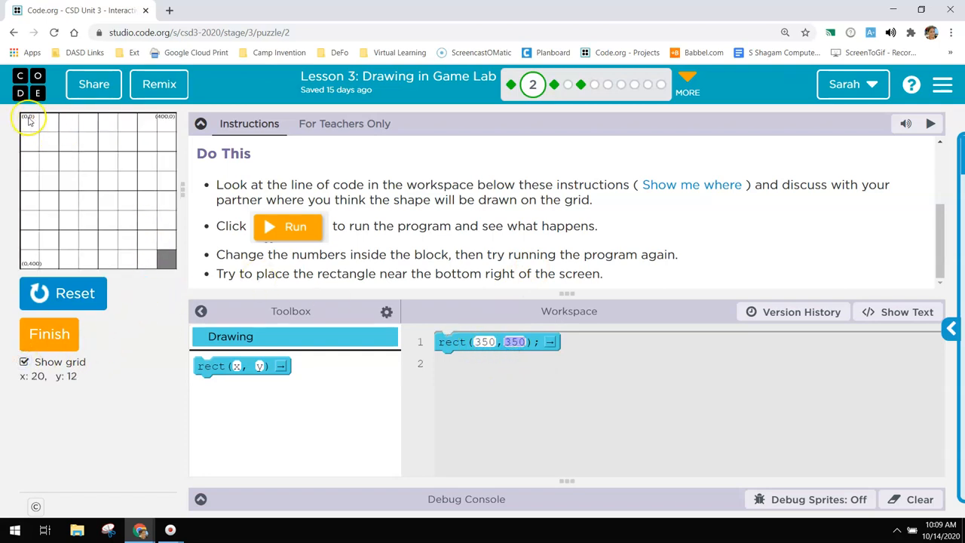
pyautogui.moveTo(67, 125)
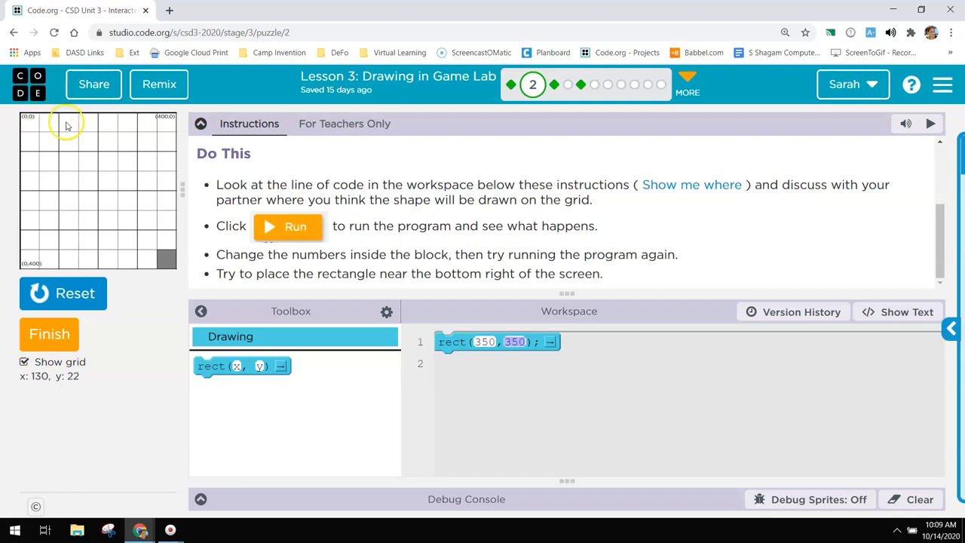
pyautogui.moveTo(58, 121)
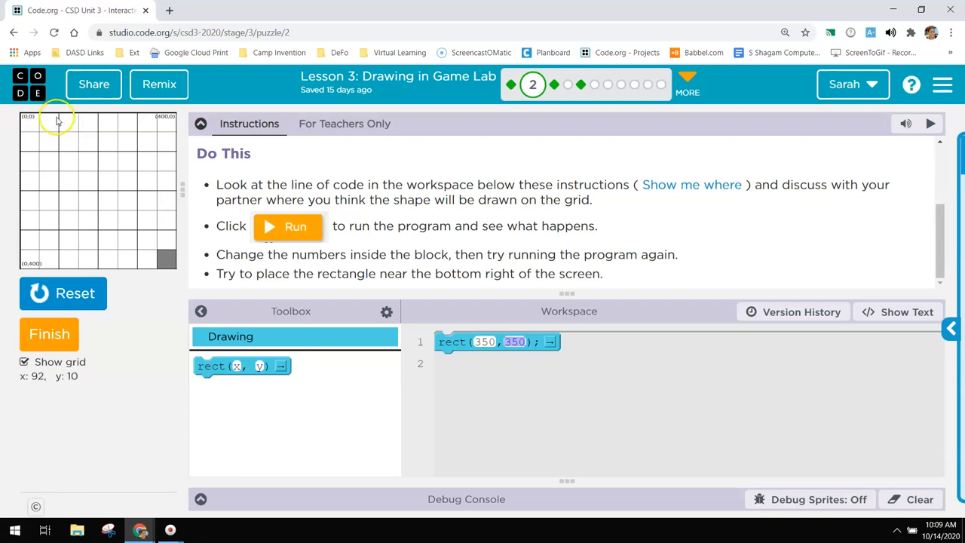
pyautogui.moveTo(117, 122)
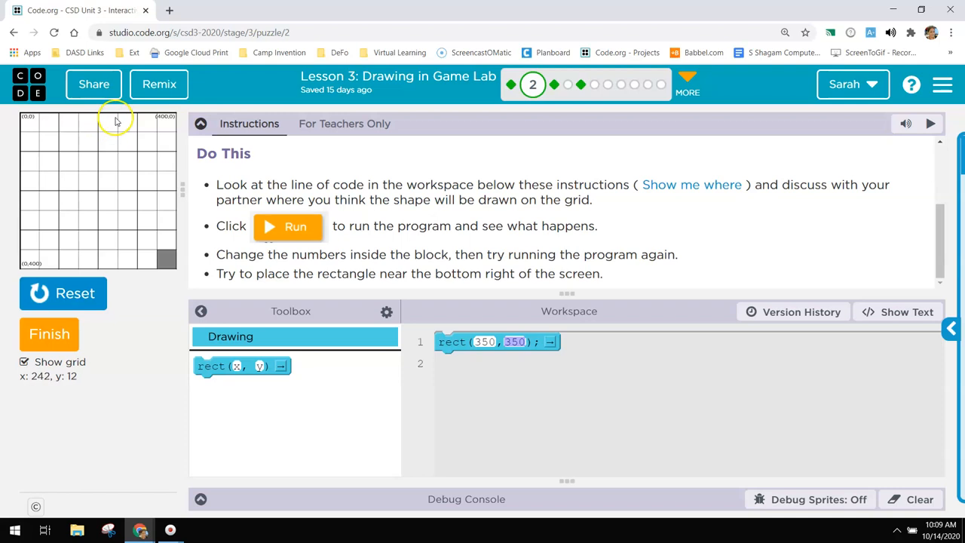
pyautogui.moveTo(160, 119)
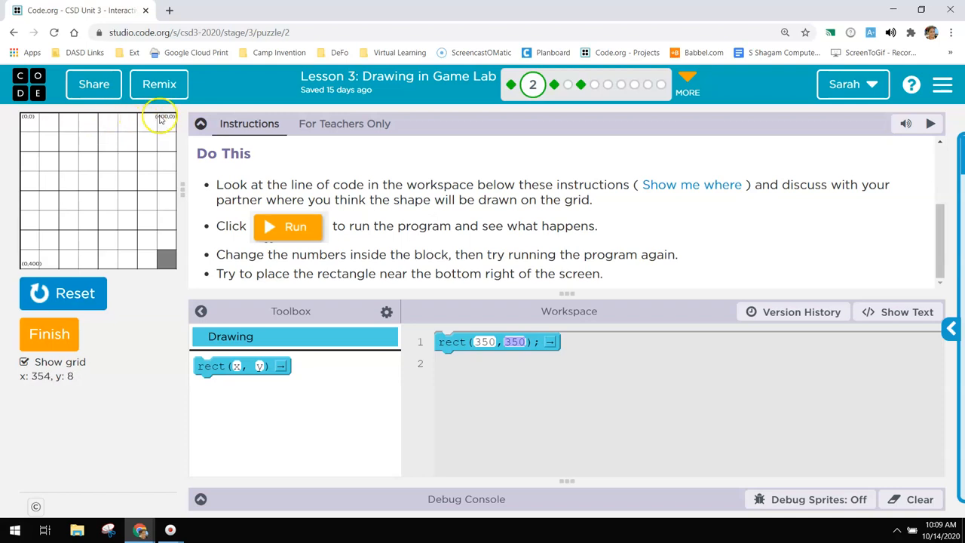
pyautogui.moveTo(160, 116)
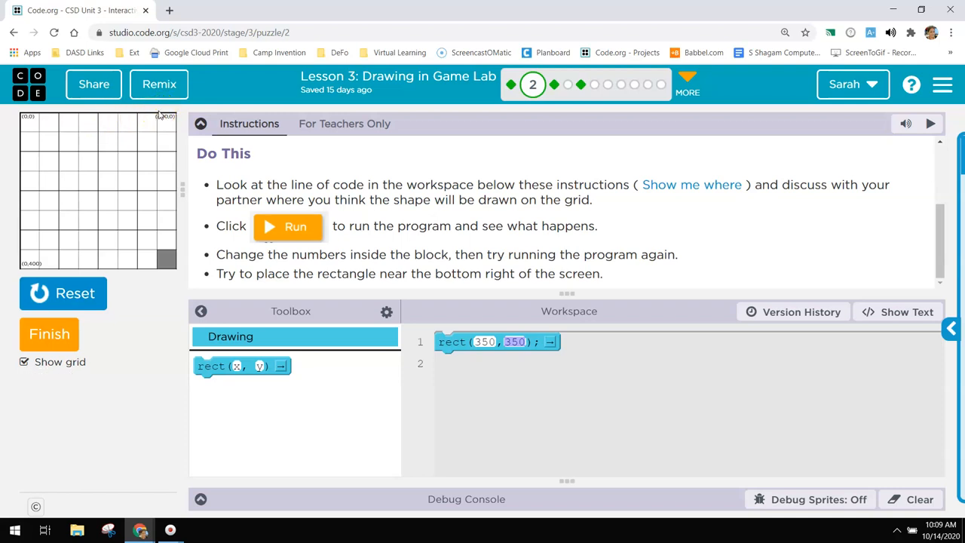
pyautogui.moveTo(19, 130)
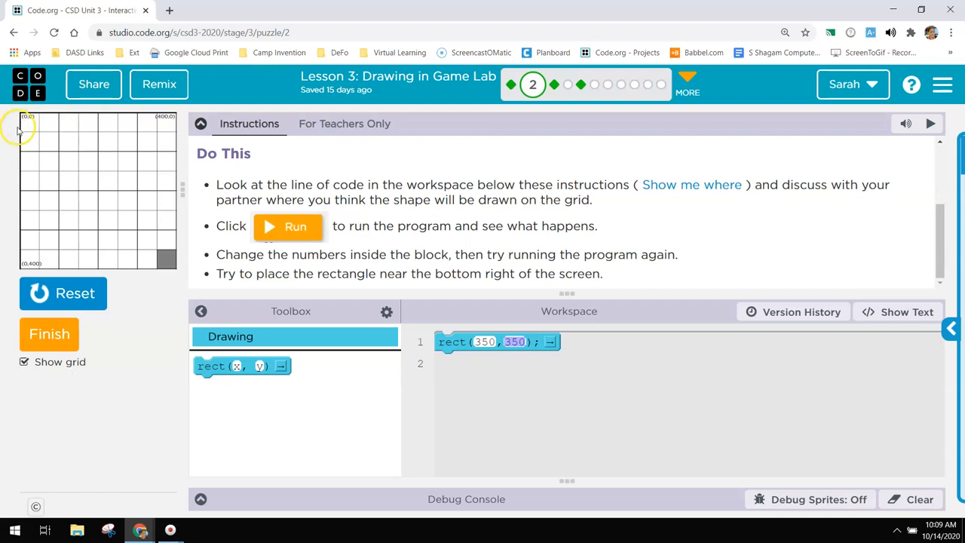
pyautogui.moveTo(32, 151)
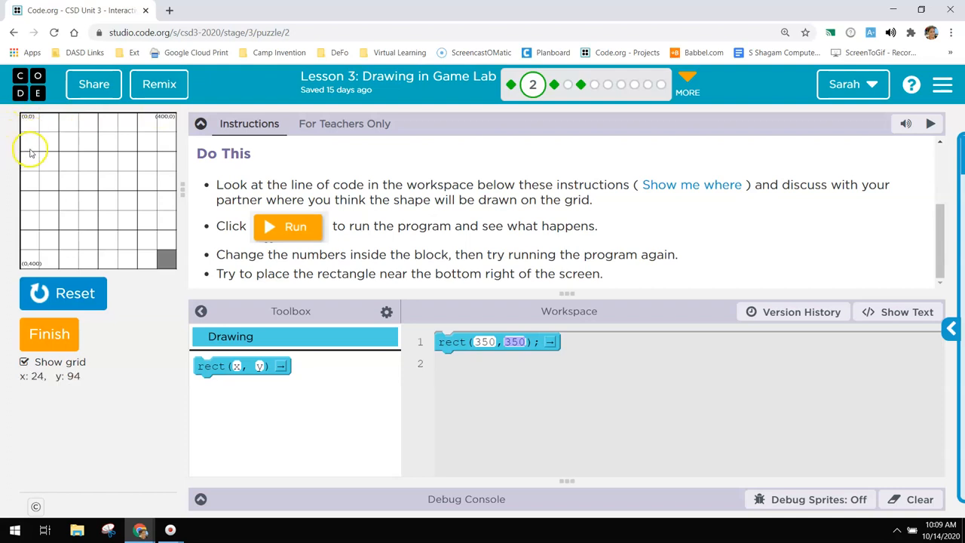
pyautogui.moveTo(24, 194)
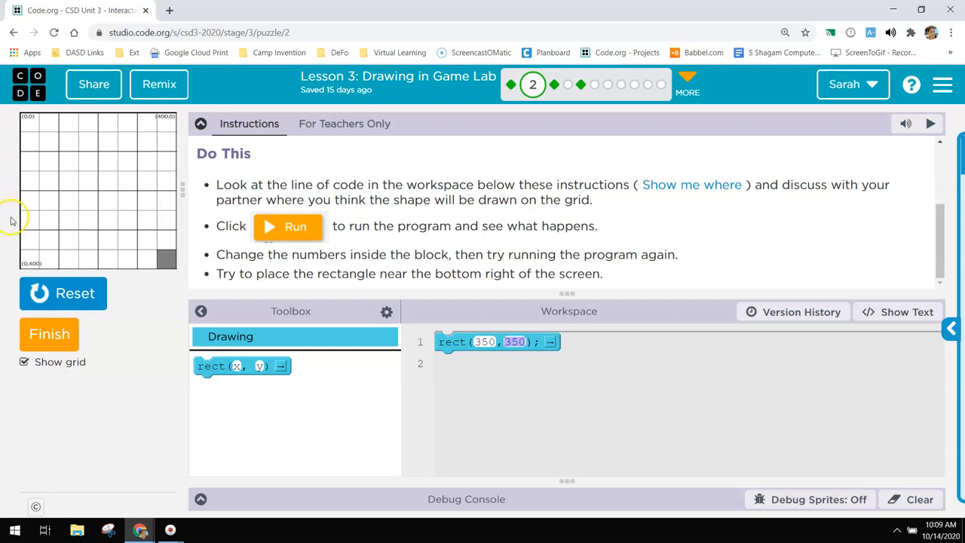
pyautogui.moveTo(21, 252)
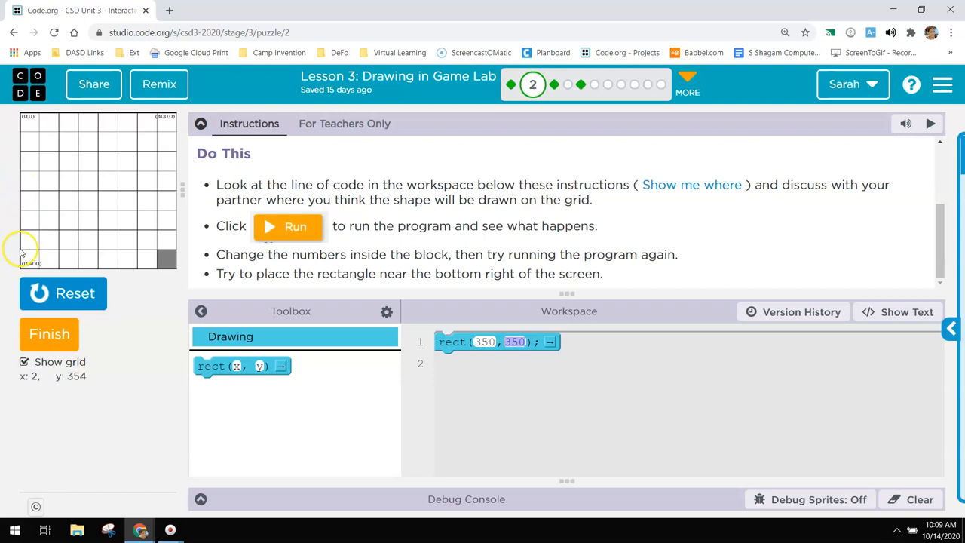
pyautogui.moveTo(159, 253)
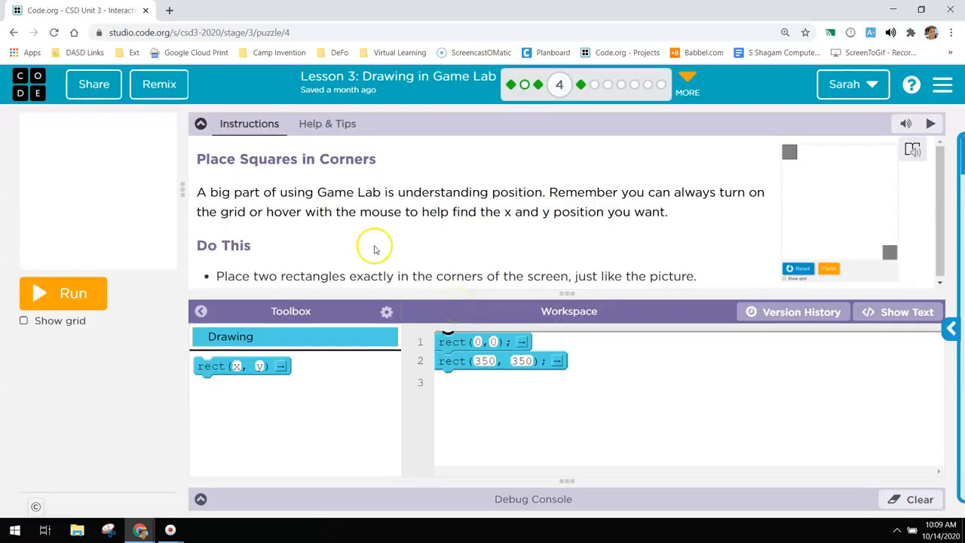
pyautogui.moveTo(492, 147)
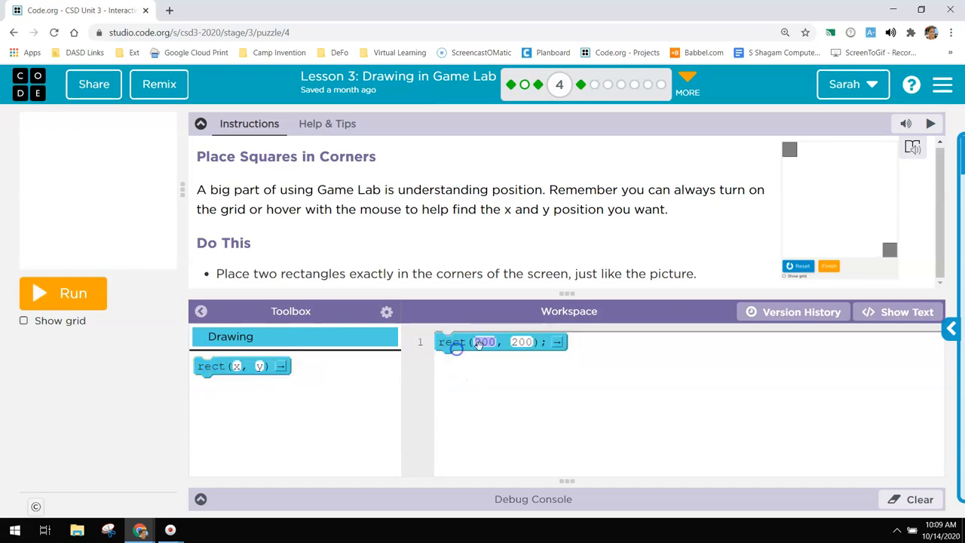
pyautogui.moveTo(675, 243)
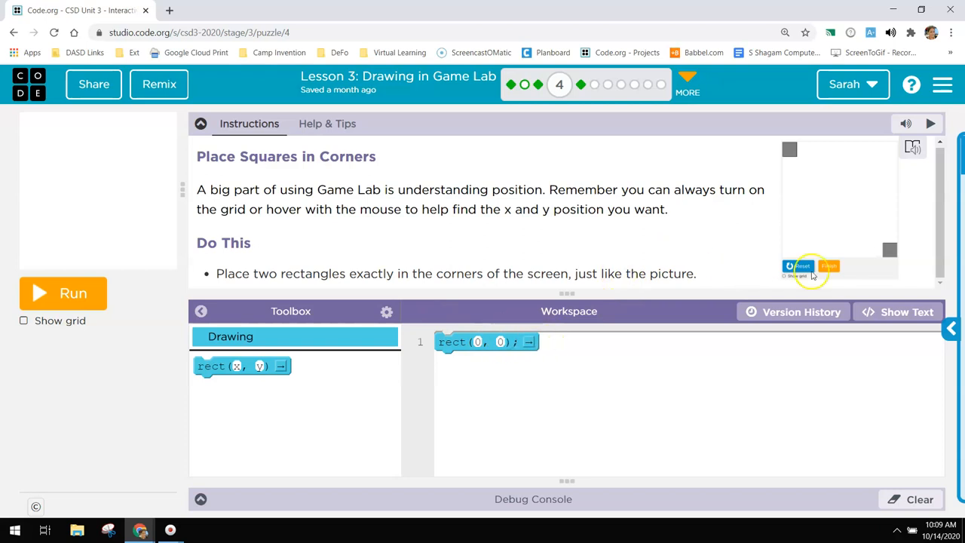
# - Add a second rect block at (350, 350) and run to fill both corners
pyautogui.moveTo(241, 365); pyautogui.dragTo(460, 368)
pyautogui.write('350')
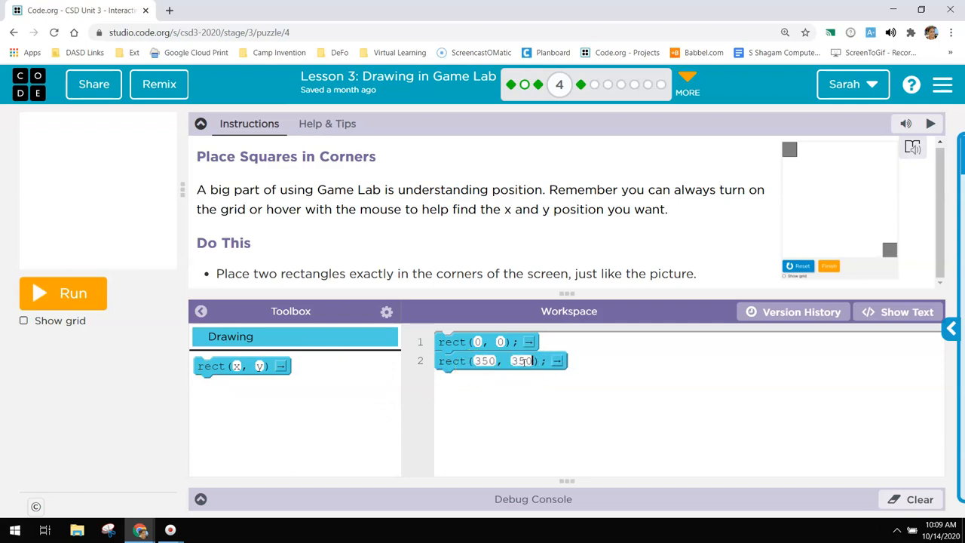
pyautogui.click(63, 292)
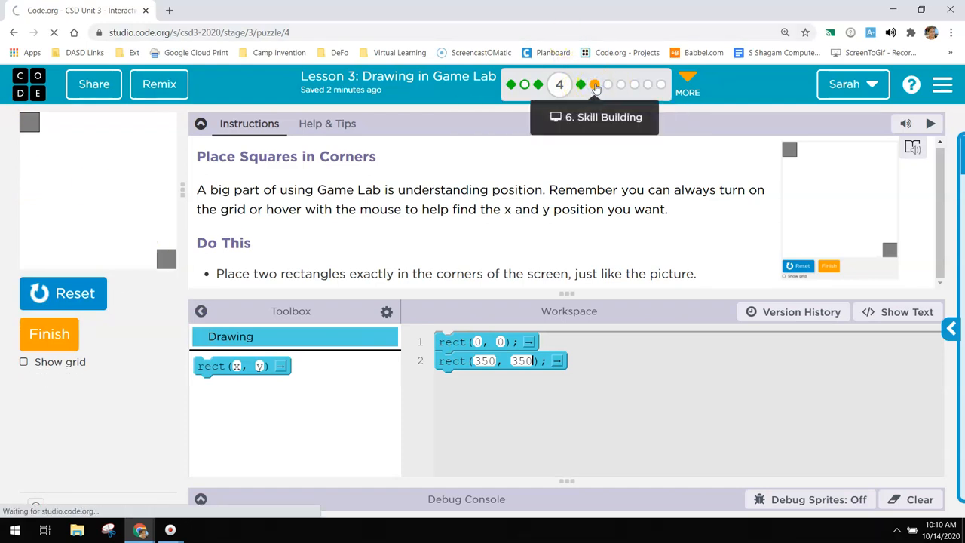
# - Open puzzle 6 and run its starter code to draw two blue squares
pyautogui.click(586, 83)
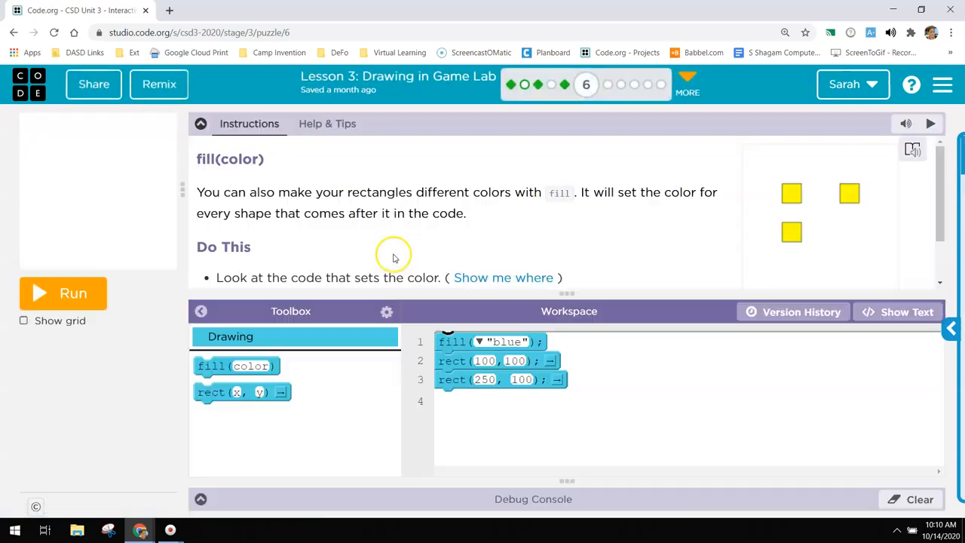
pyautogui.click(63, 292)
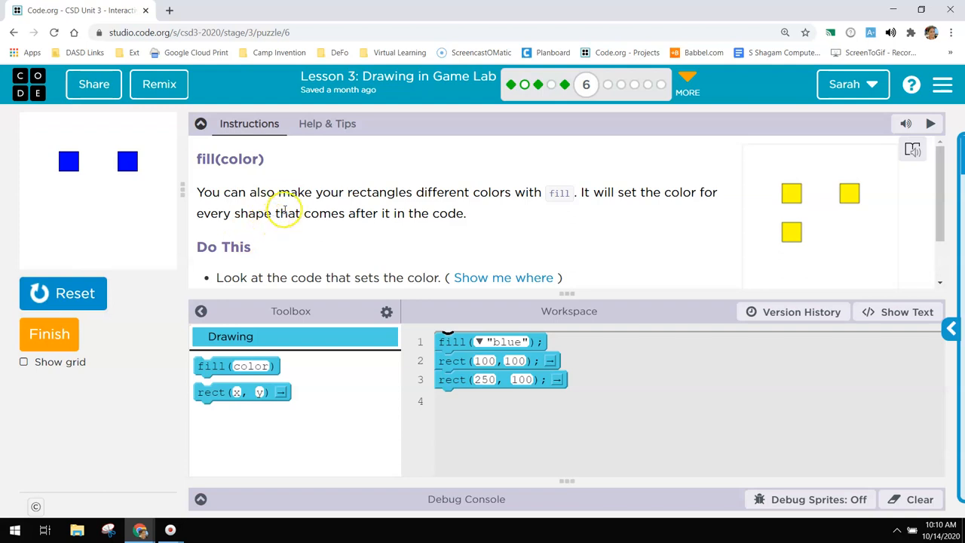
pyautogui.scroll(-3)
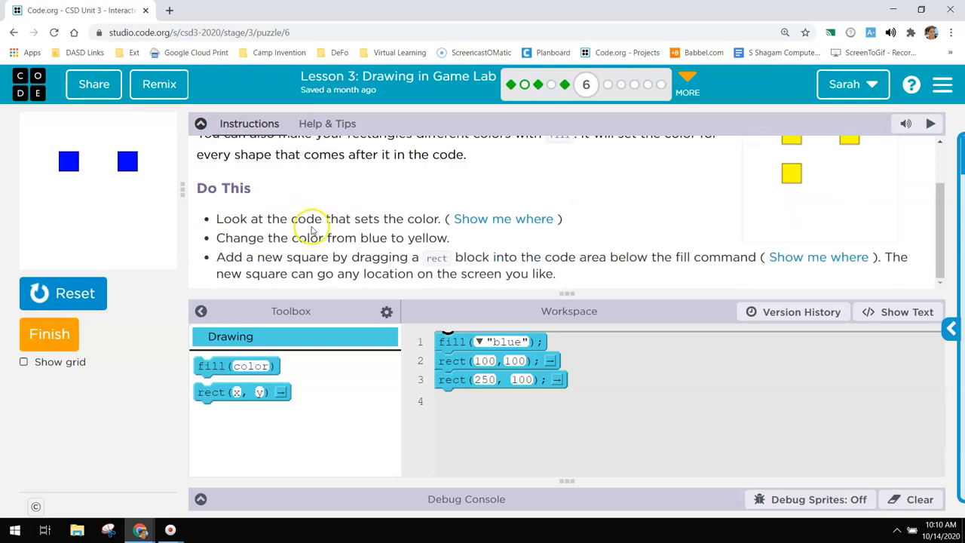
# - Open the Version History dialog and close it without restoring anything
pyautogui.click(793, 311)
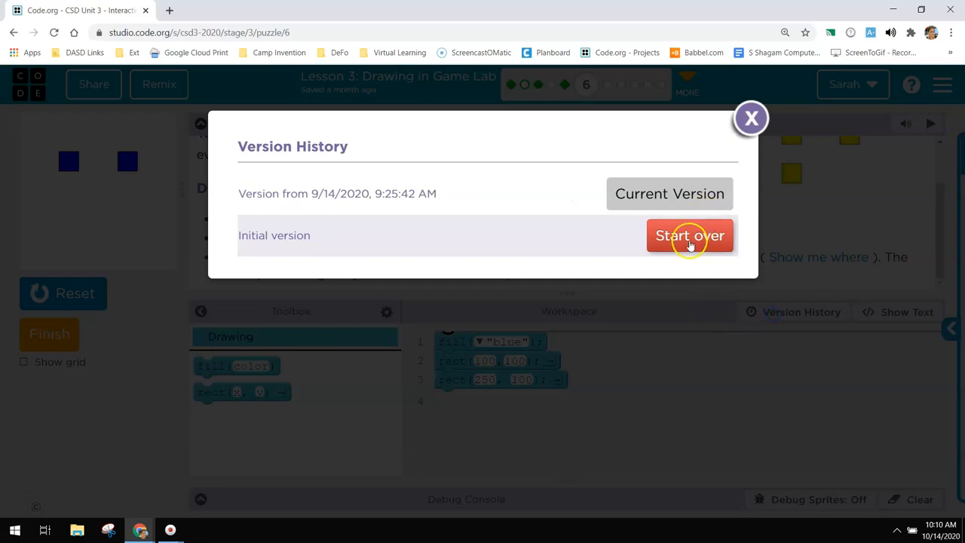
pyautogui.click(689, 236)
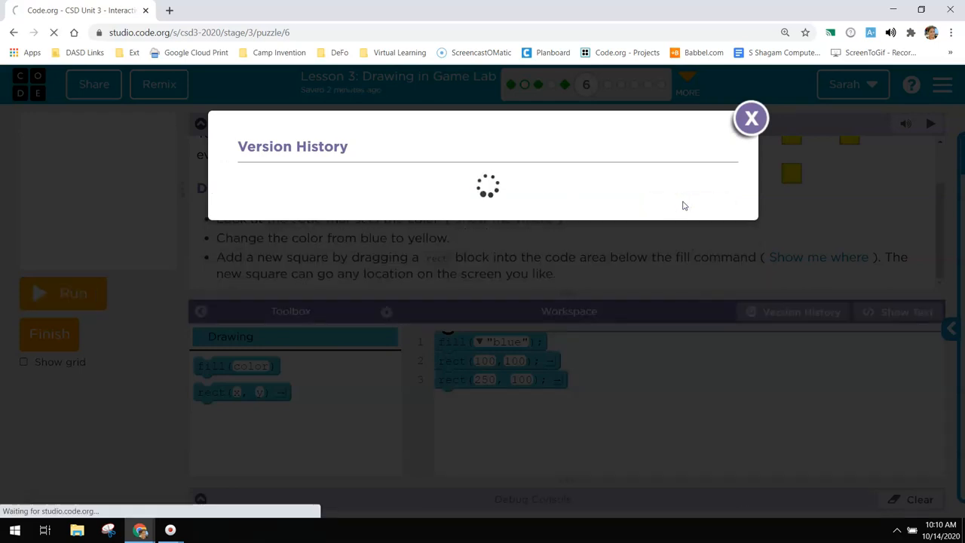
pyautogui.click(751, 119)
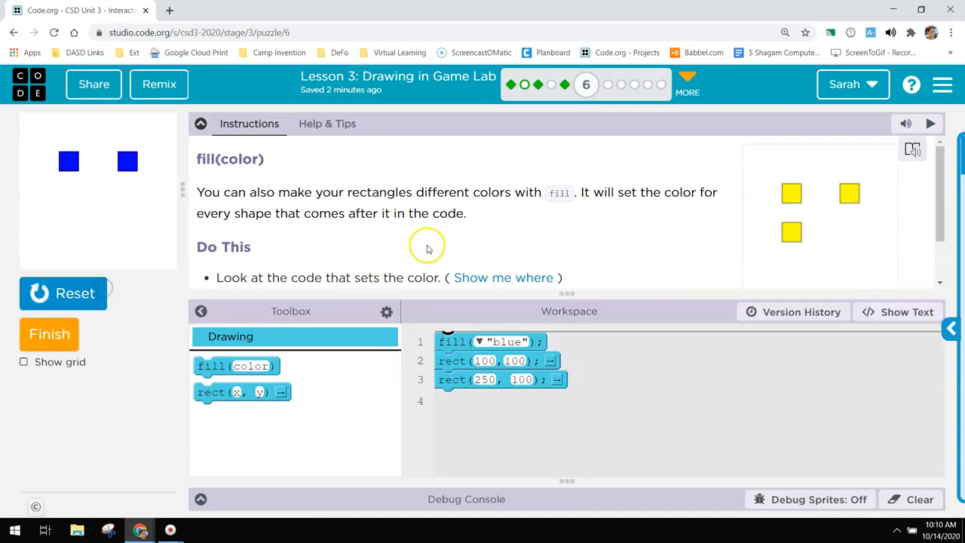
# - Change the fill colour to yellow and rerun to draw yellow squares
pyautogui.scroll(-3)
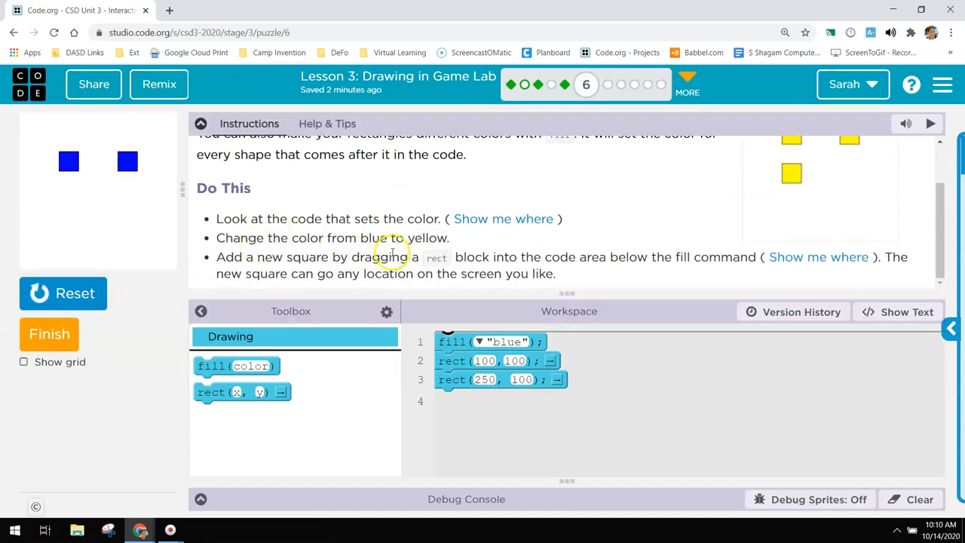
pyautogui.click(479, 341)
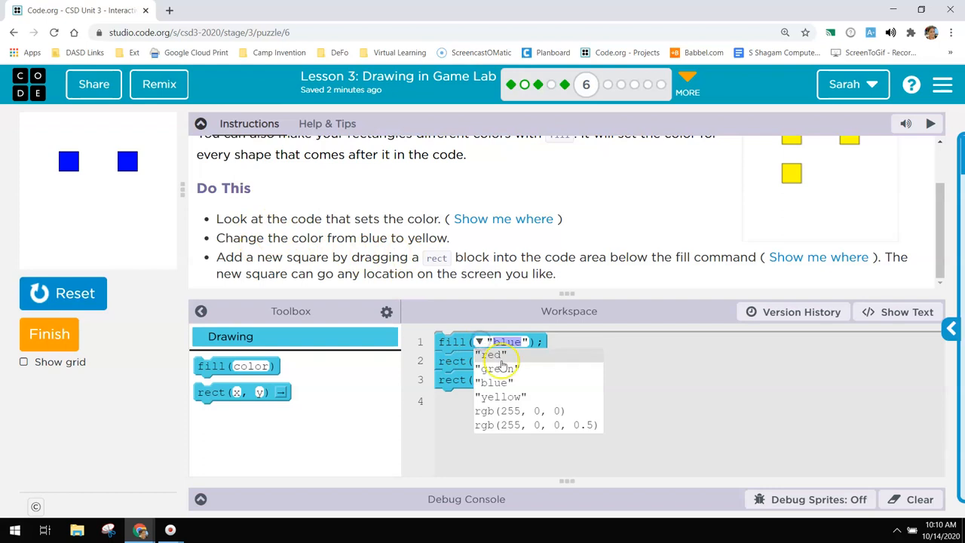
pyautogui.click(505, 396)
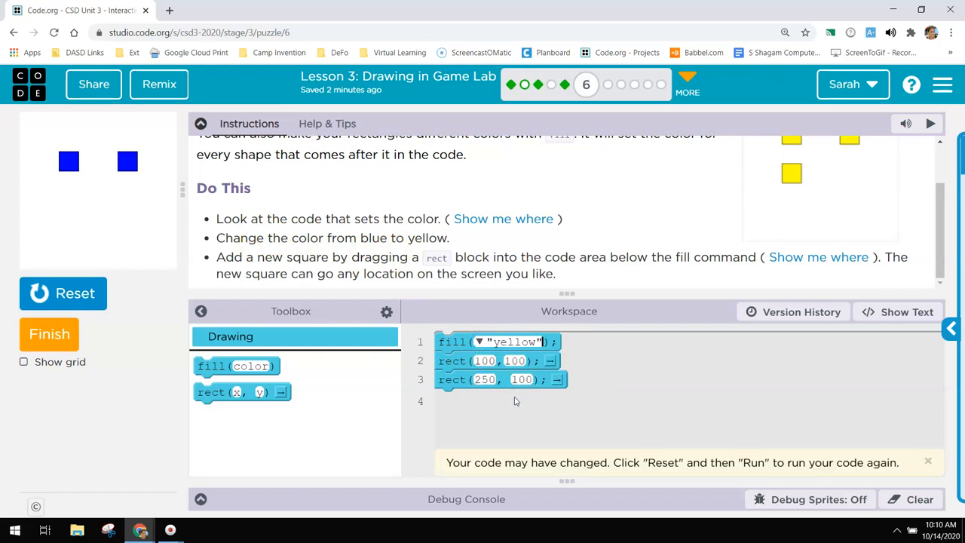
pyautogui.click(64, 294)
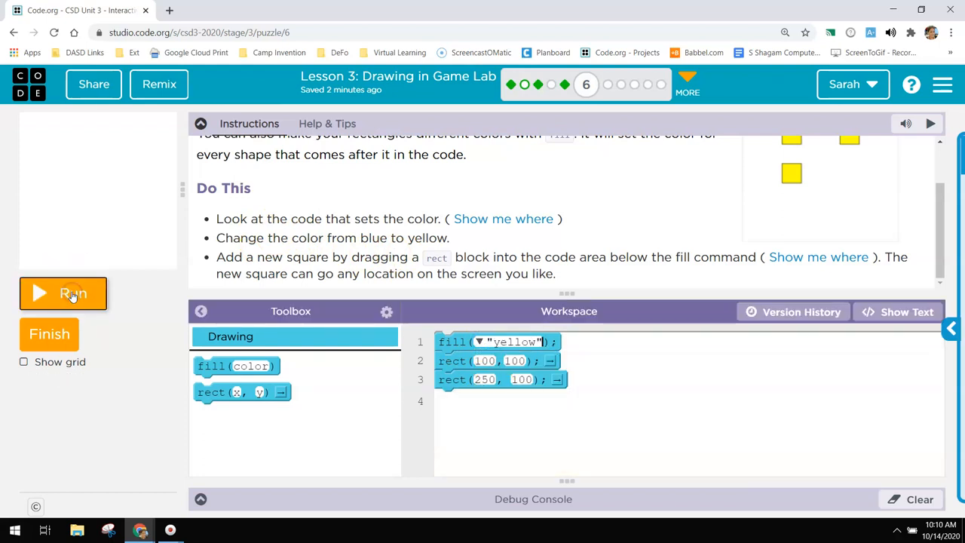
pyautogui.click(63, 293)
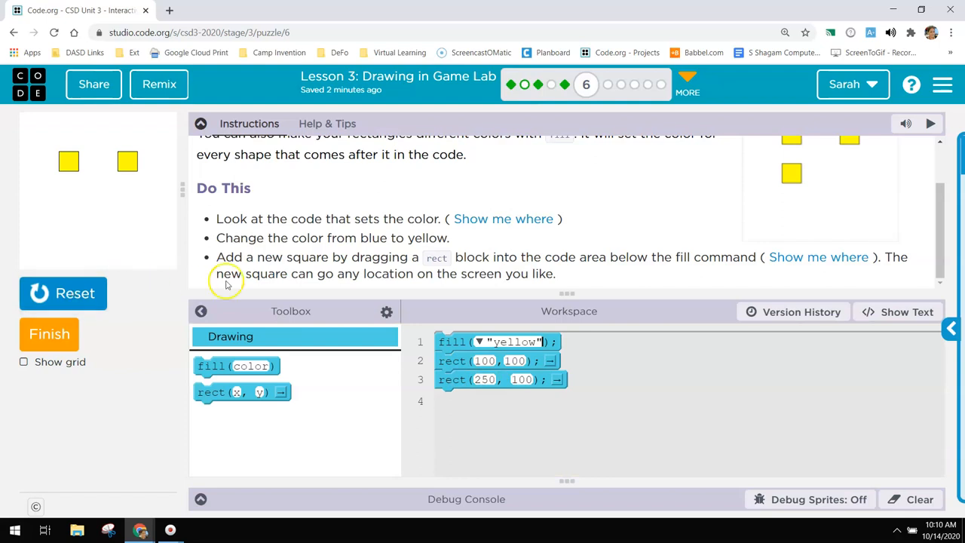
# - Attach a third rect block after line 3 and rerun to draw it
pyautogui.moveTo(241, 391); pyautogui.dragTo(486, 430)
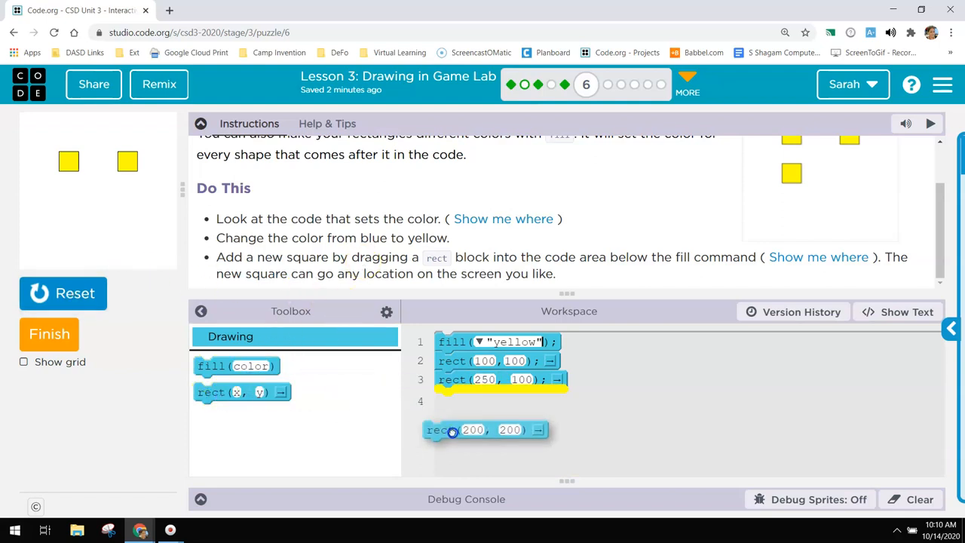
pyautogui.moveTo(487, 430); pyautogui.dragTo(497, 398)
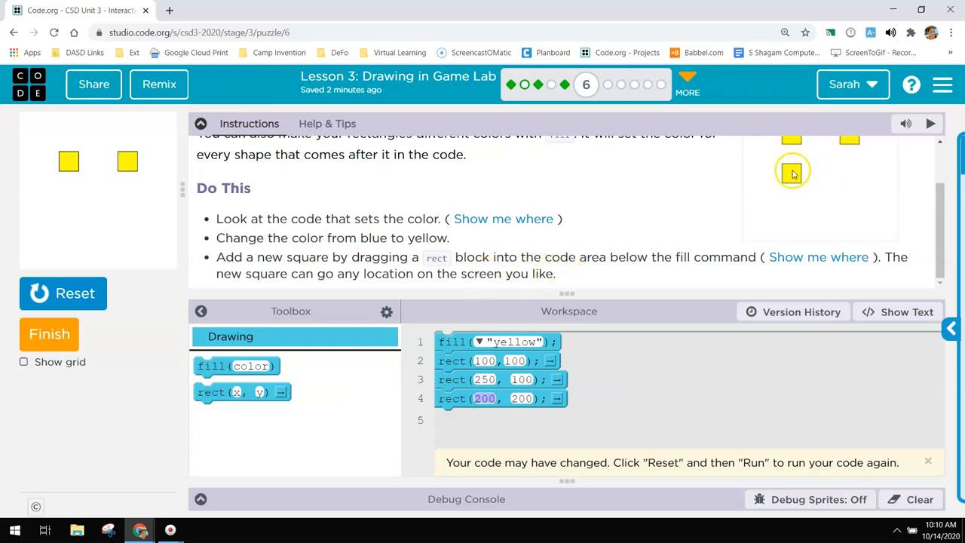
pyautogui.moveTo(748, 164)
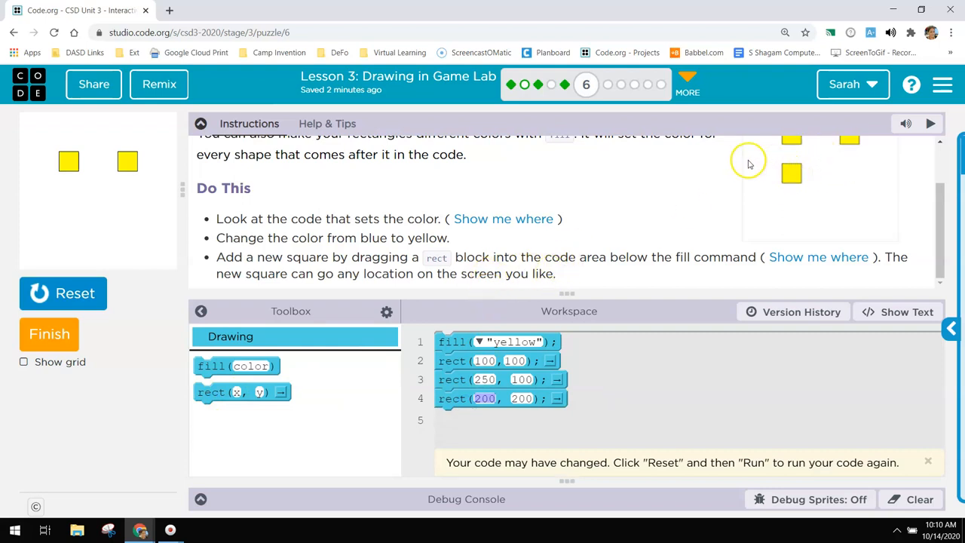
pyautogui.moveTo(735, 166)
pyautogui.write('100')
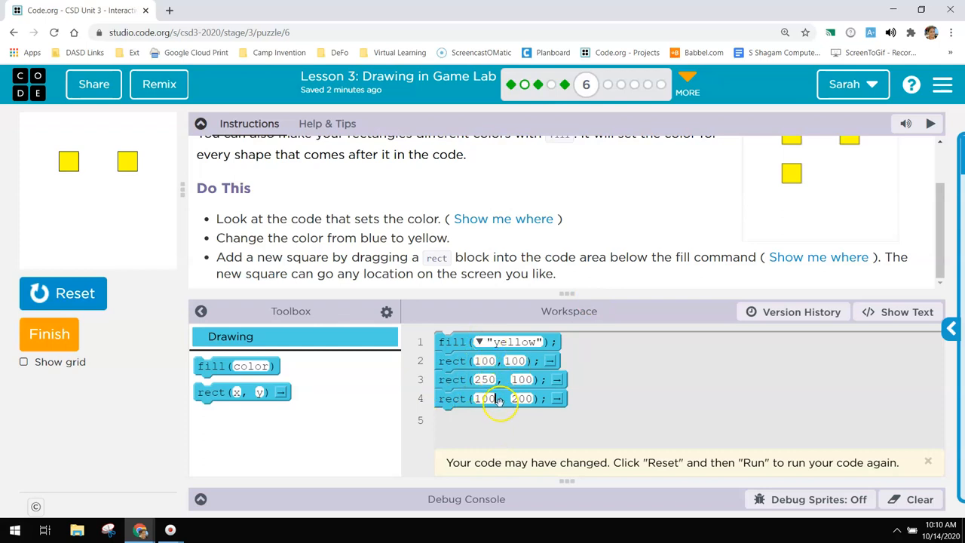
pyautogui.moveTo(520, 384)
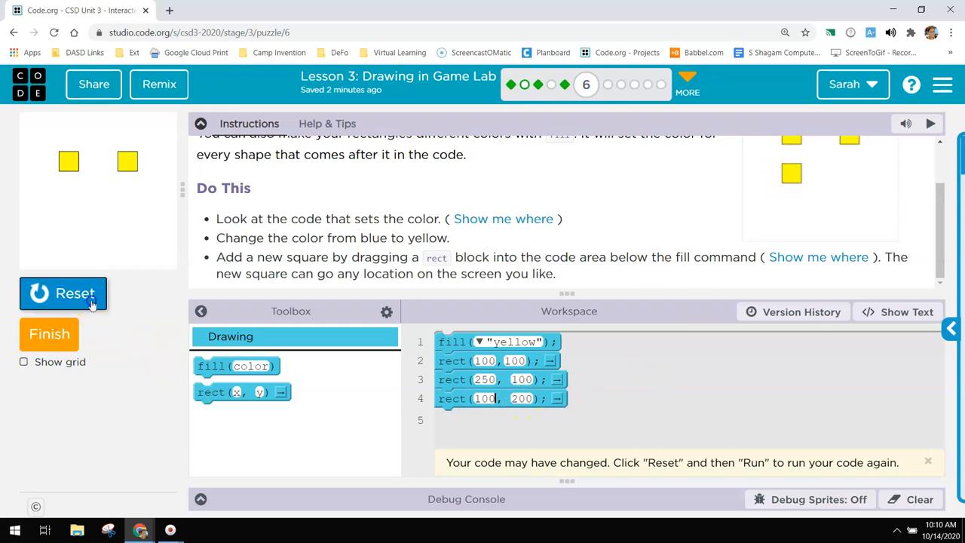
pyautogui.click(63, 293)
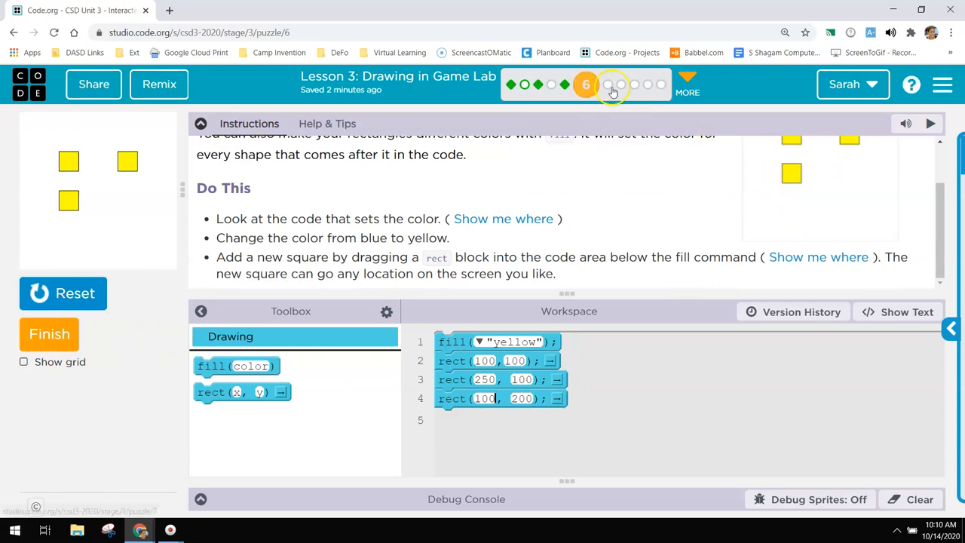
# - Open puzzle 7, run the overlapping rectangles, and rerun with the red fill set to green
pyautogui.click(609, 84)
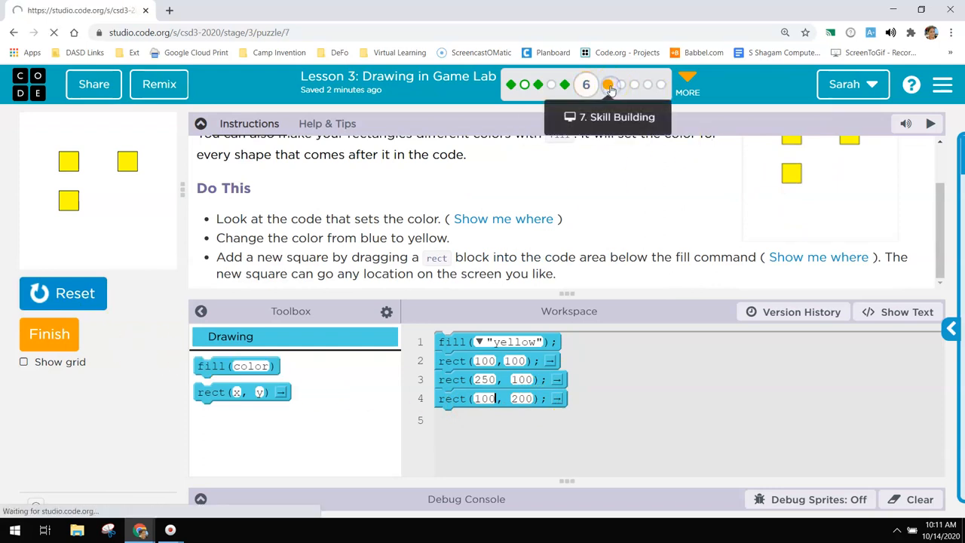
pyautogui.click(599, 84)
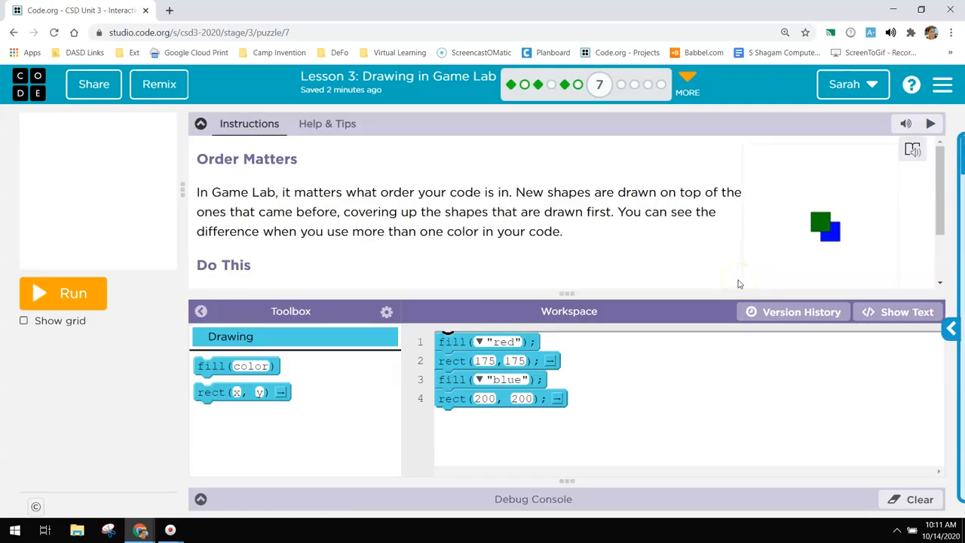
pyautogui.click(63, 293)
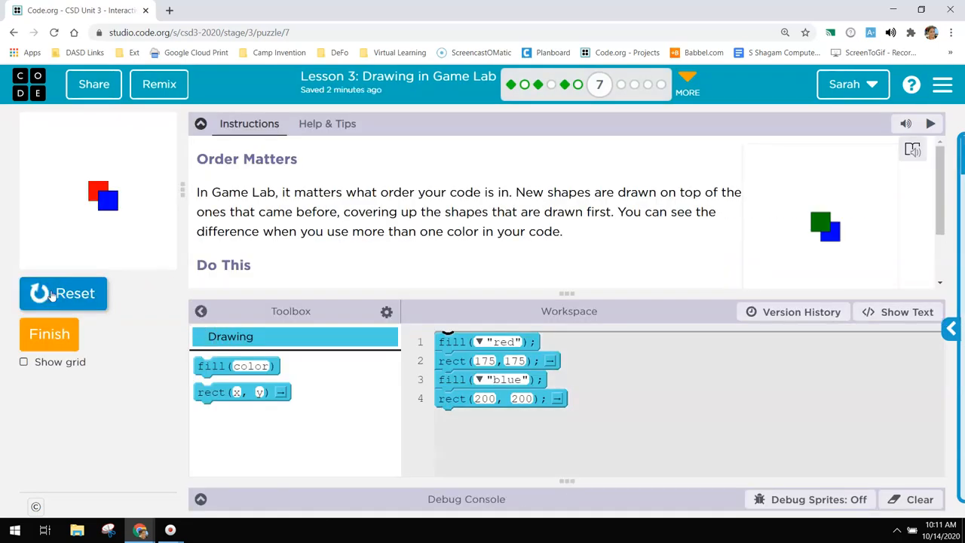
pyautogui.moveTo(106, 194)
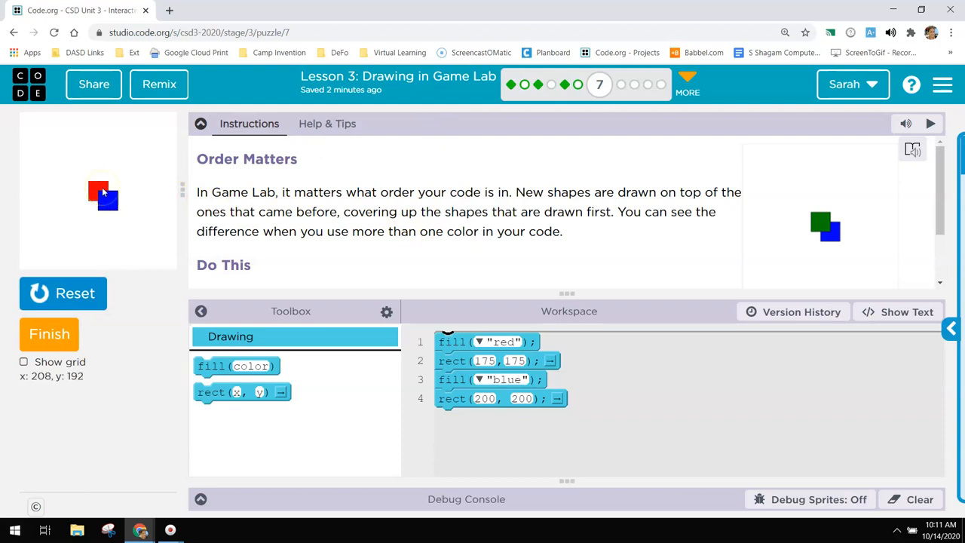
pyautogui.moveTo(403, 241)
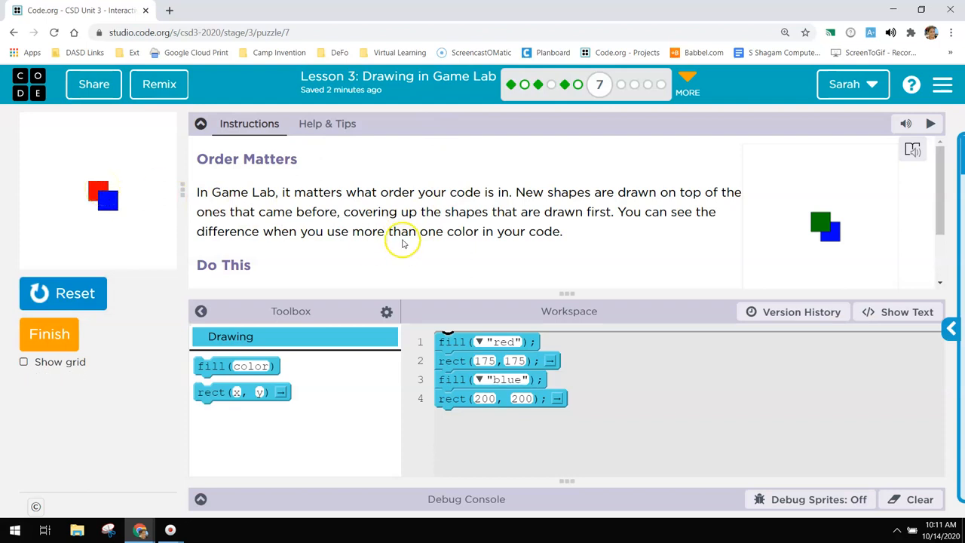
pyautogui.scroll(-3)
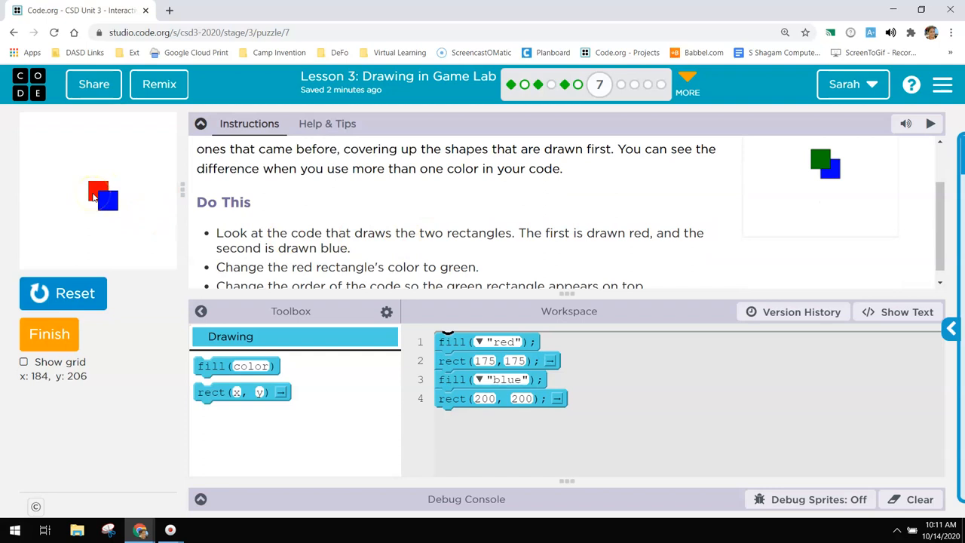
pyautogui.moveTo(109, 202)
pyautogui.write('green')
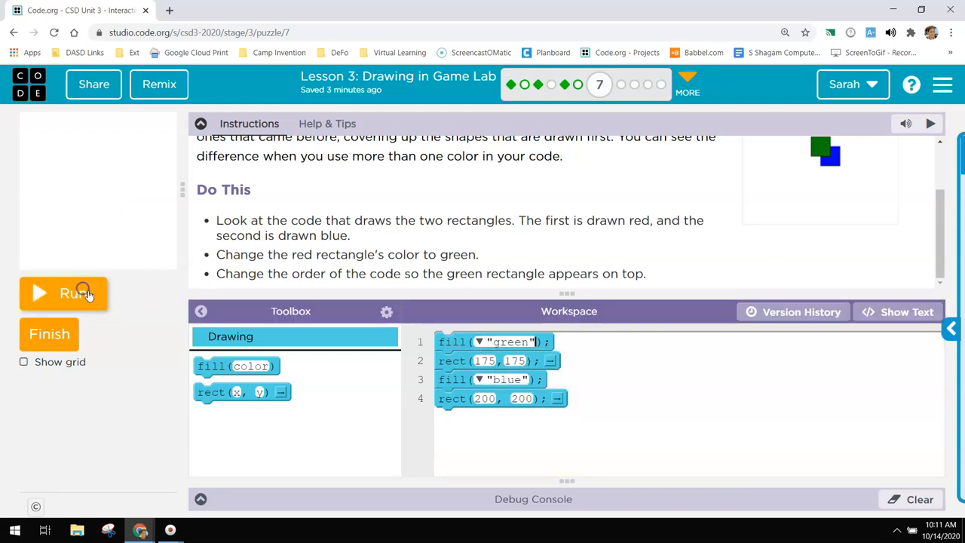
pyautogui.click(63, 293)
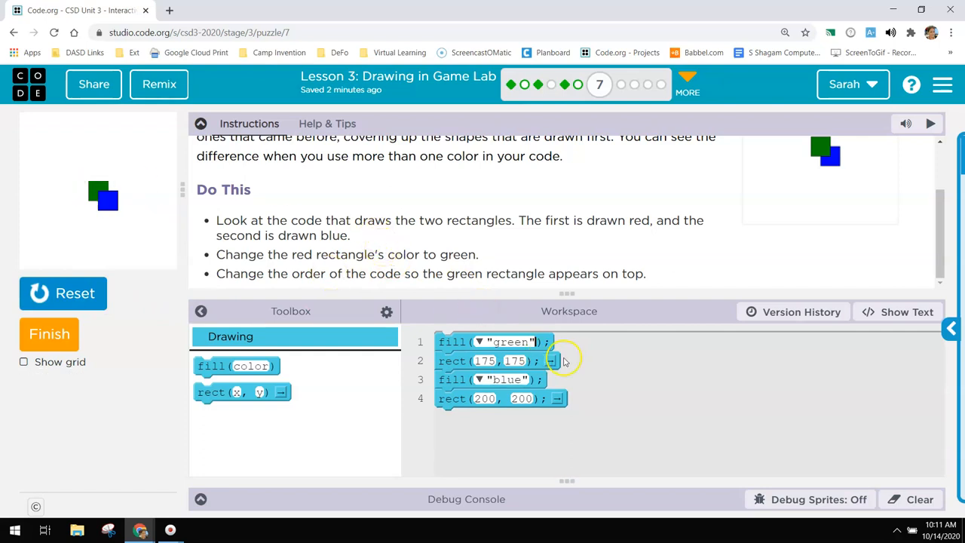
pyautogui.moveTo(452, 341)
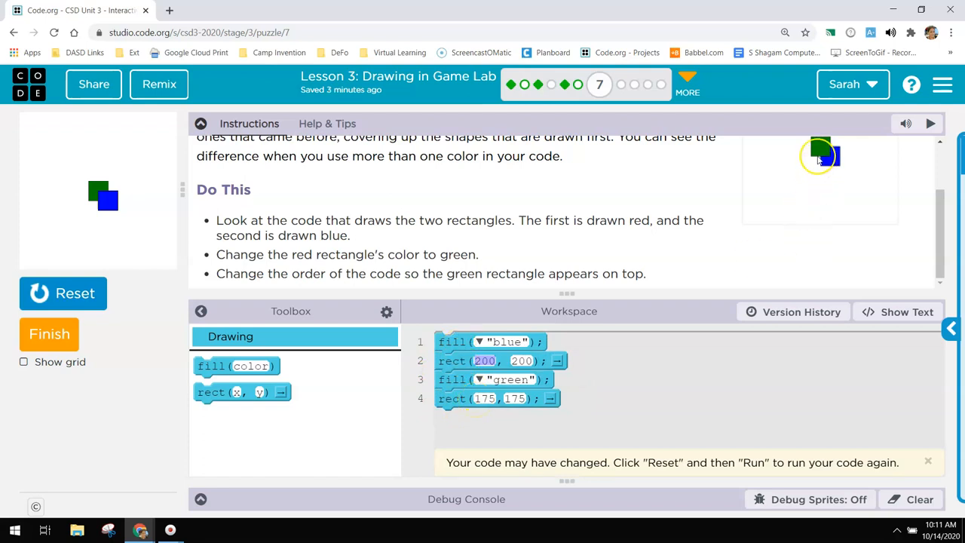
# - Reset and rerun the reordered code so green draws over blue, then submit
pyautogui.click(63, 293)
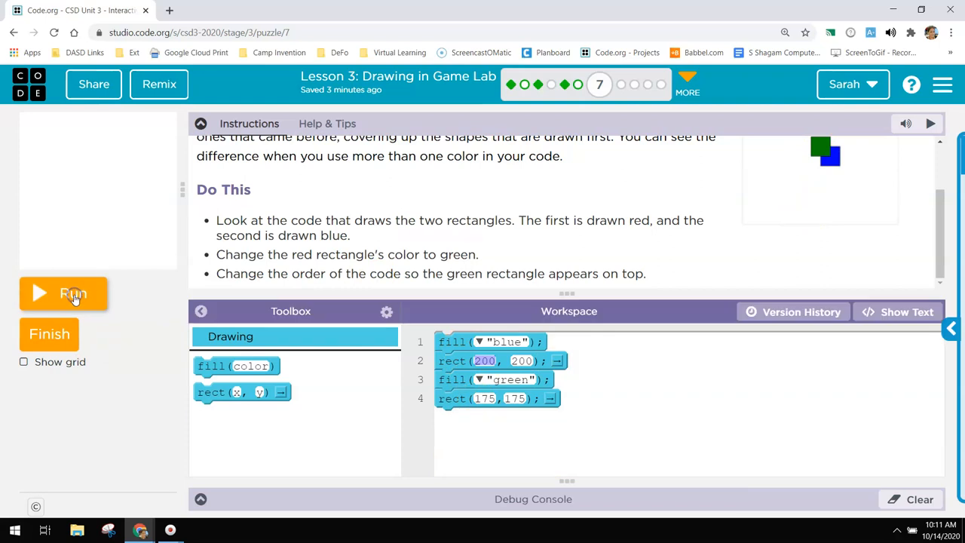
pyautogui.click(64, 293)
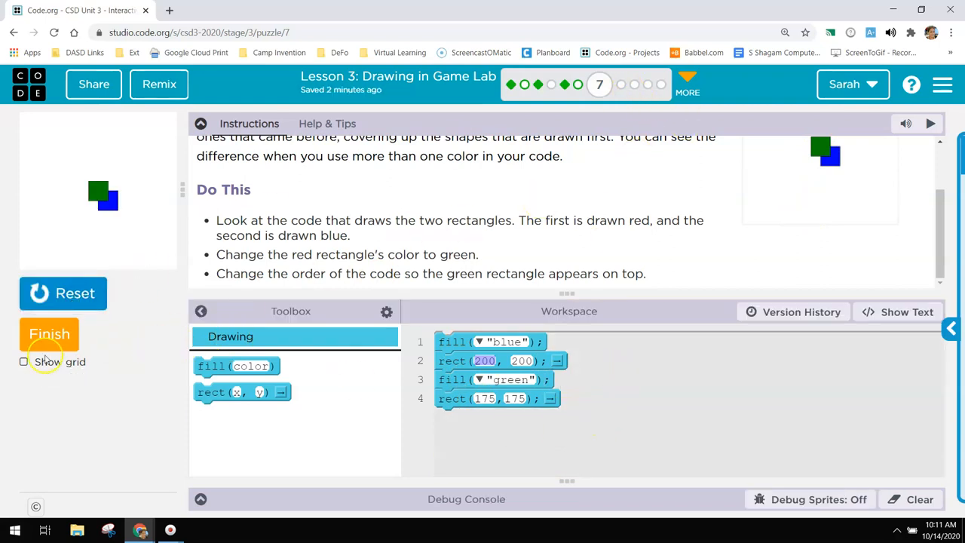
pyautogui.click(23, 361)
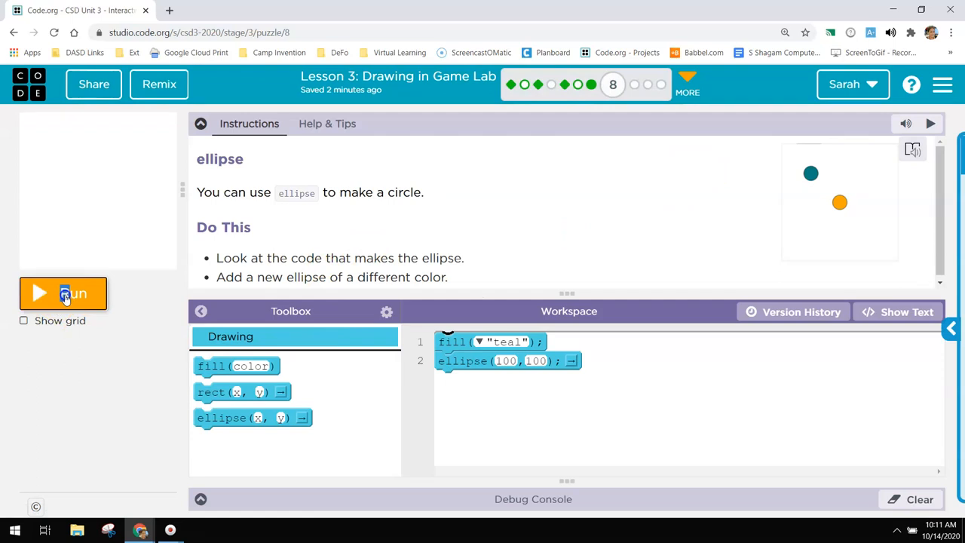
# - Draw the teal circle, then add an orange circle and rerun to show both
pyautogui.click(63, 293)
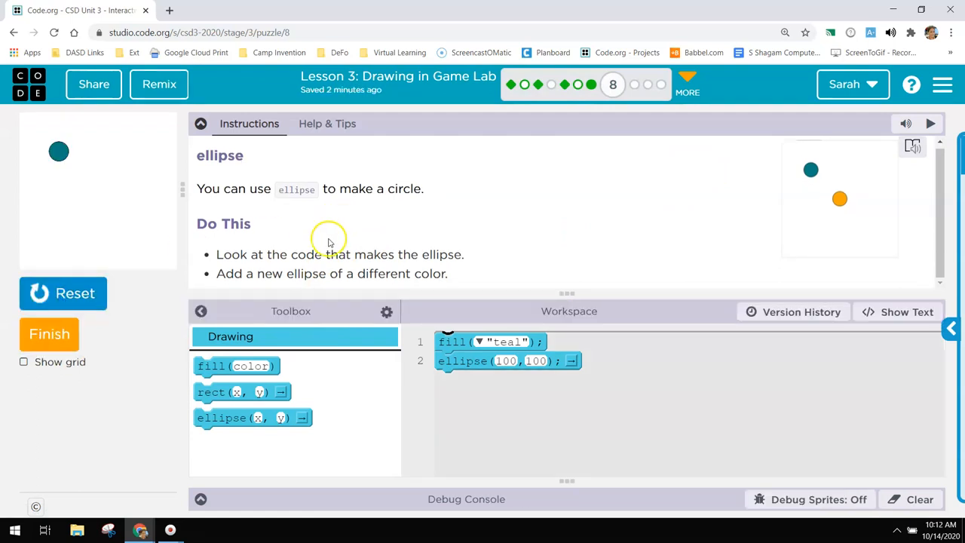
pyautogui.moveTo(578, 390)
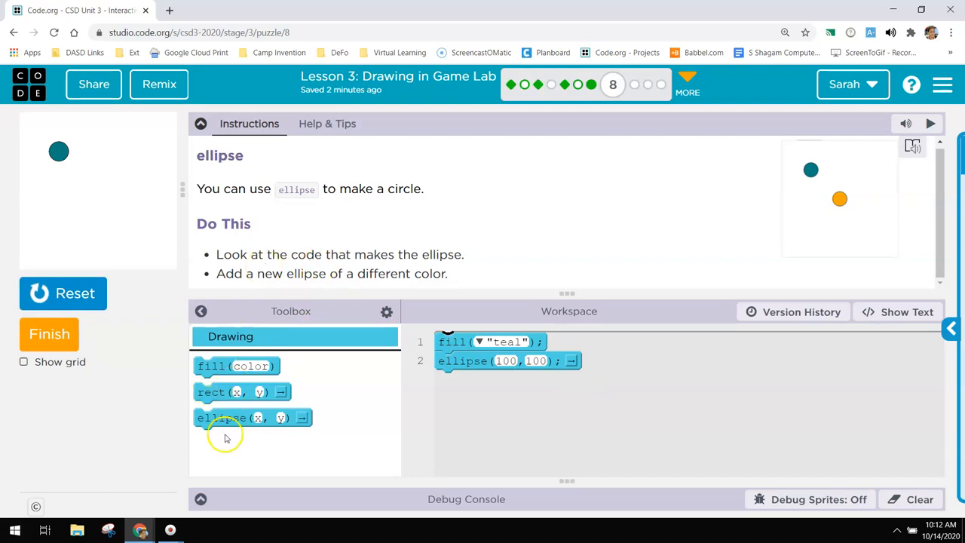
pyautogui.moveTo(285, 418)
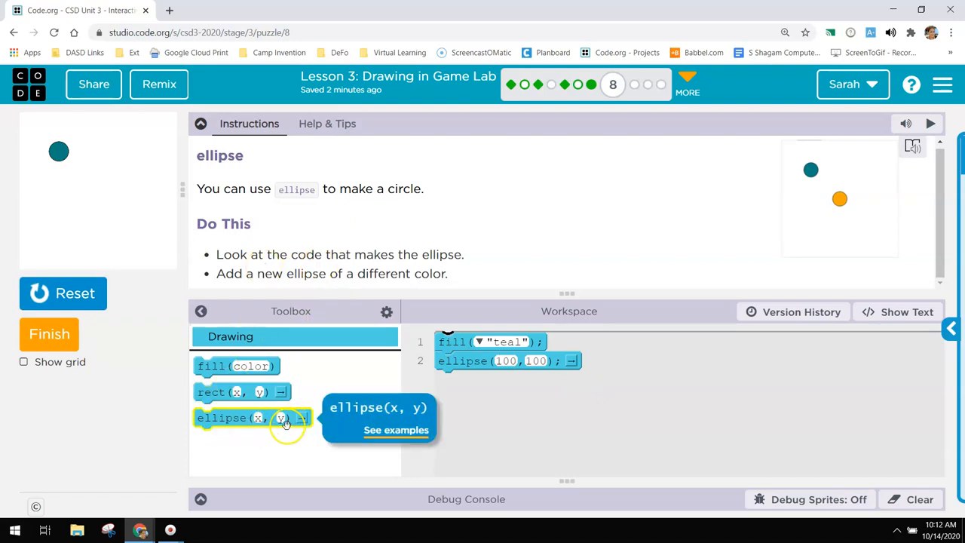
pyautogui.moveTo(219, 366)
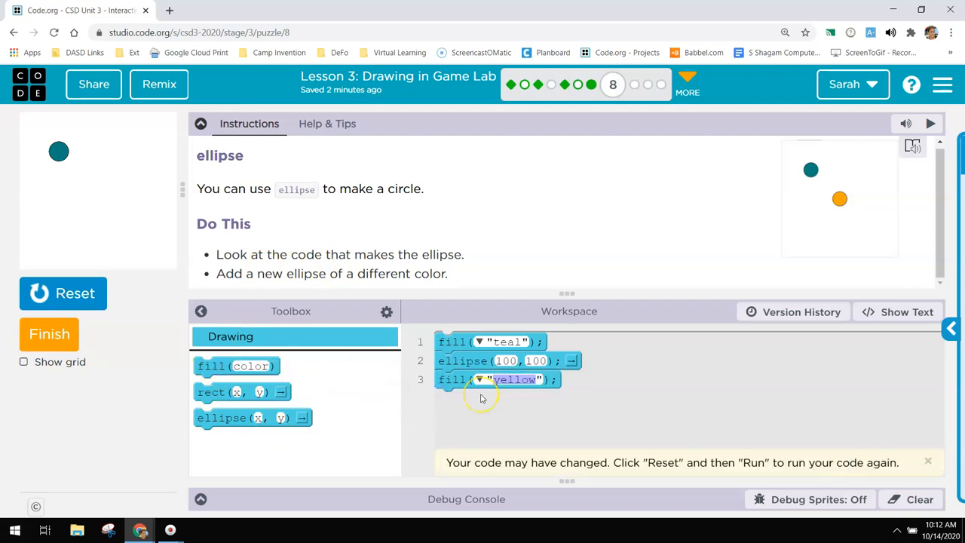
pyautogui.write('orange"')
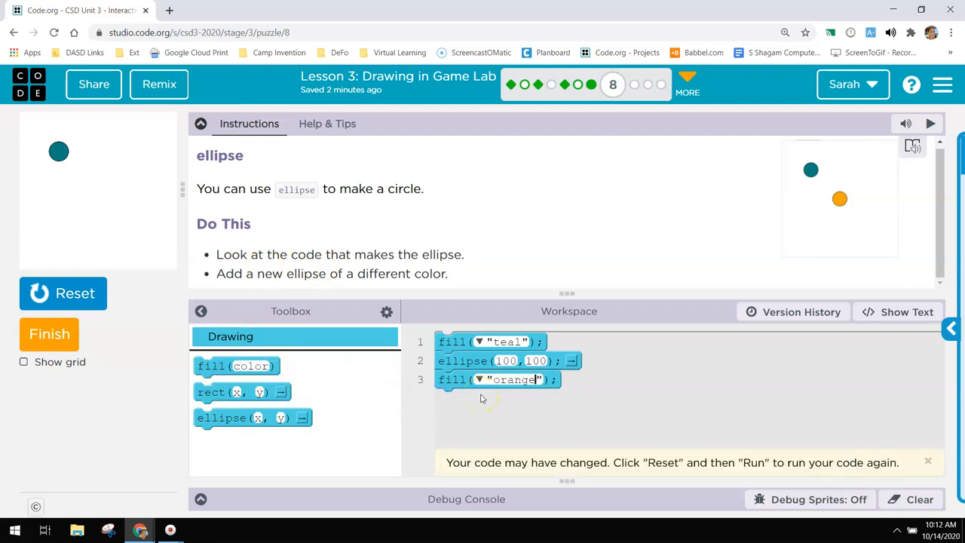
pyautogui.moveTo(811, 251)
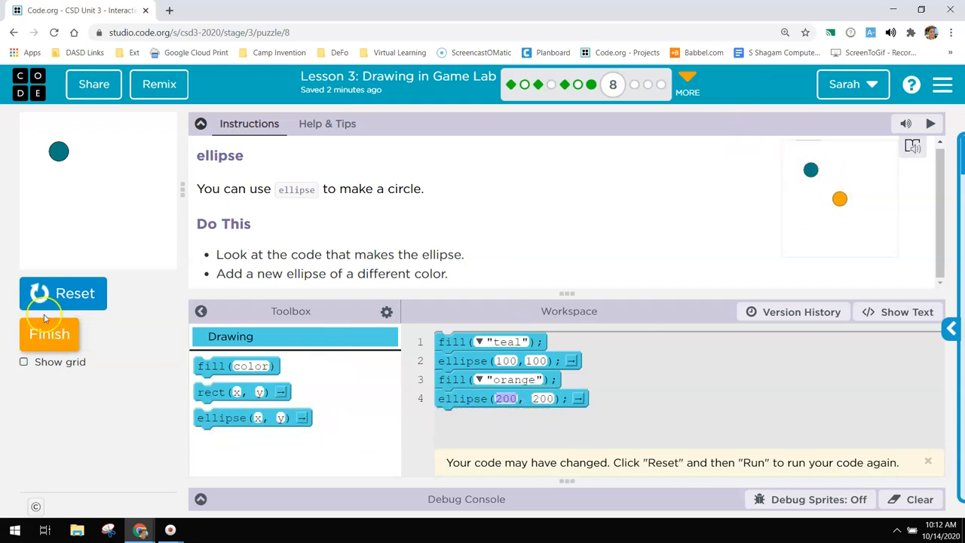
pyautogui.click(62, 294)
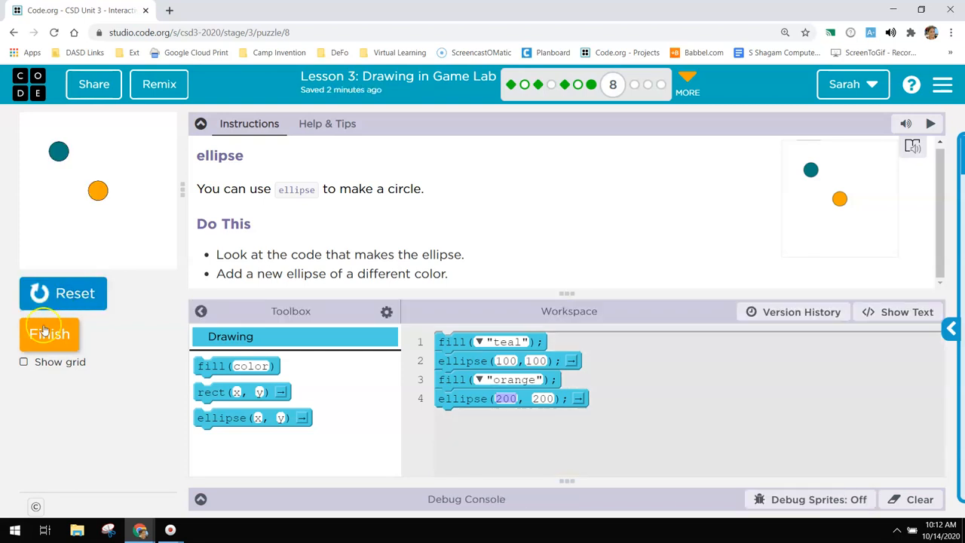
# - Submit the circle puzzle and open Debug a car from the Practice page
pyautogui.click(49, 333)
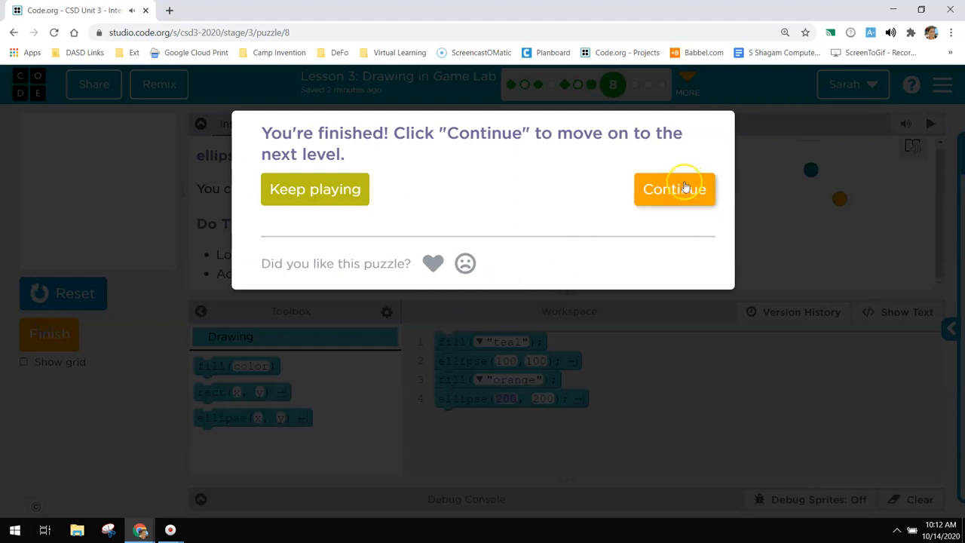
pyautogui.click(673, 188)
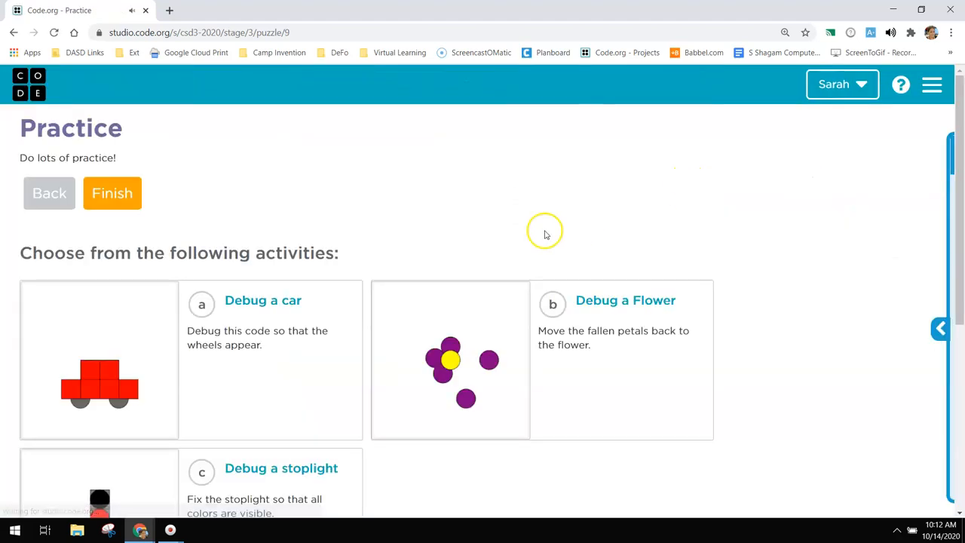
pyautogui.scroll(-3)
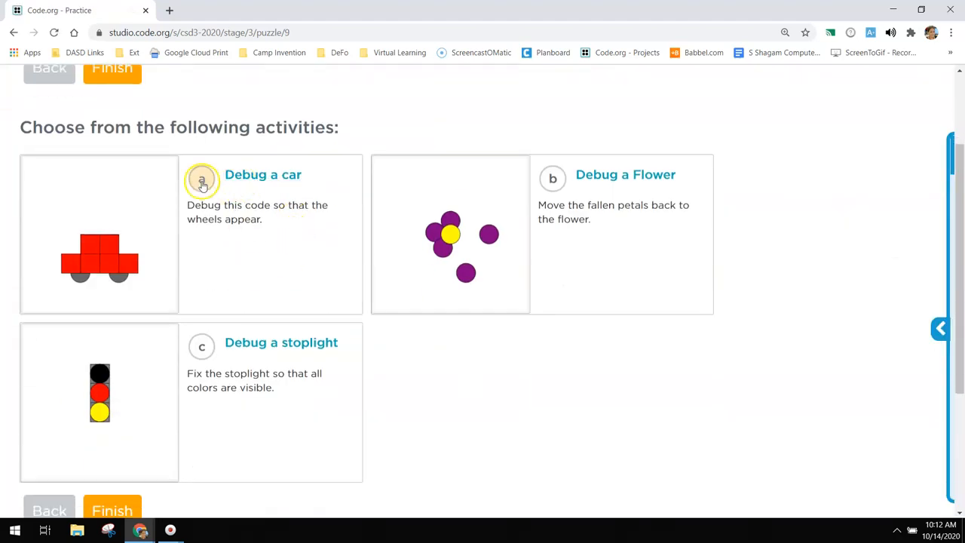
pyautogui.click(262, 174)
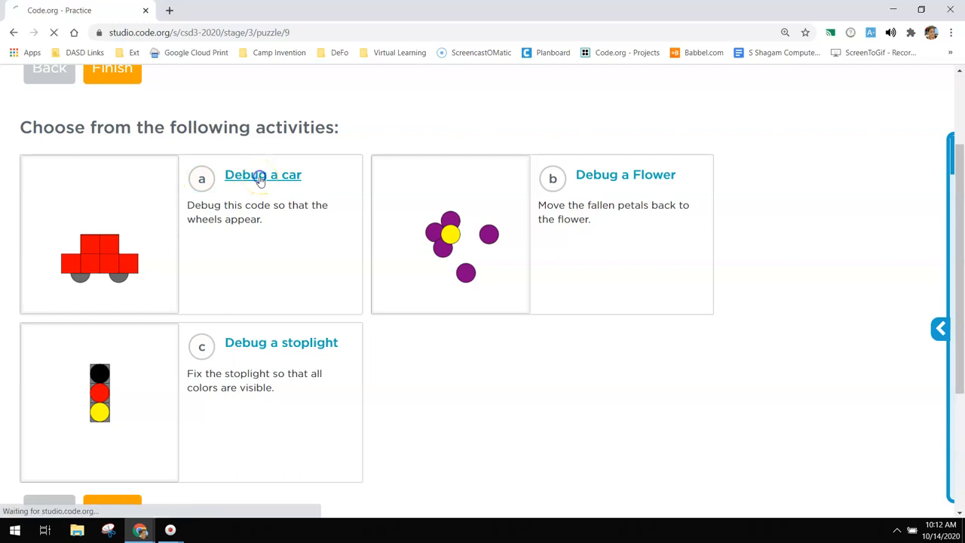
pyautogui.click(263, 174)
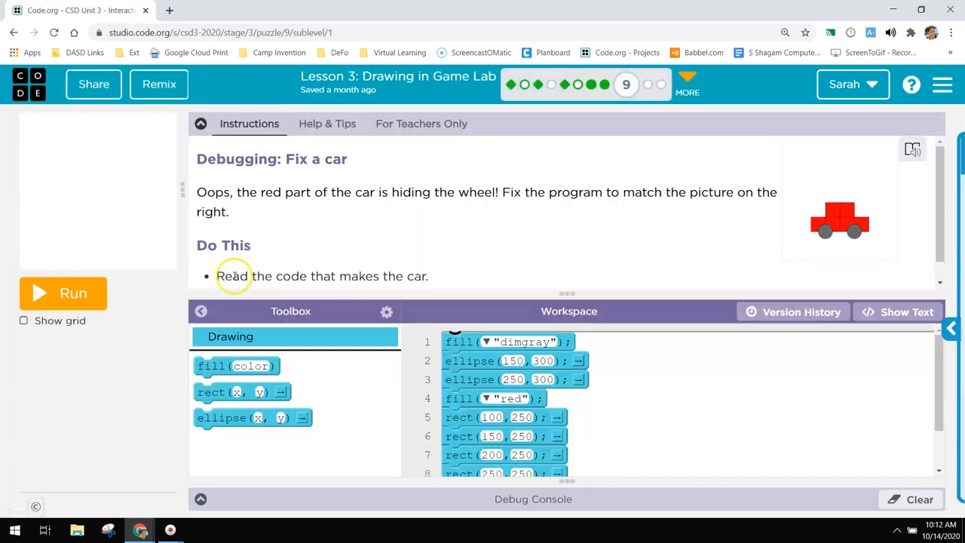
# - Run the car code, move the grey wheel code below the red body, and submit
pyautogui.click(63, 292)
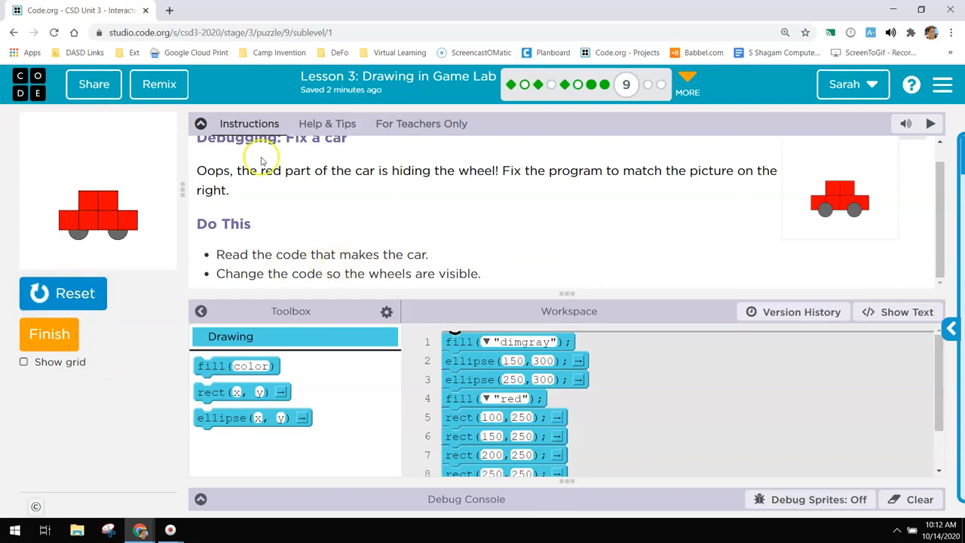
pyautogui.moveTo(382, 194)
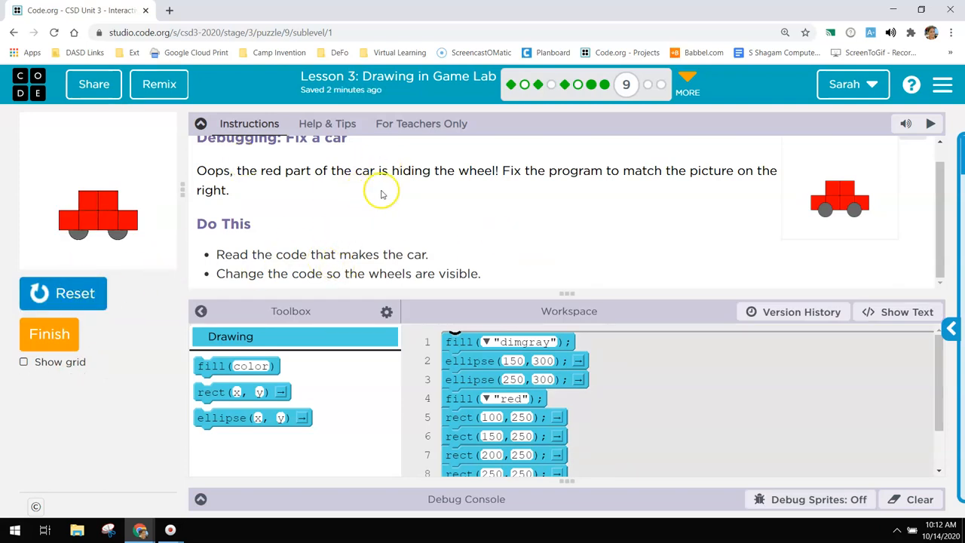
pyautogui.moveTo(207, 220)
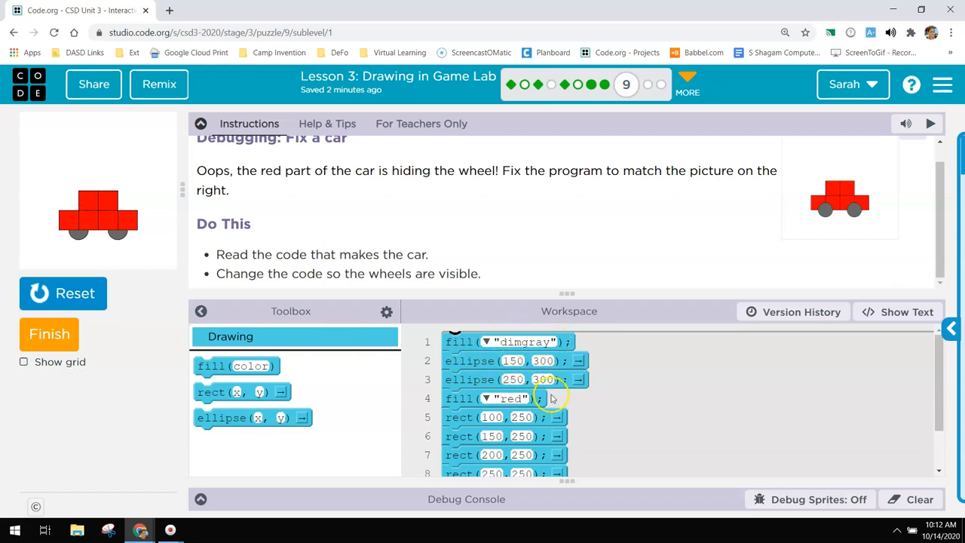
pyautogui.scroll(-3)
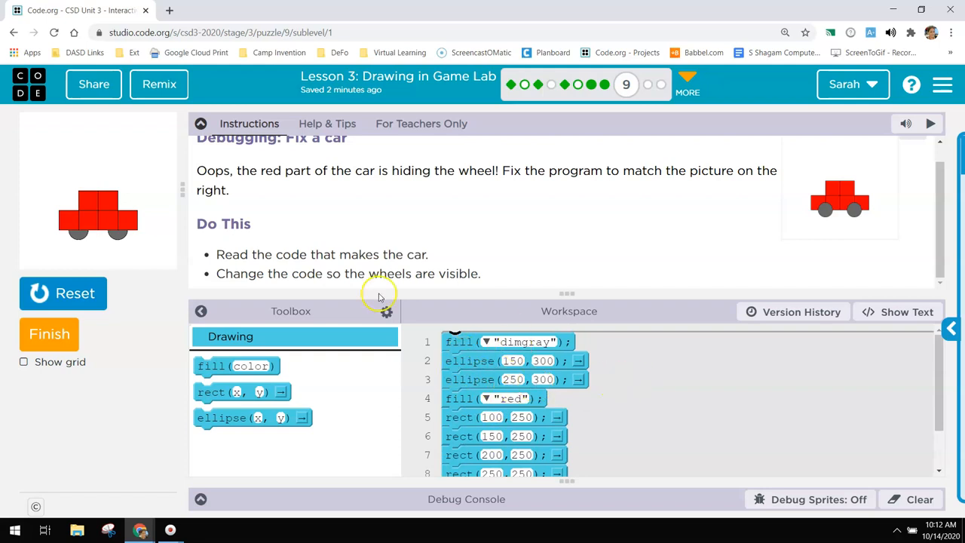
pyautogui.moveTo(596, 396)
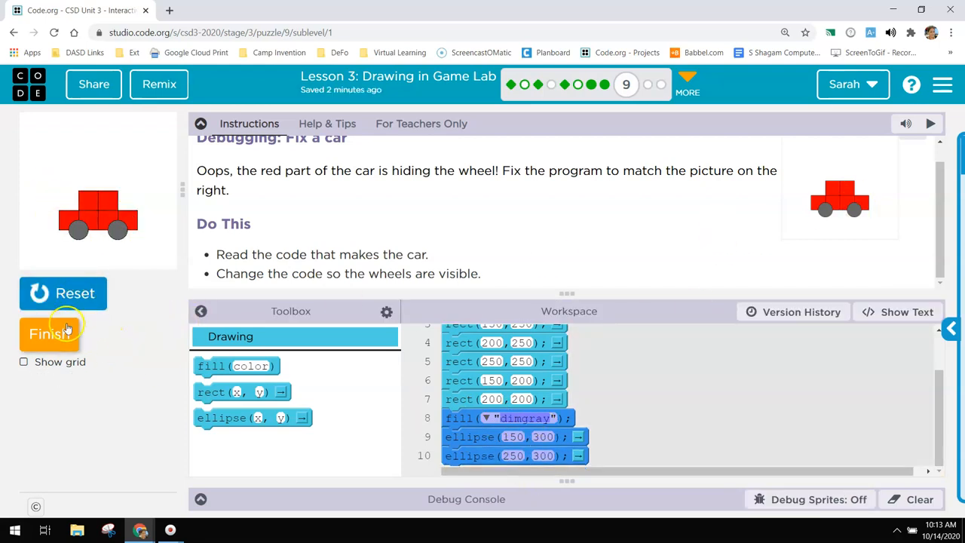
pyautogui.click(49, 334)
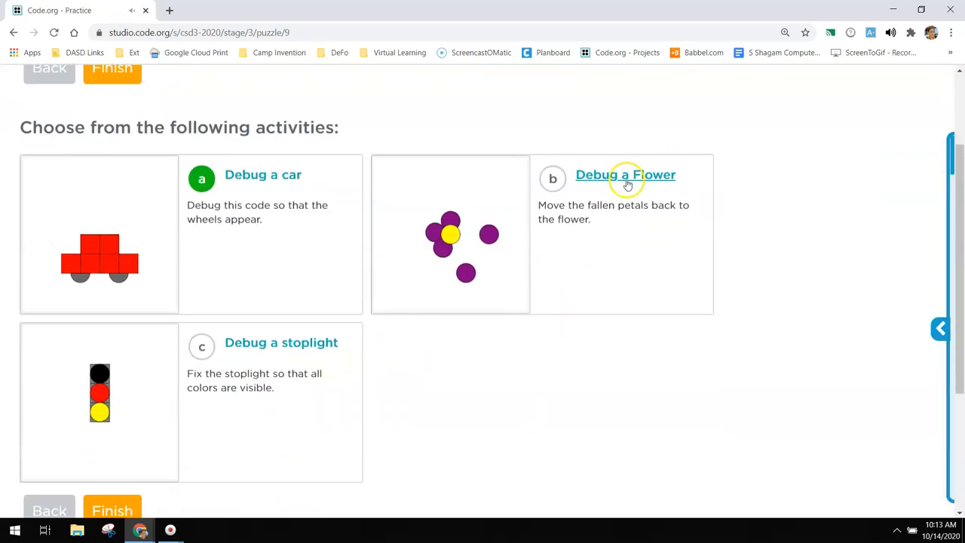
# - Open Debug a Flower, show the grid, and reposition the right petal
pyautogui.click(626, 174)
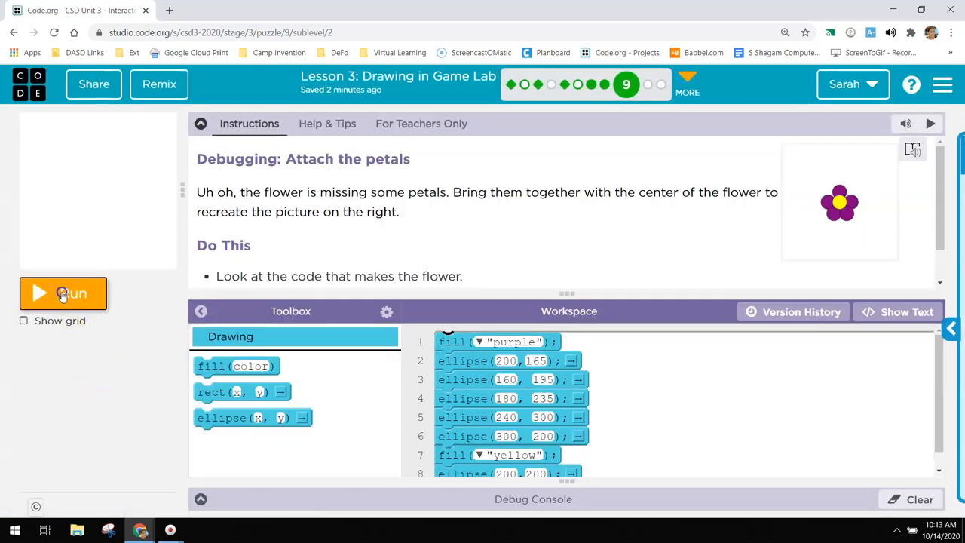
pyautogui.click(62, 293)
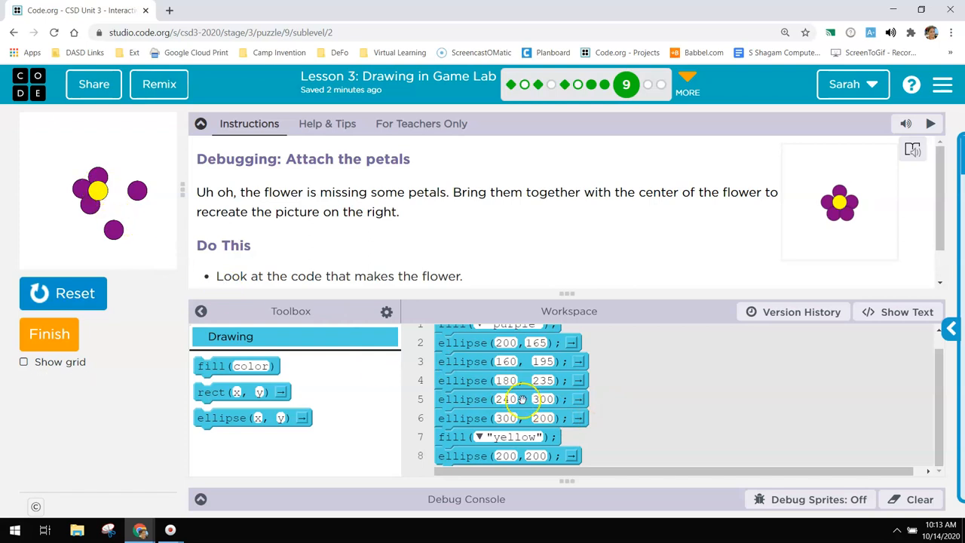
pyautogui.scroll(-3)
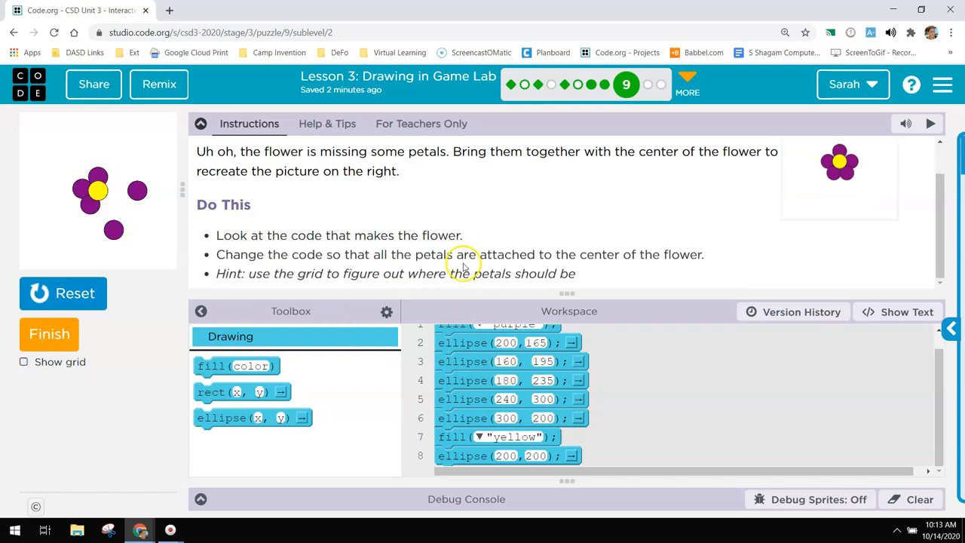
pyautogui.moveTo(46, 377)
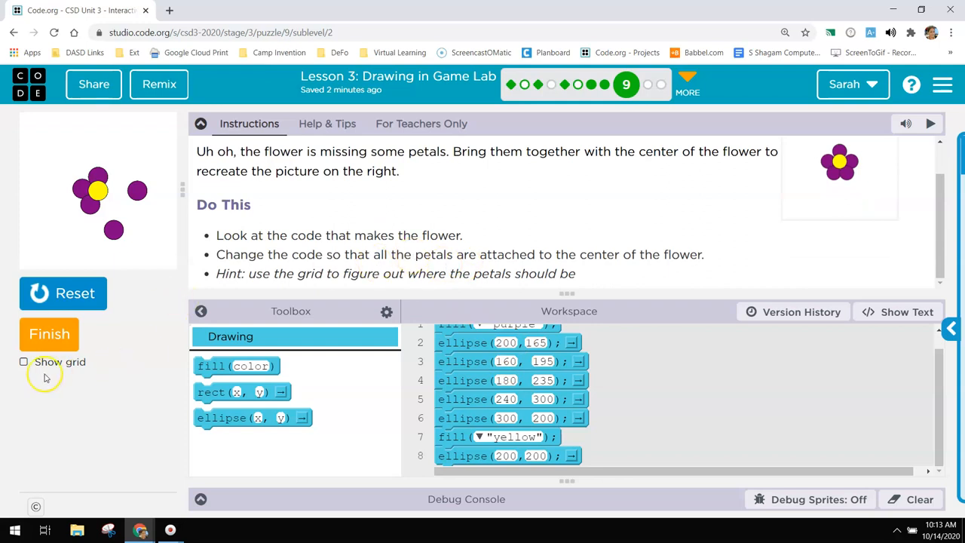
pyautogui.click(23, 362)
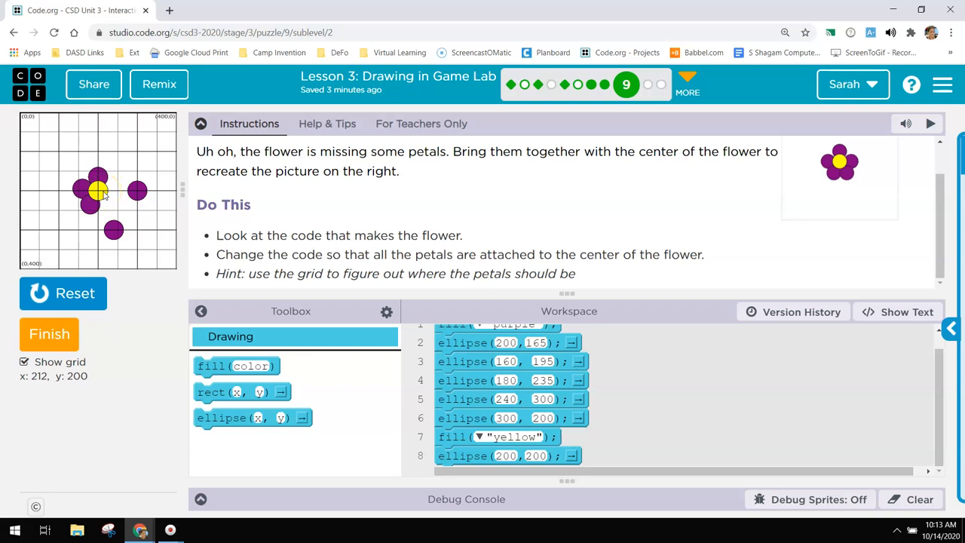
pyautogui.moveTo(103, 192)
pyautogui.write('200')
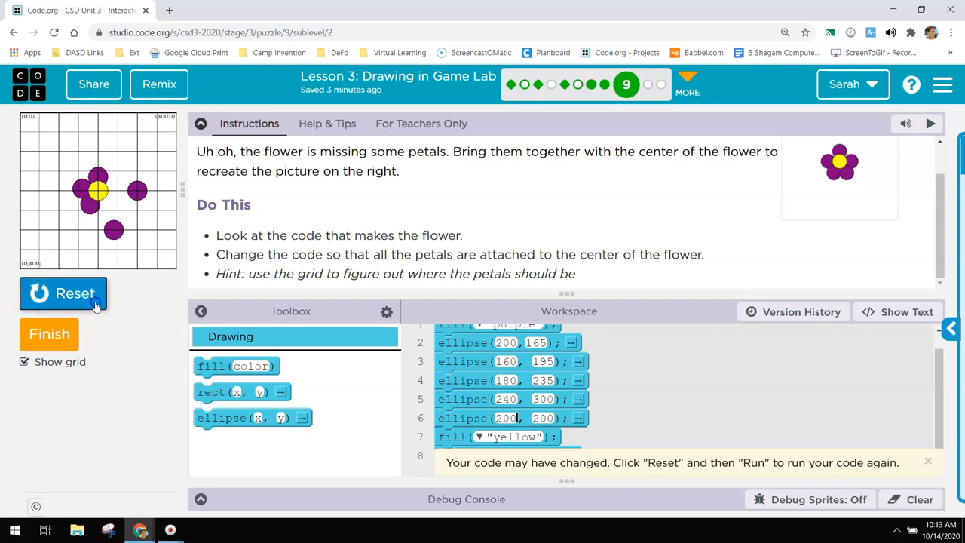
pyautogui.click(62, 293)
pyautogui.write('220')
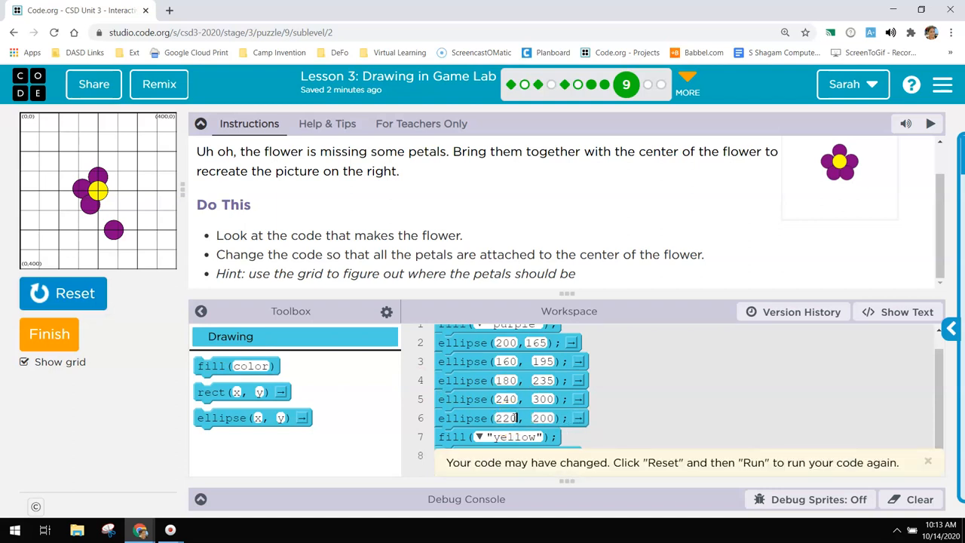
pyautogui.click(63, 294)
pyautogui.write('230')
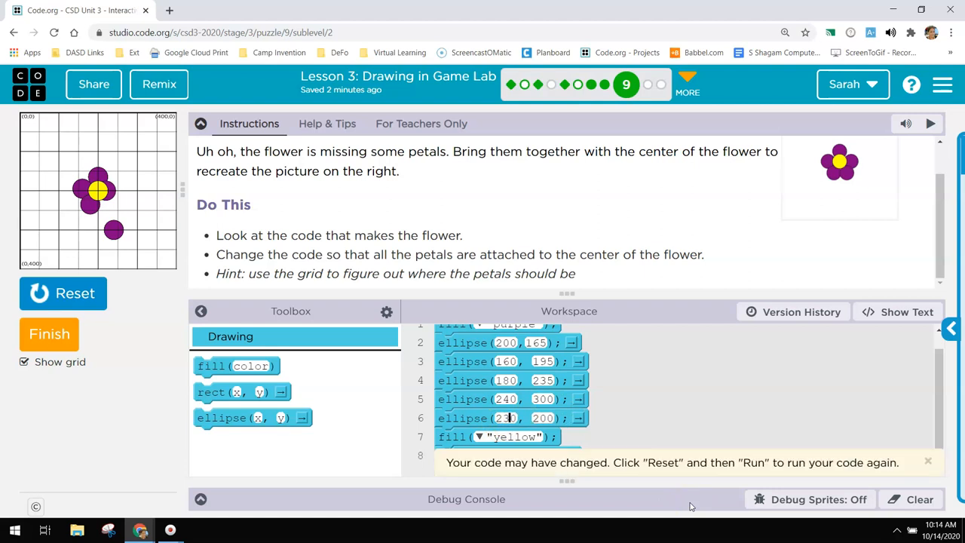
pyautogui.click(63, 293)
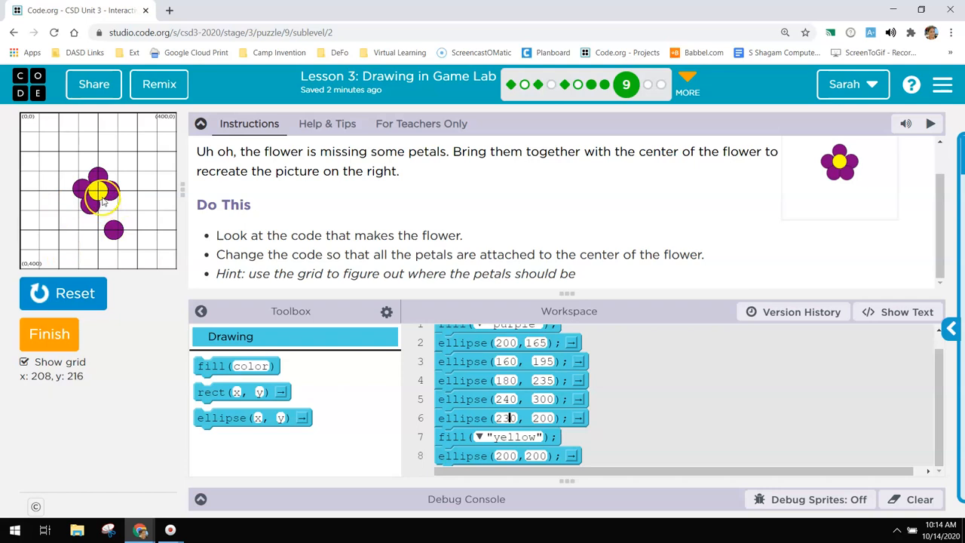
pyautogui.moveTo(104, 203)
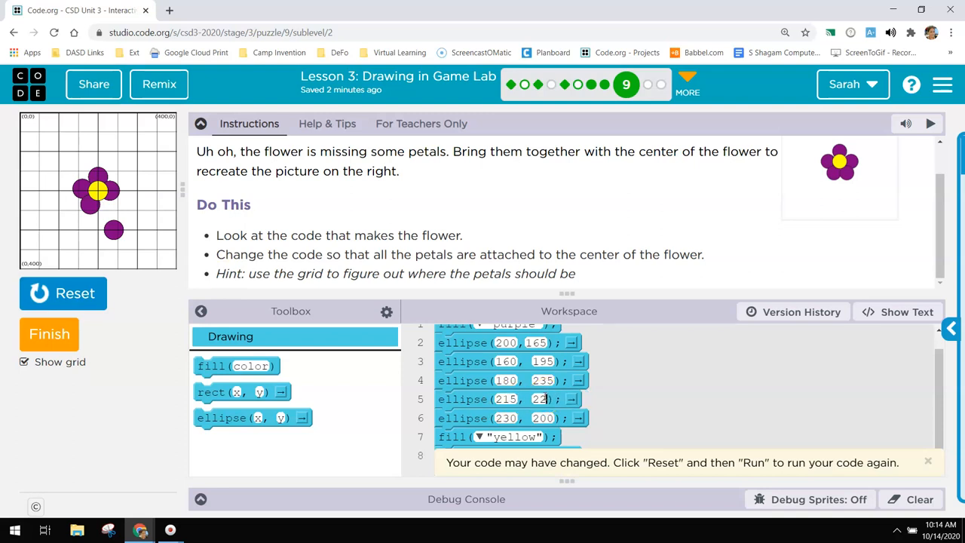
# - Set a bottom petal coordinate to 25, rerun until all petals attach, and submit
pyautogui.click(63, 293)
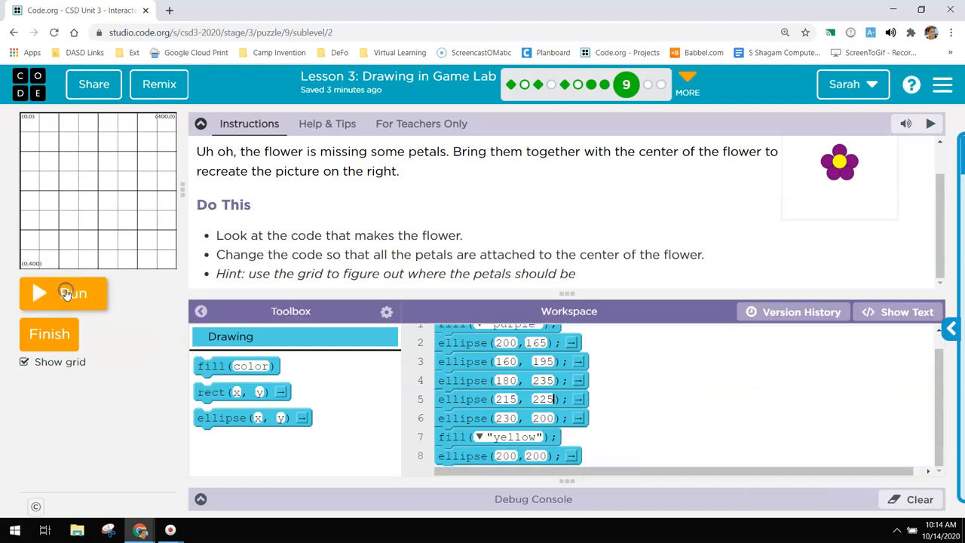
pyautogui.click(64, 293)
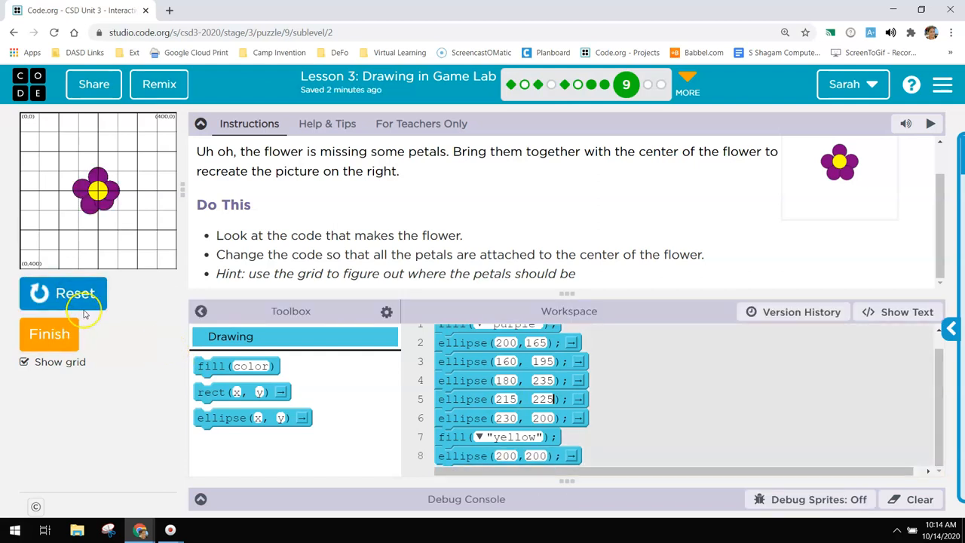
pyautogui.moveTo(85, 320)
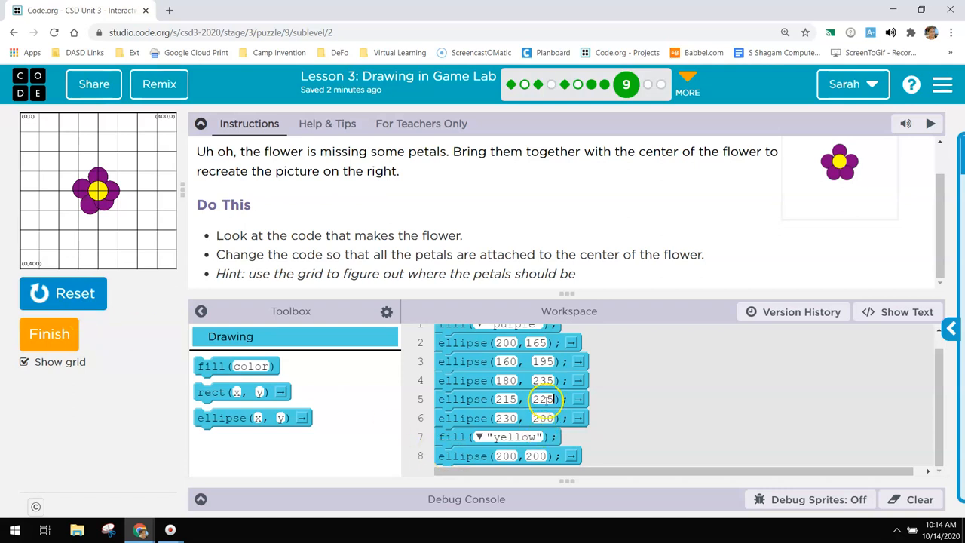
pyautogui.write('25')
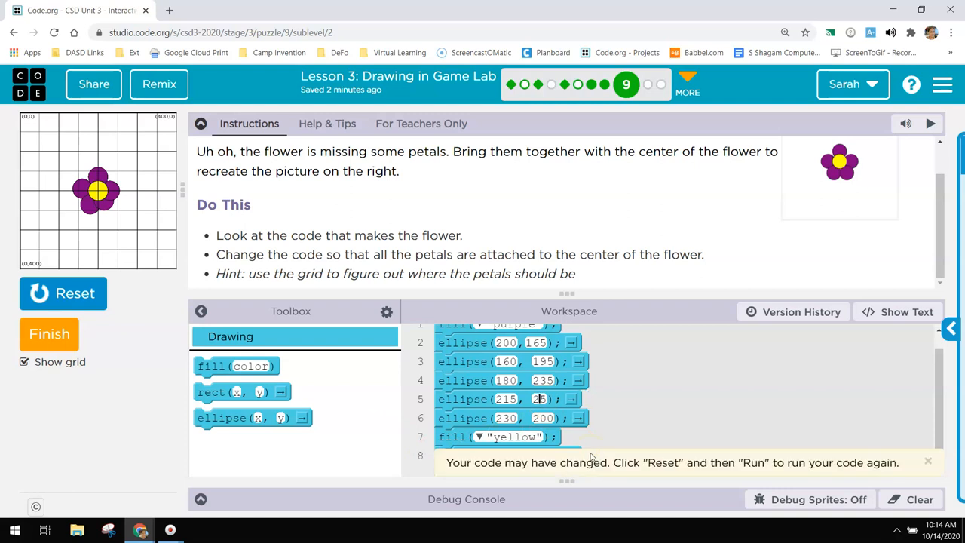
pyautogui.click(63, 292)
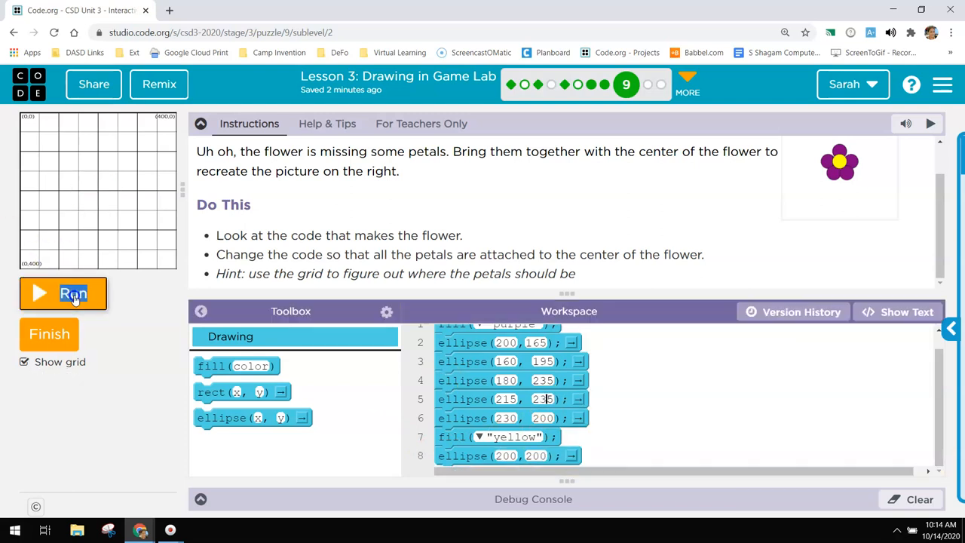
pyautogui.click(62, 293)
pyautogui.write('225')
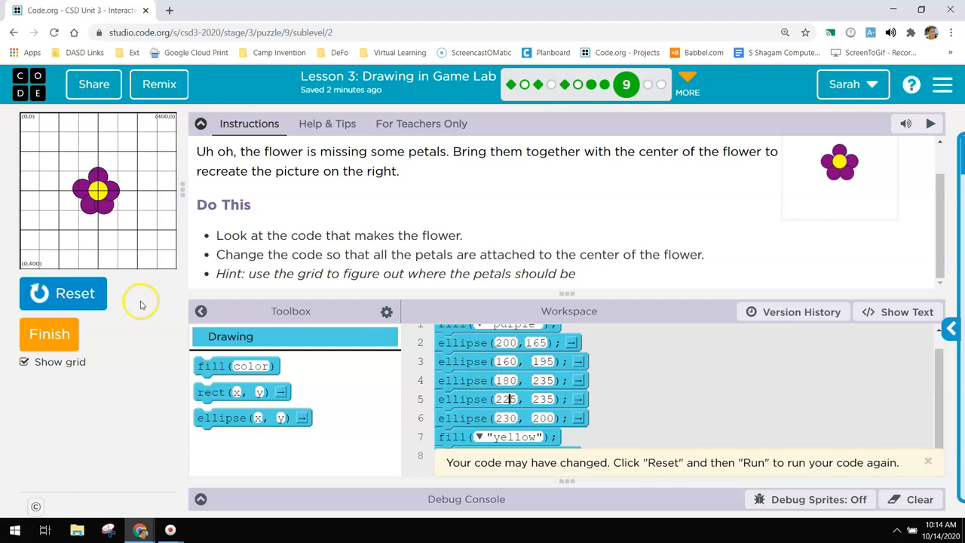
pyautogui.click(63, 293)
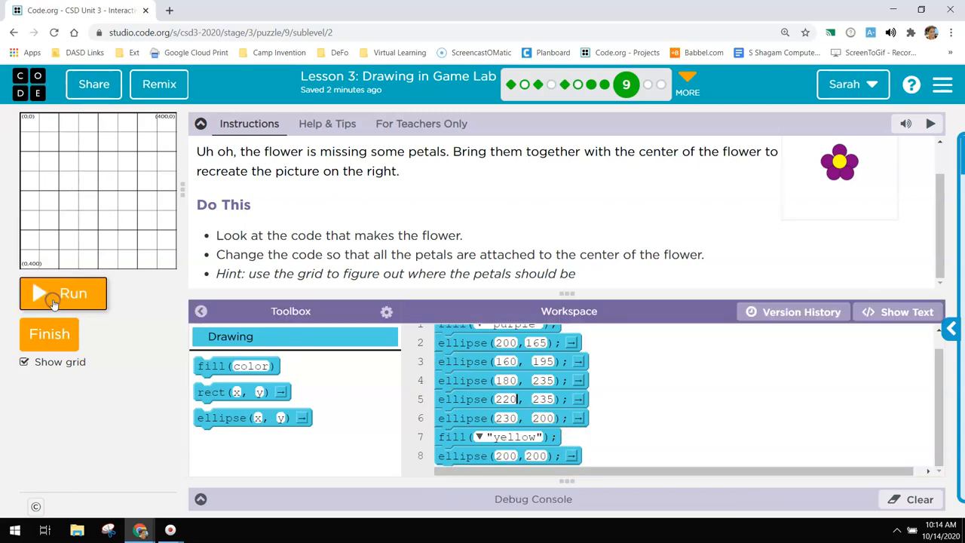
pyautogui.click(62, 293)
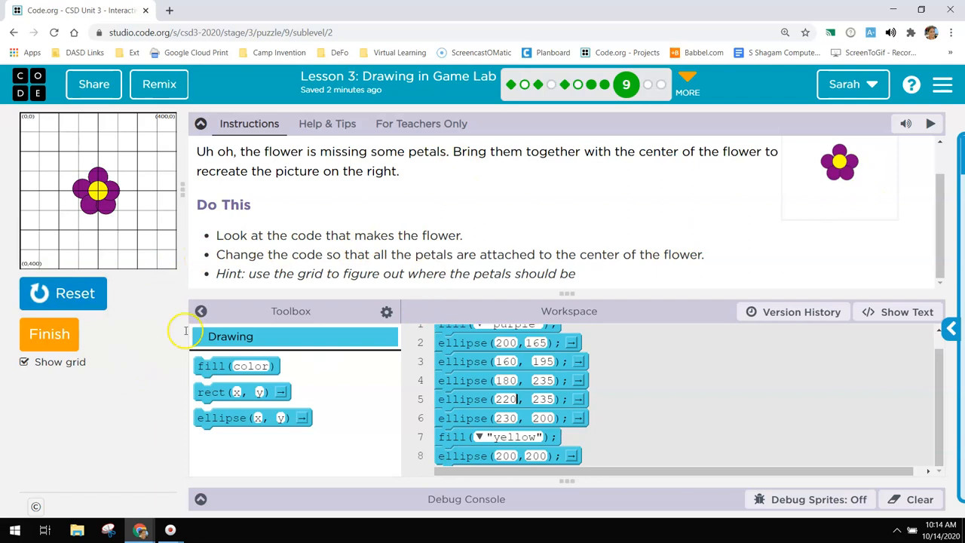
pyautogui.click(49, 334)
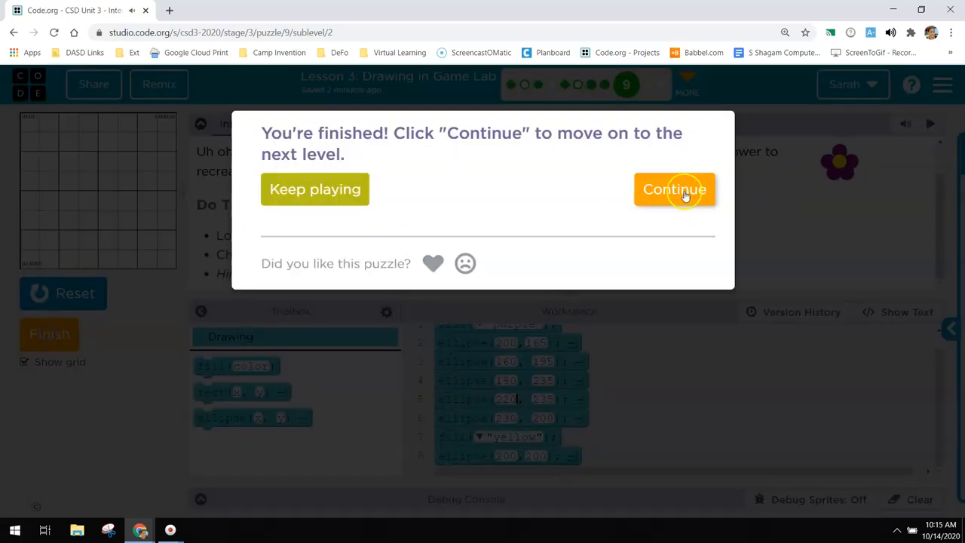
# - Continue past the flower level and open the Debug a stoplight activity
pyautogui.click(673, 190)
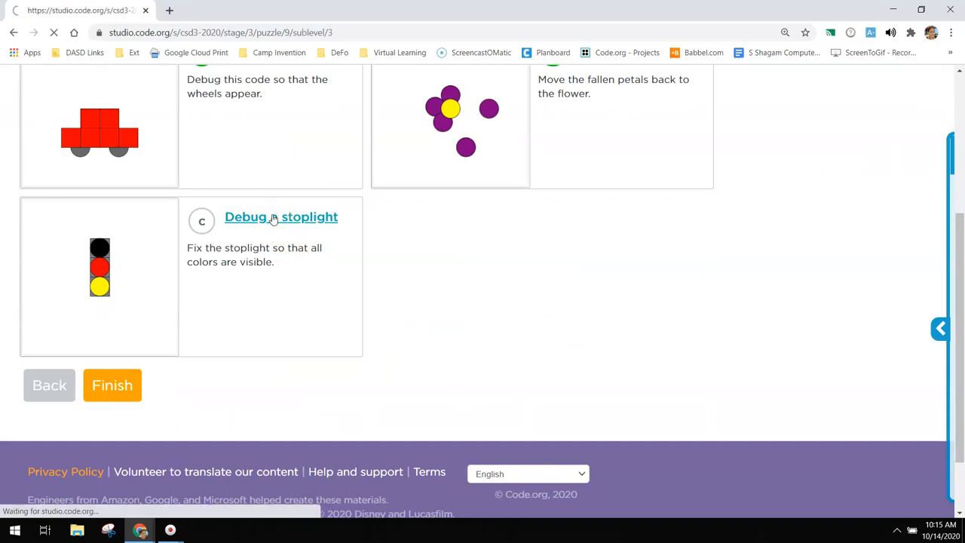
pyautogui.click(281, 217)
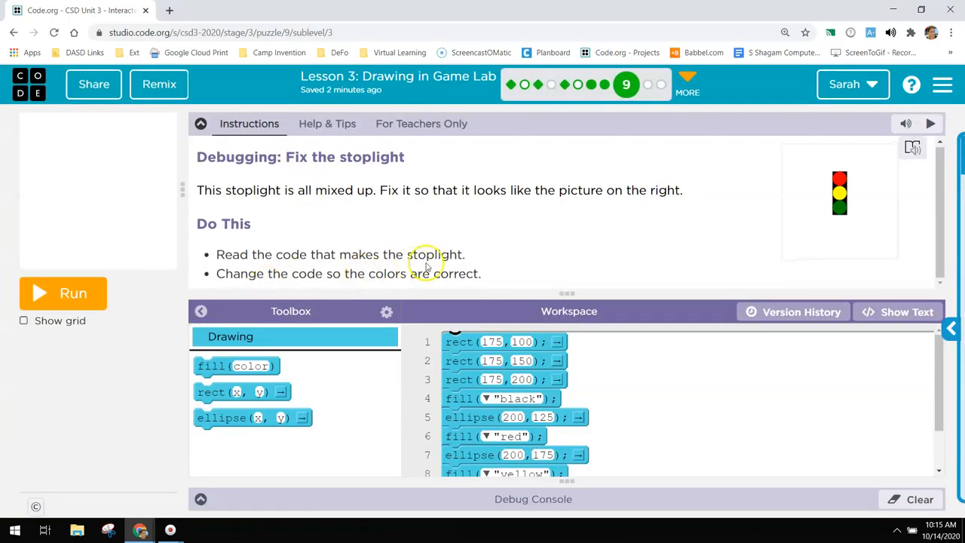
pyautogui.moveTo(611, 341)
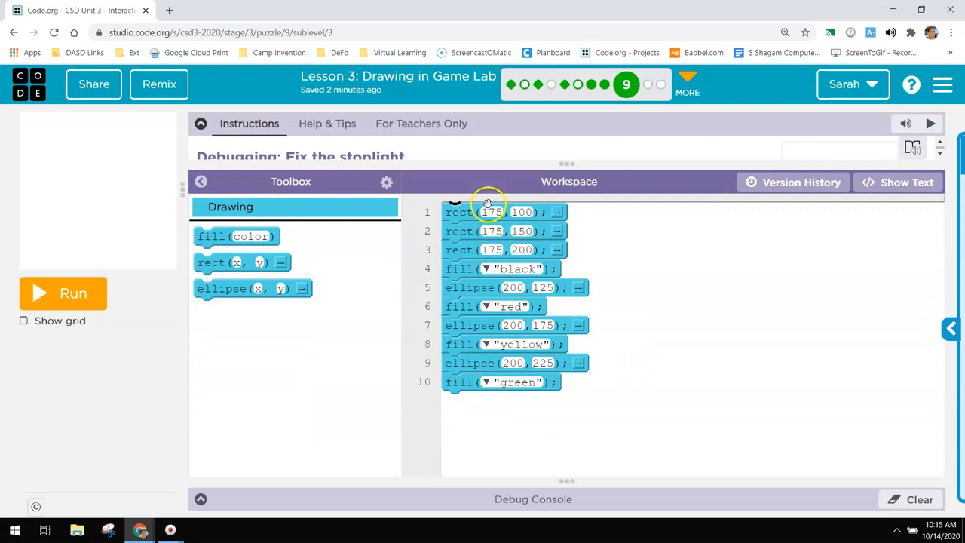
# - Put fill("black") on line 1 and fill("green") above the first ellipse, run, and submit
pyautogui.click(62, 292)
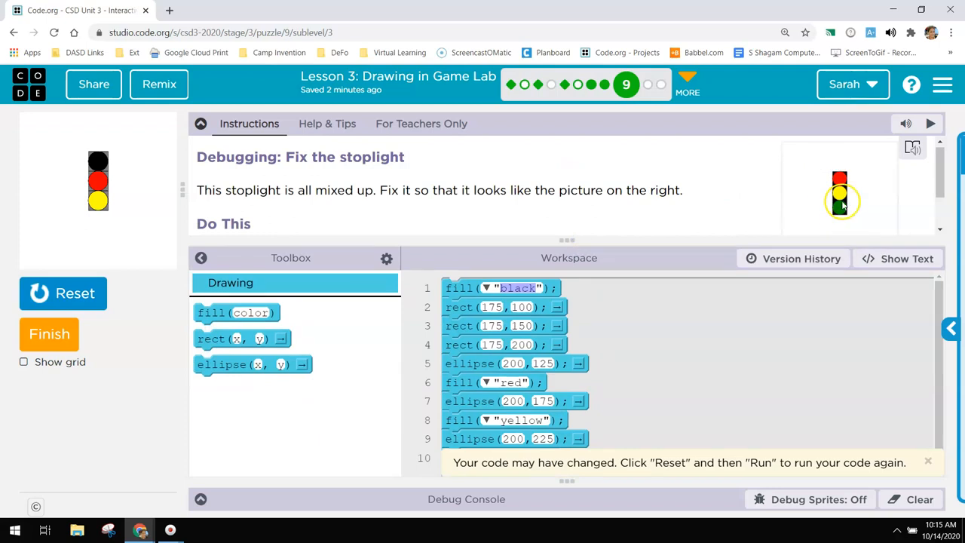
pyautogui.moveTo(858, 213)
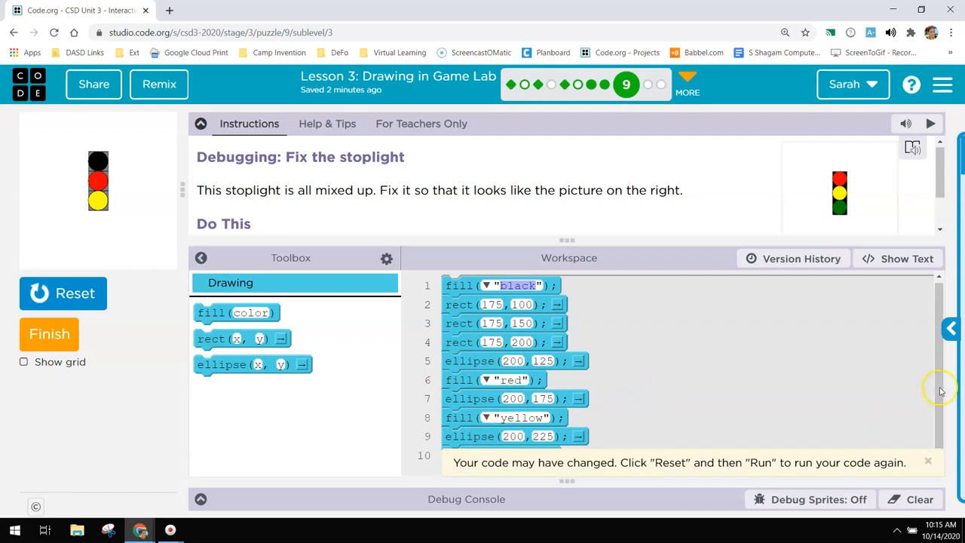
pyautogui.moveTo(584, 238)
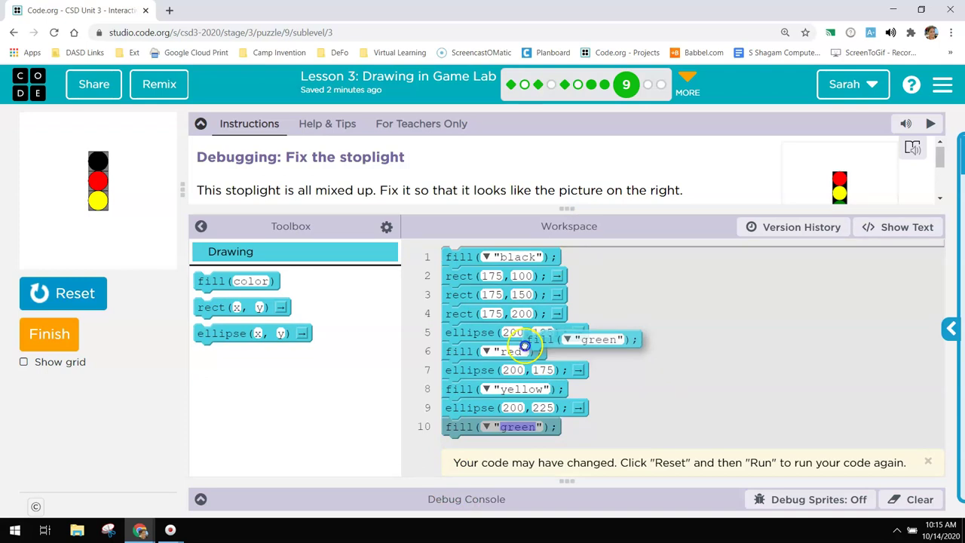
pyautogui.click(63, 293)
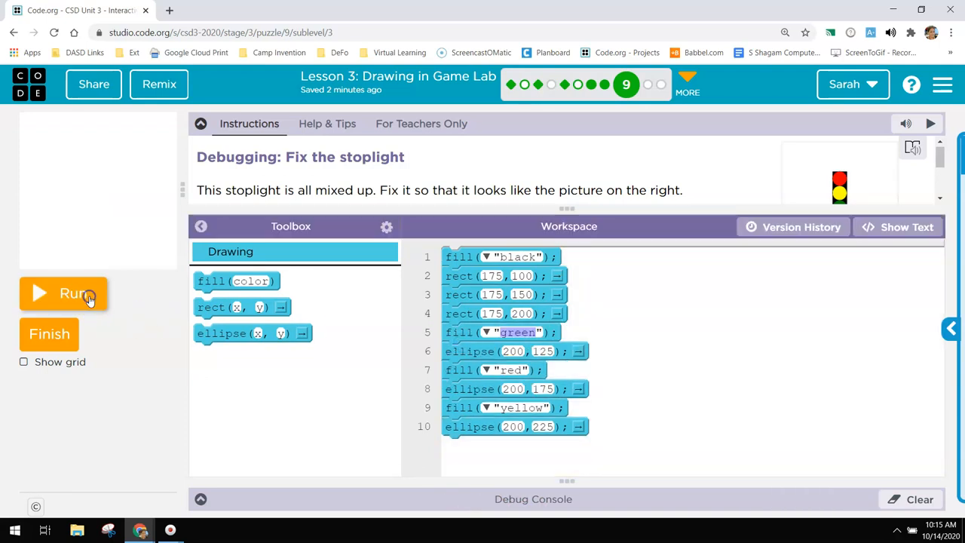
pyautogui.click(63, 293)
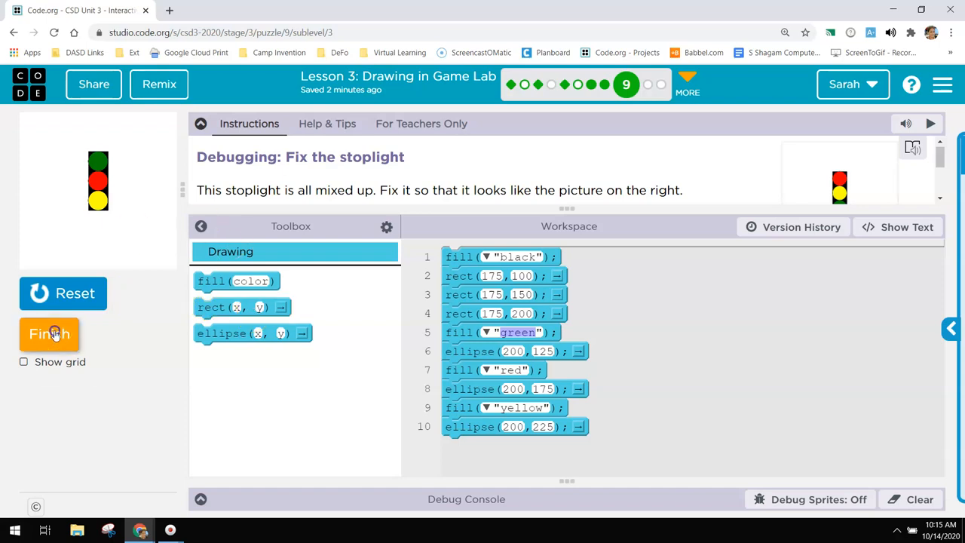
pyautogui.click(49, 334)
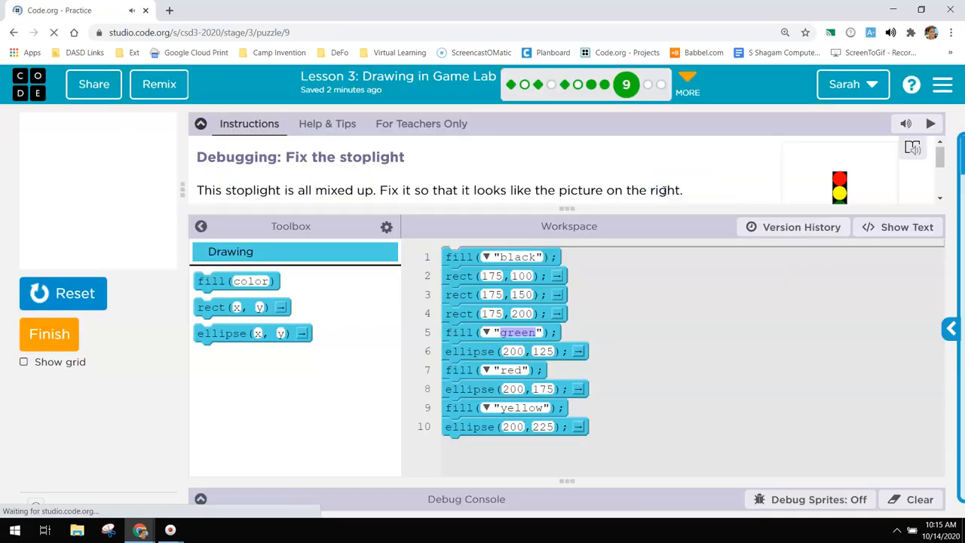
# - Finish the practice set, move to the purple square puzzle, and run its original code
pyautogui.click(49, 334)
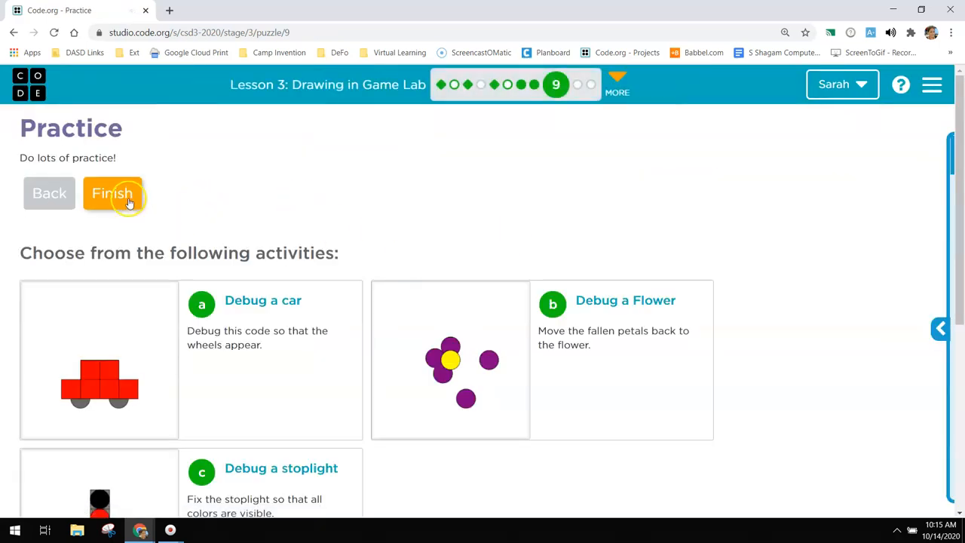
pyautogui.click(112, 193)
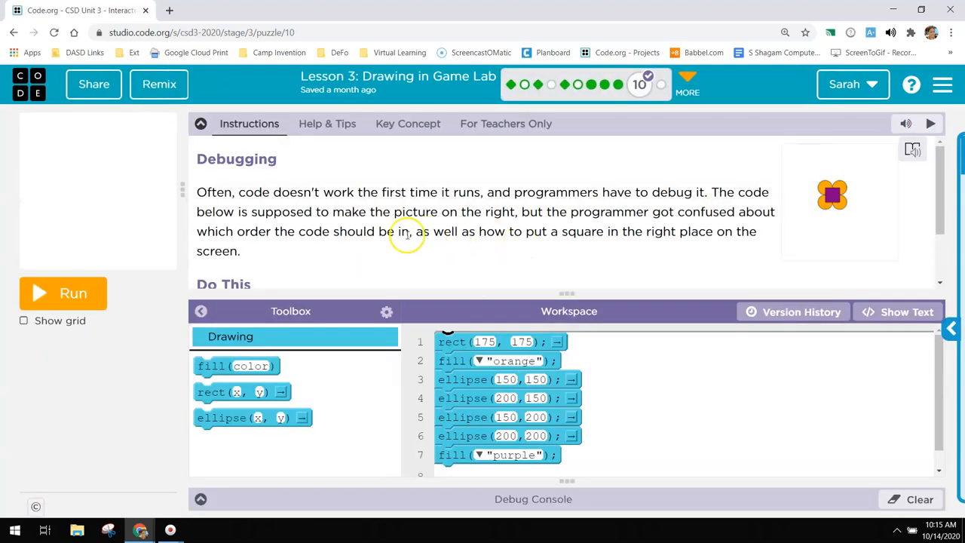
pyautogui.scroll(-3)
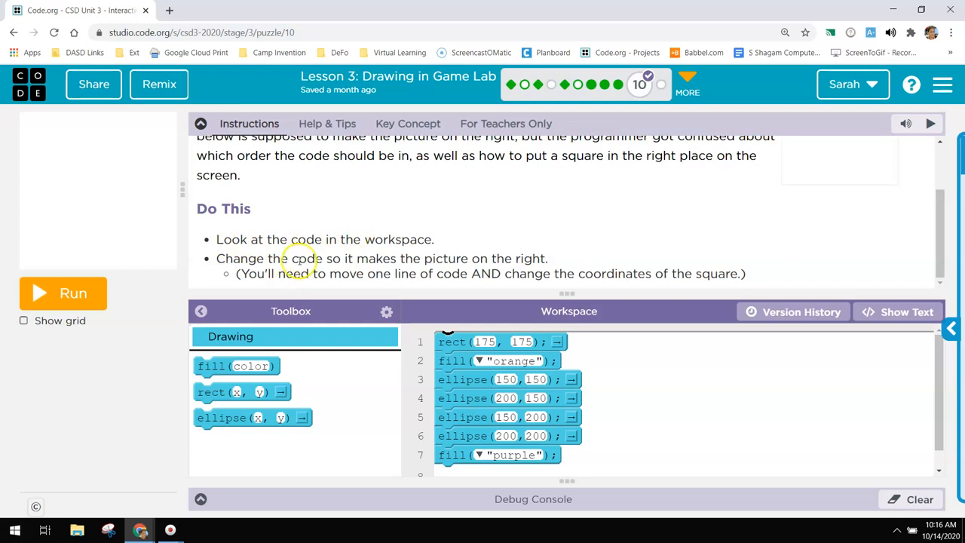
pyautogui.moveTo(482, 250)
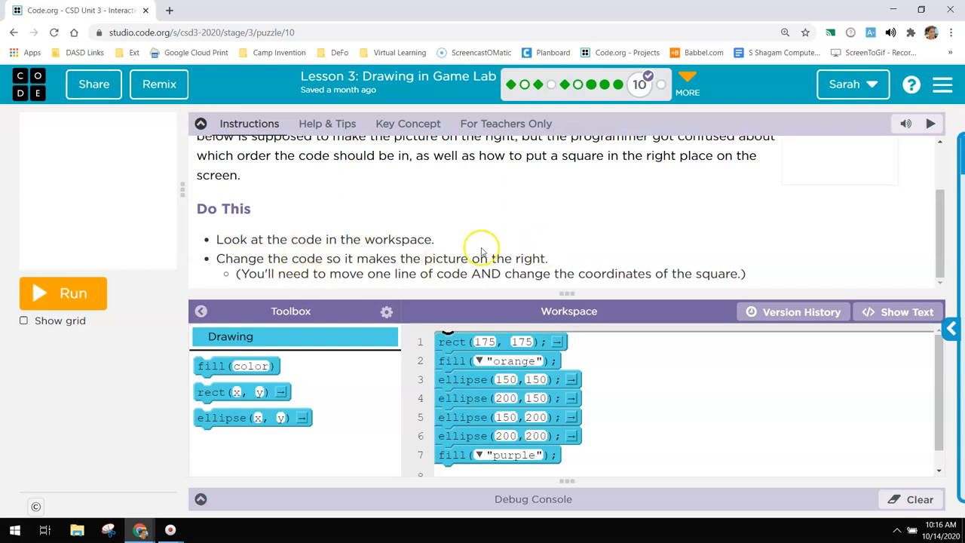
pyautogui.click(63, 293)
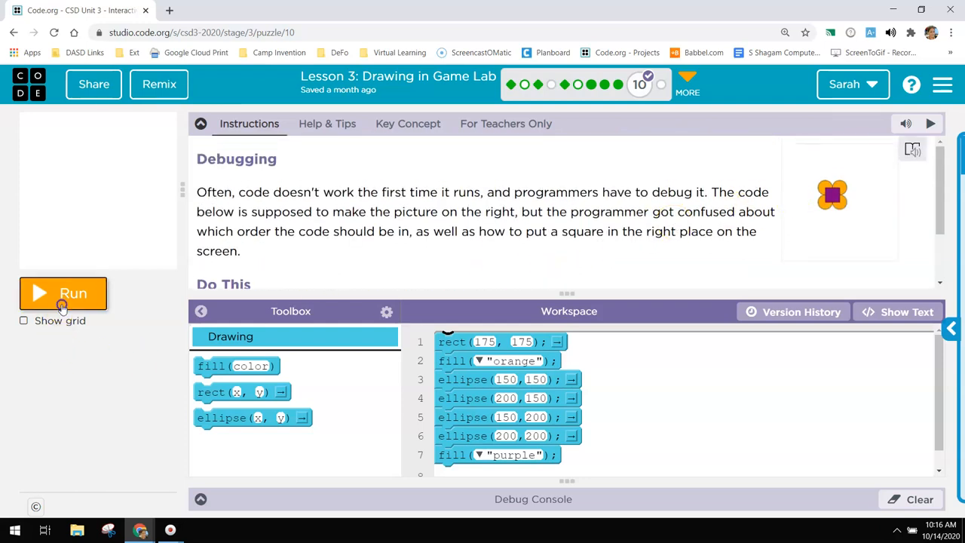
pyautogui.click(62, 293)
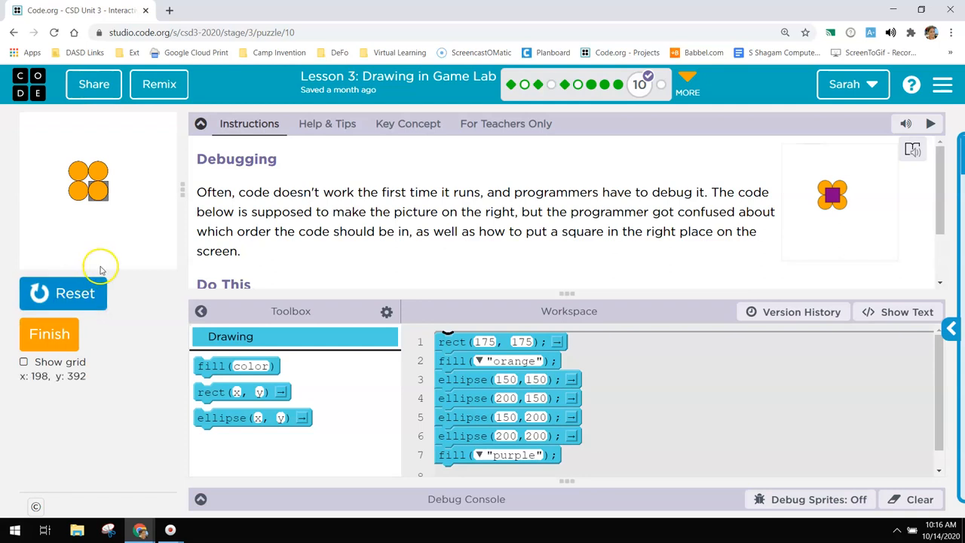
pyautogui.moveTo(139, 269)
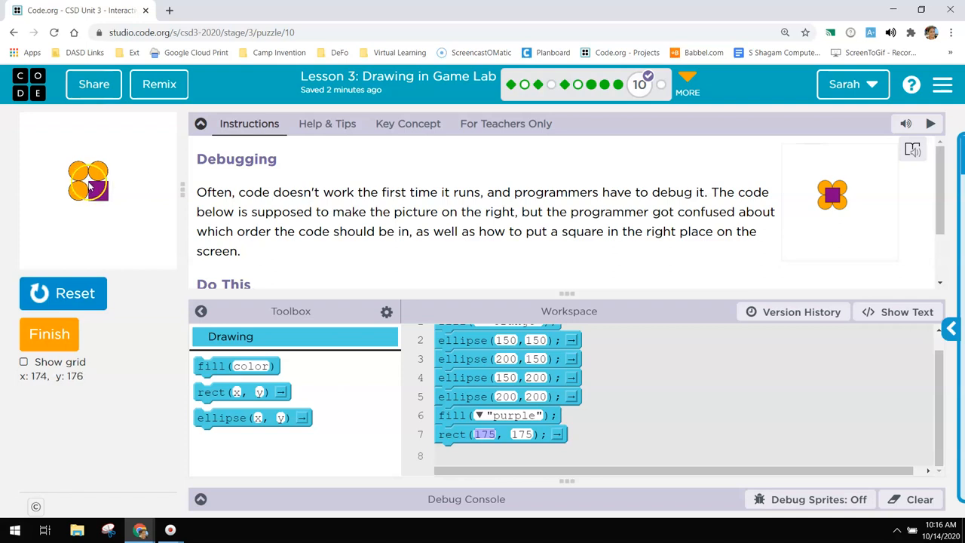
pyautogui.moveTo(86, 179)
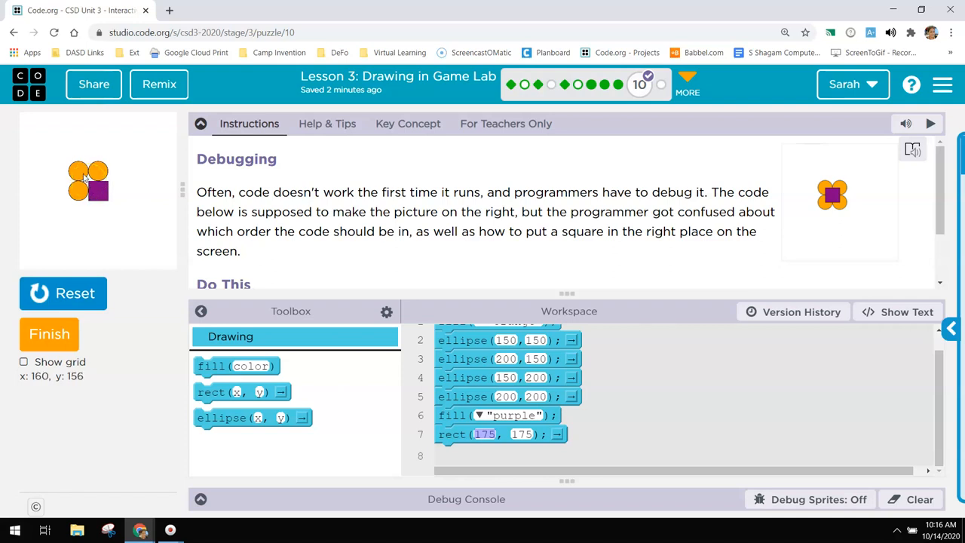
pyautogui.moveTo(83, 177)
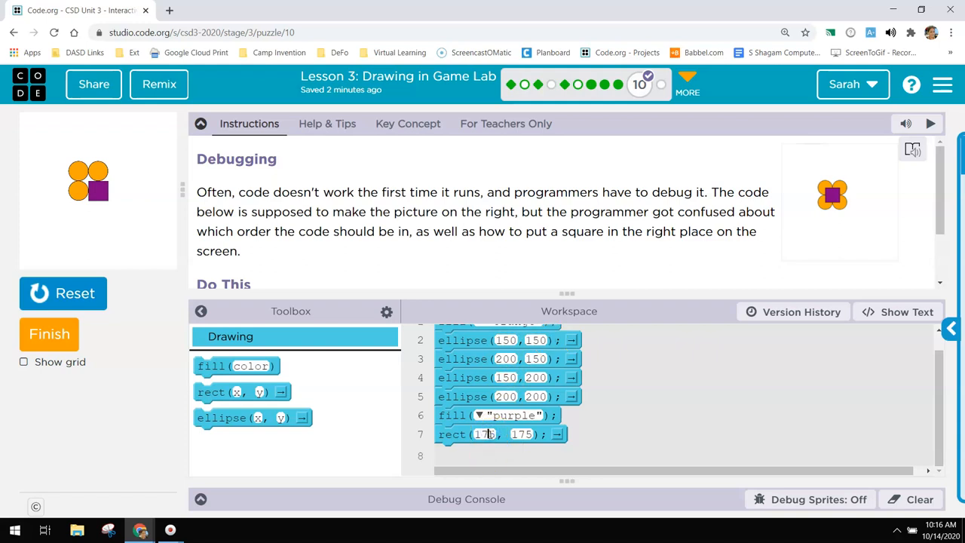
# - Draw the purple square at rect(150, 150) over the orange circles, run it, and continue
pyautogui.write('151')
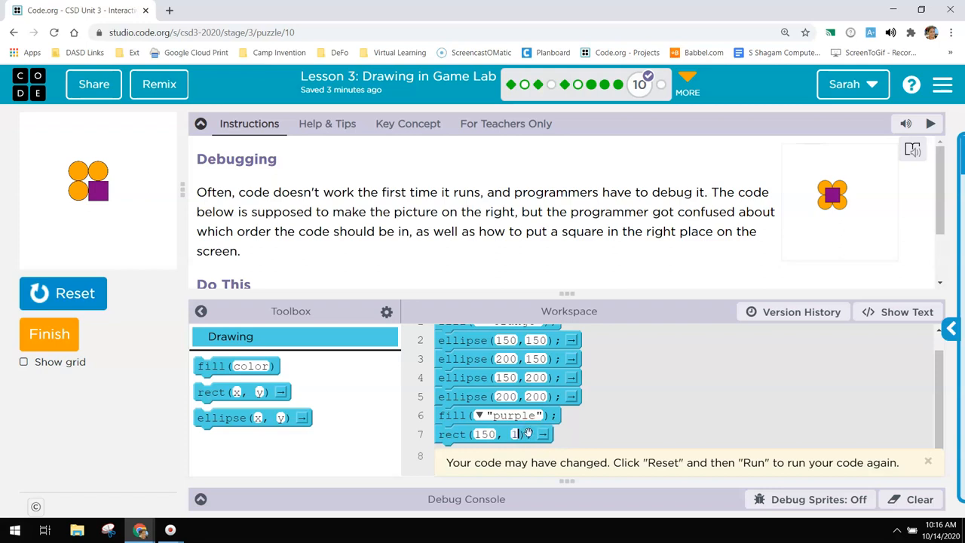
pyautogui.click(63, 293)
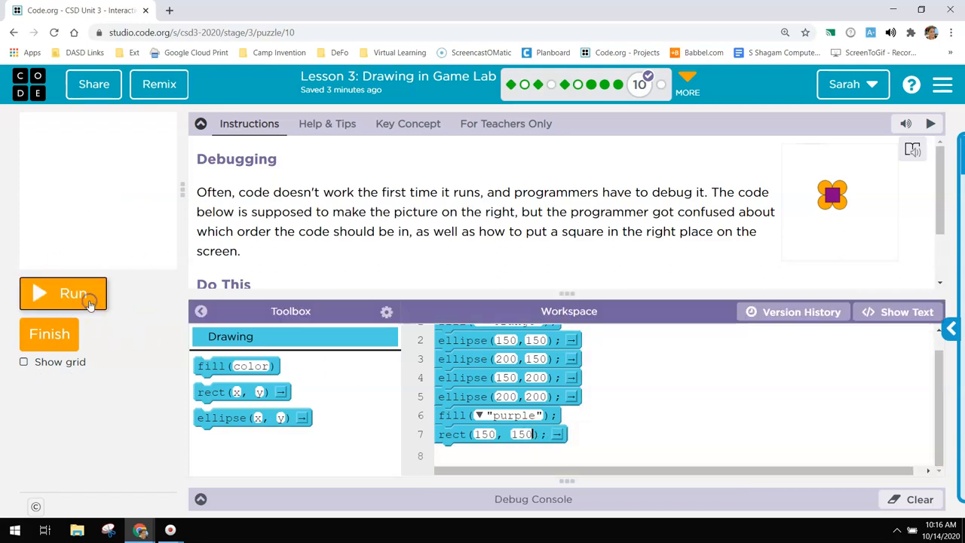
pyautogui.click(63, 293)
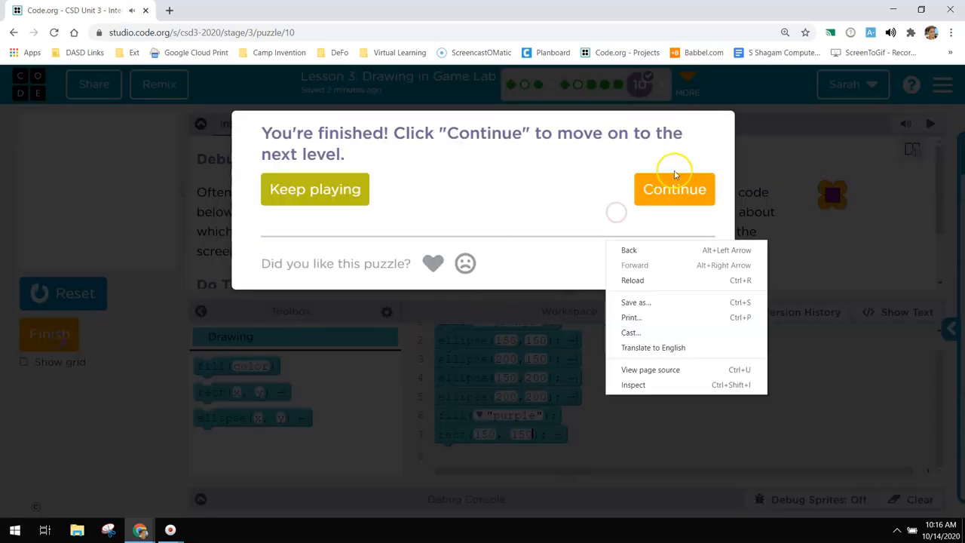
pyautogui.click(673, 188)
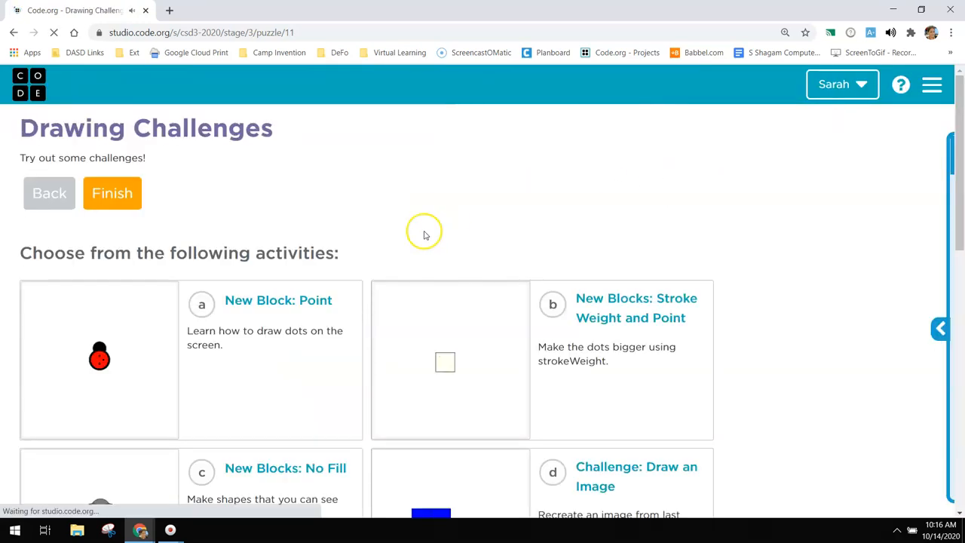
# - Open New Block: Point, set the last ladybug dot to point(190, 200), run, and submit
pyautogui.scroll(-3)
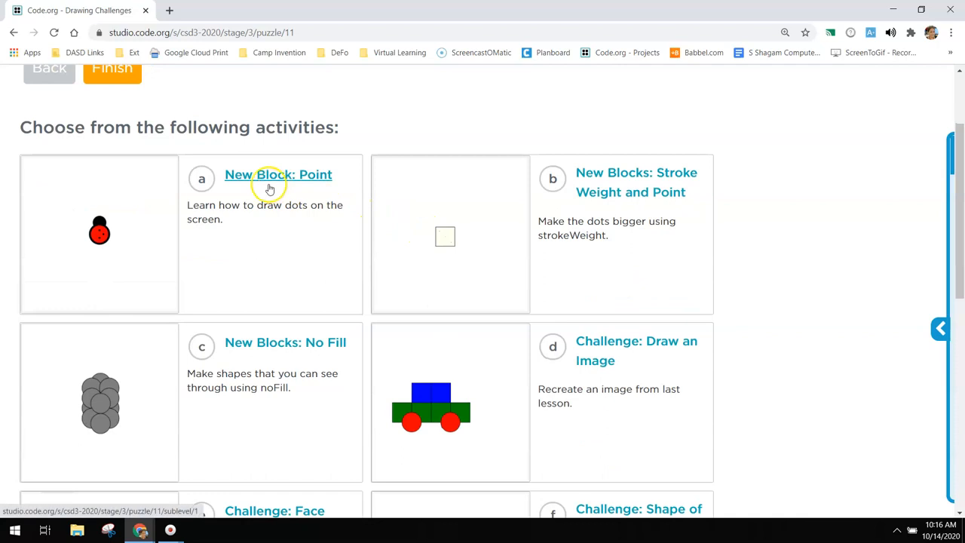
pyautogui.click(279, 174)
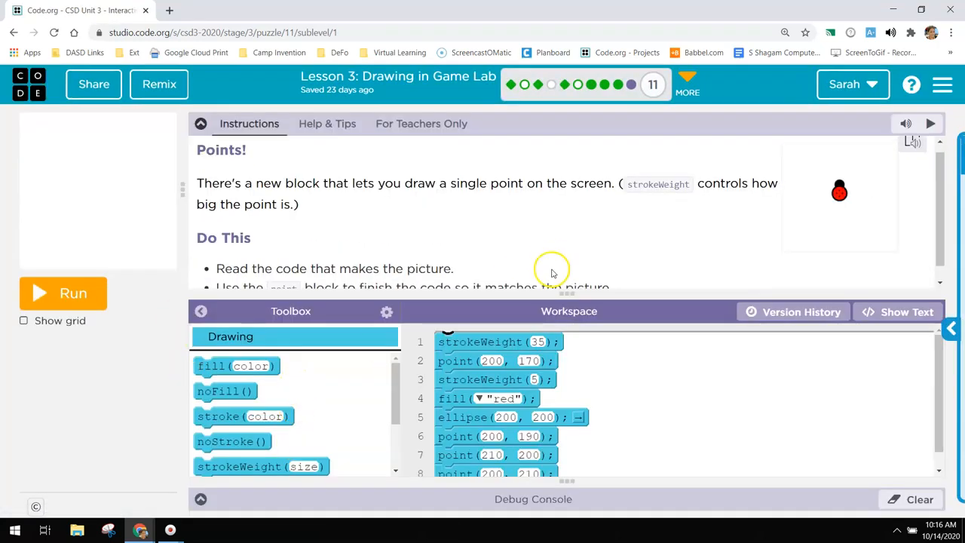
pyautogui.click(63, 293)
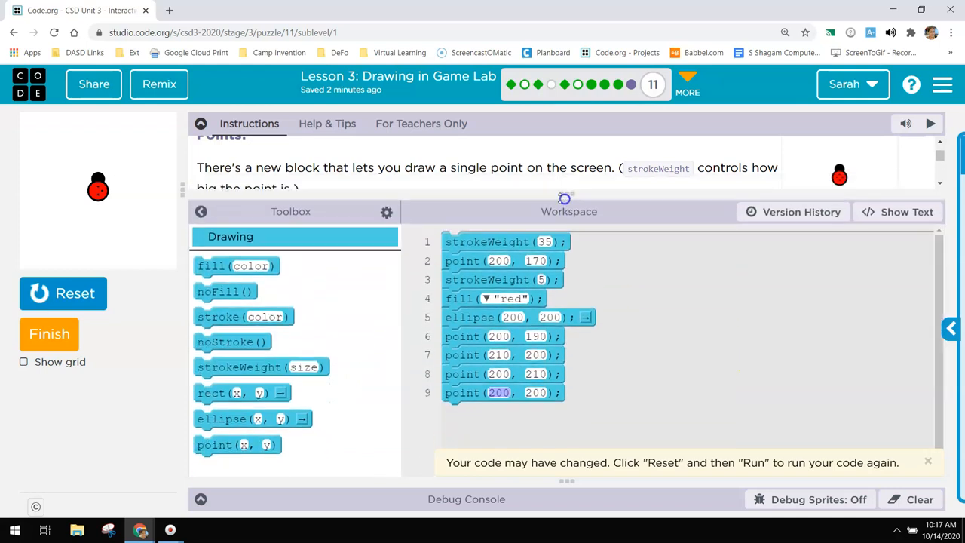
pyautogui.moveTo(96, 190)
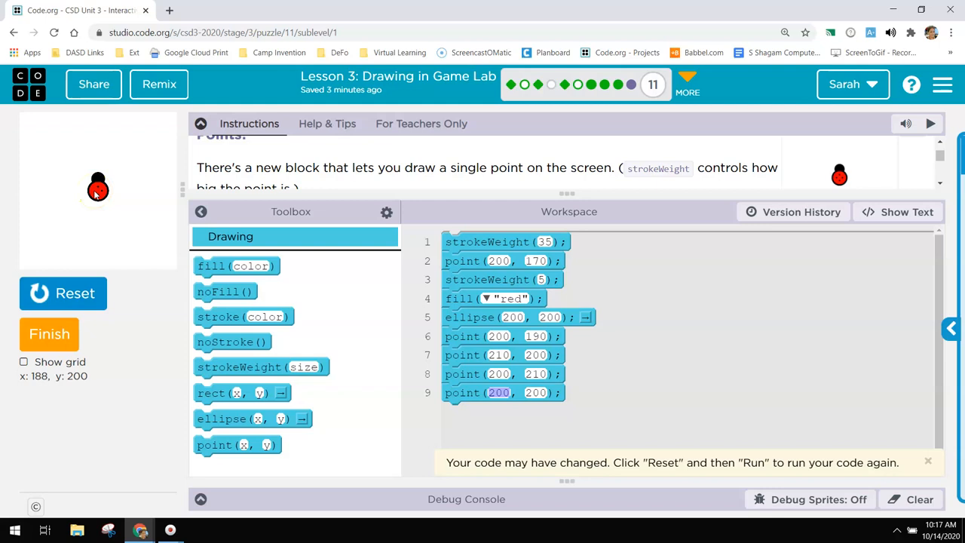
pyautogui.moveTo(424, 428)
pyautogui.write('190')
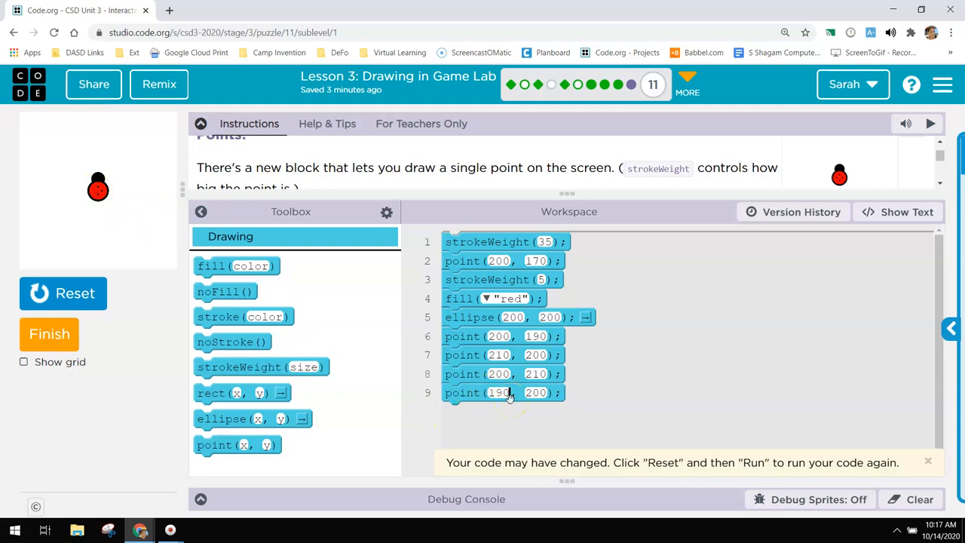
pyautogui.click(63, 293)
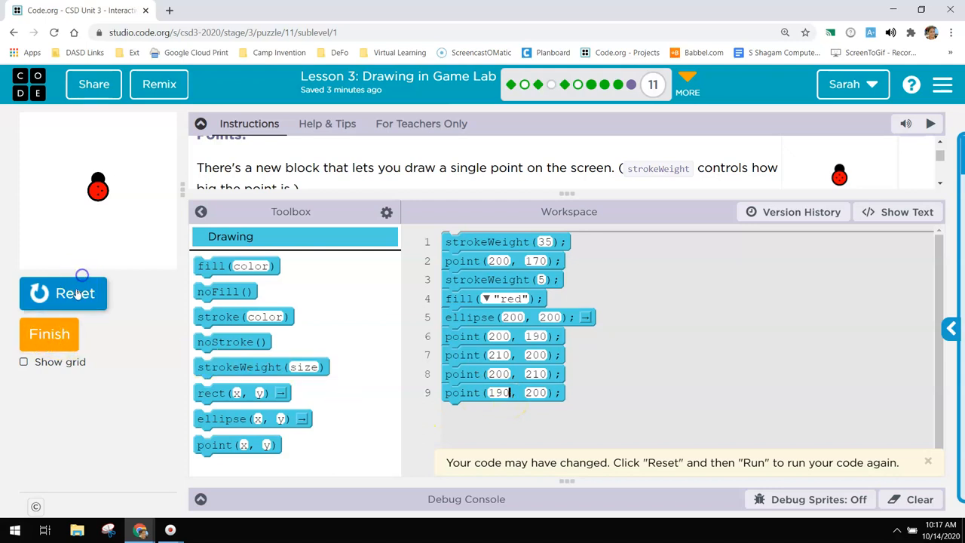
pyautogui.click(63, 294)
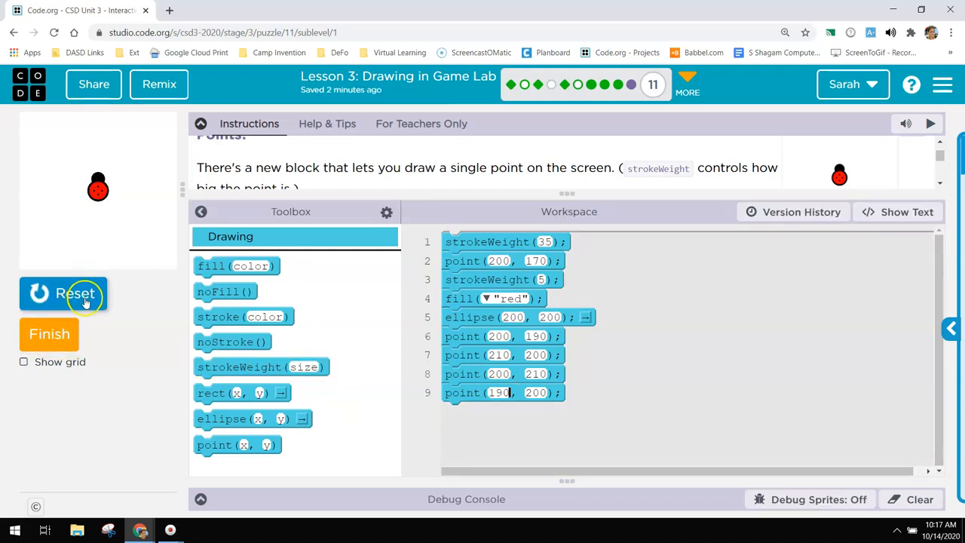
pyautogui.click(63, 294)
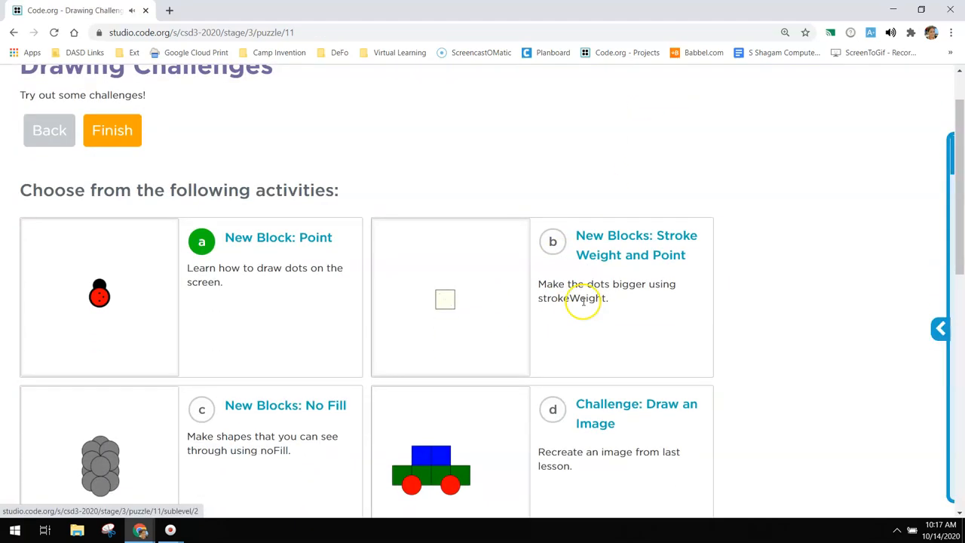
# - Open the stroke weight and point challenge b and run the starting die code
pyautogui.click(635, 244)
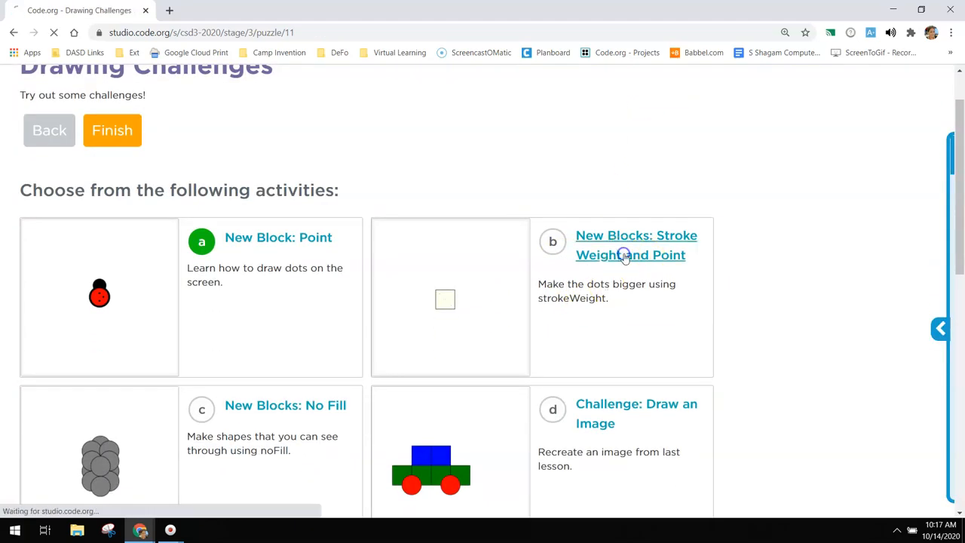
pyautogui.click(635, 245)
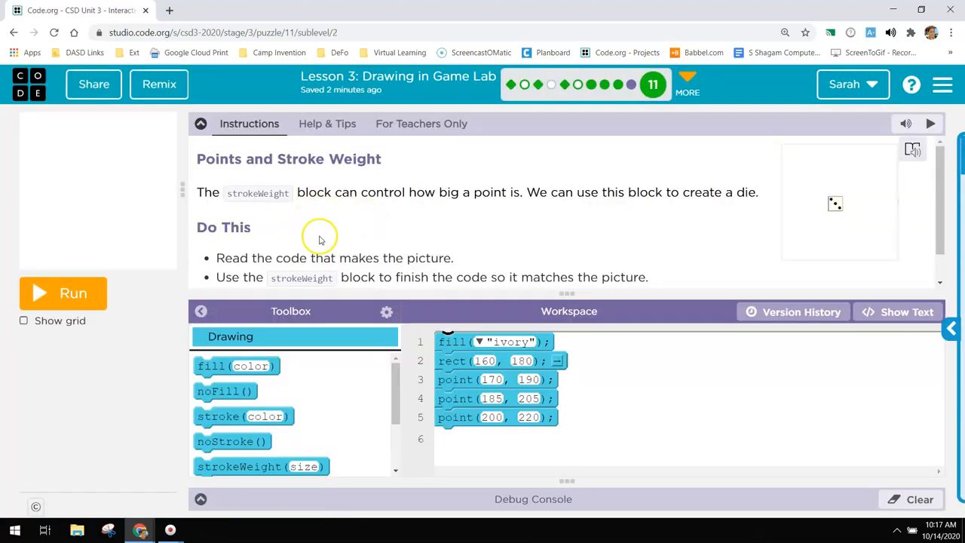
pyautogui.moveTo(370, 258)
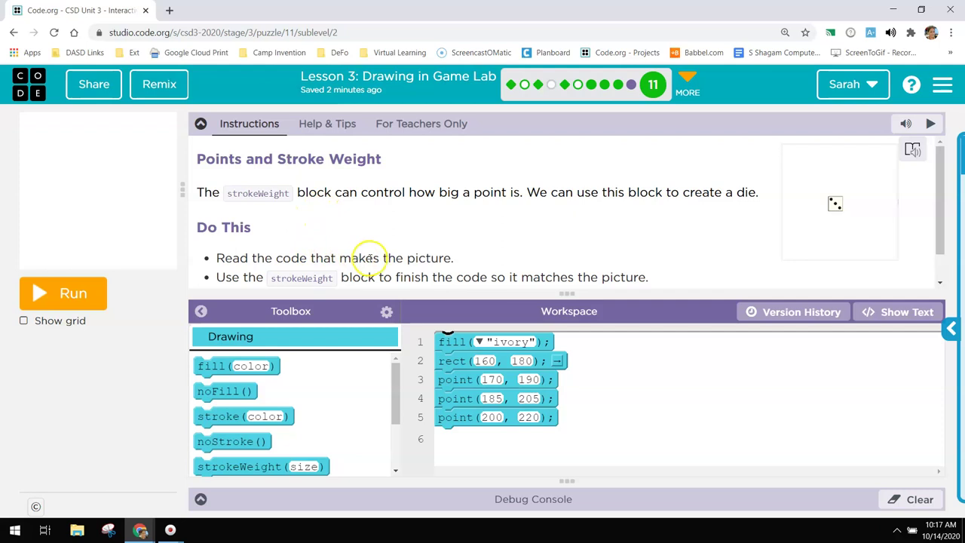
pyautogui.scroll(-3)
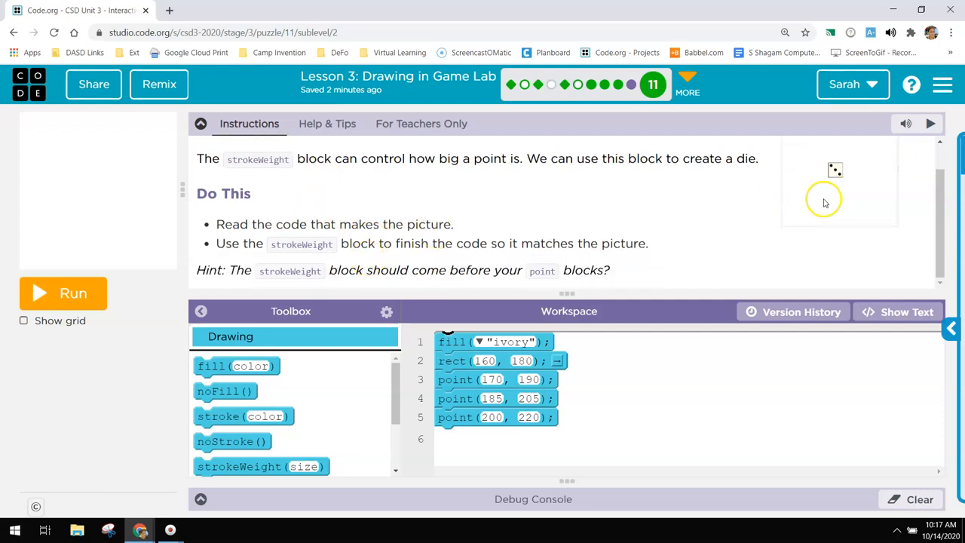
pyautogui.moveTo(102, 315)
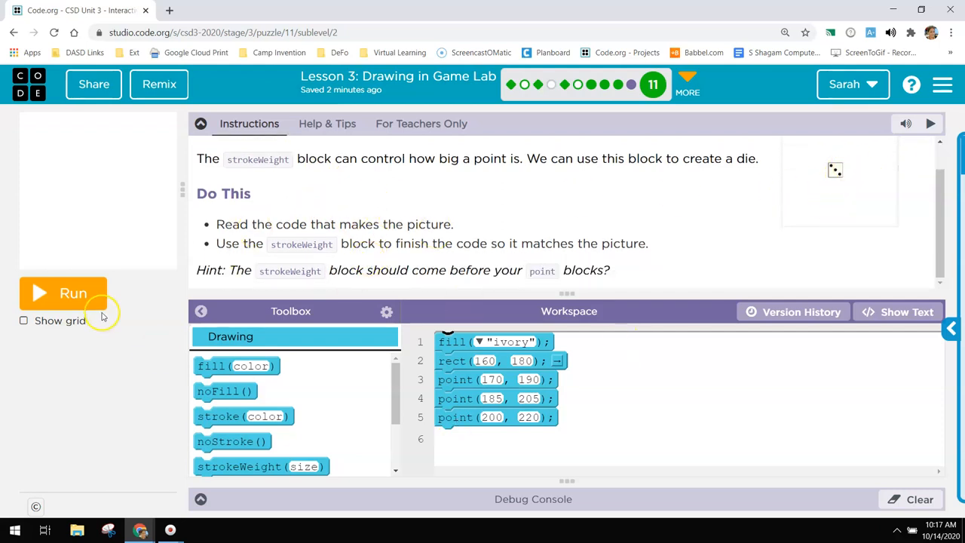
pyautogui.click(62, 293)
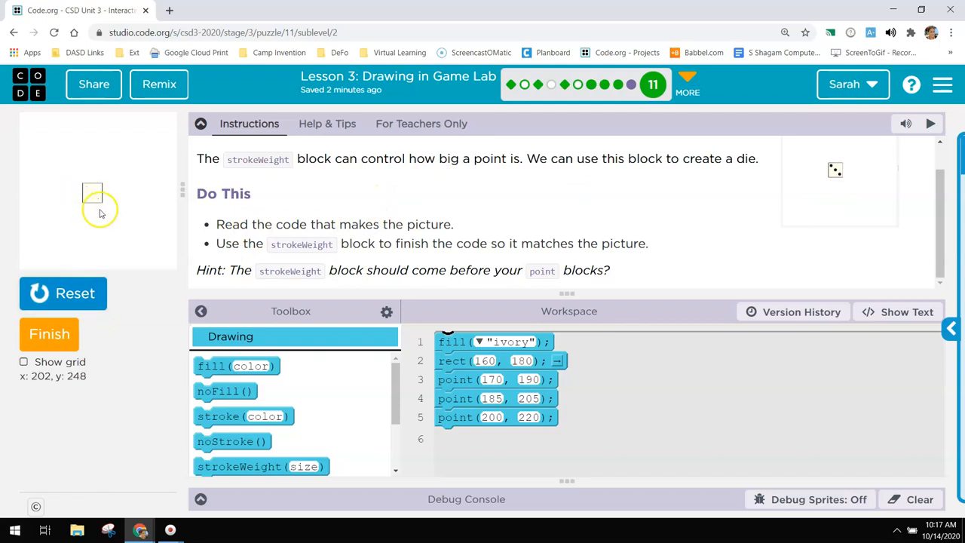
pyautogui.moveTo(247, 433)
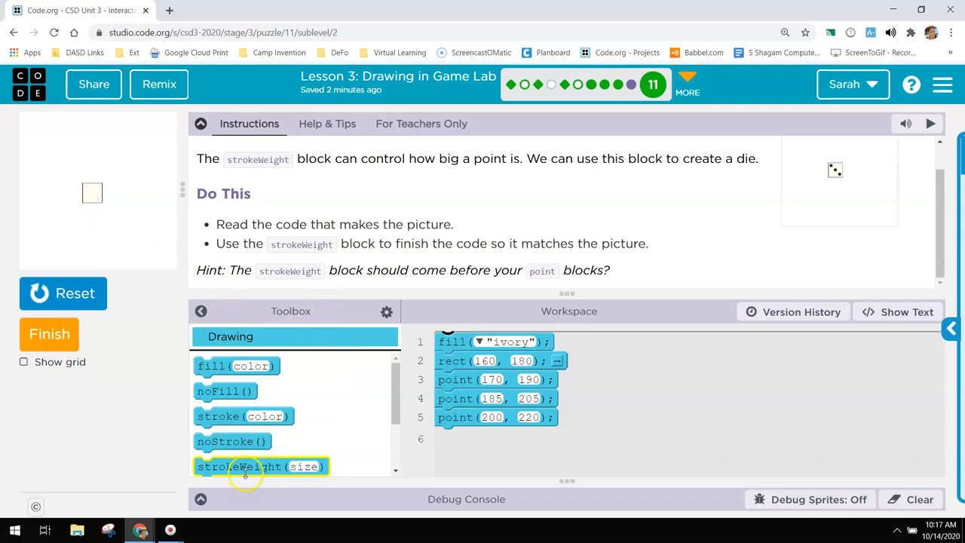
# - Insert strokeWeight(10) before the point blocks, rerun, submit, and continue
pyautogui.moveTo(261, 466); pyautogui.dragTo(497, 362)
pyautogui.write('5')
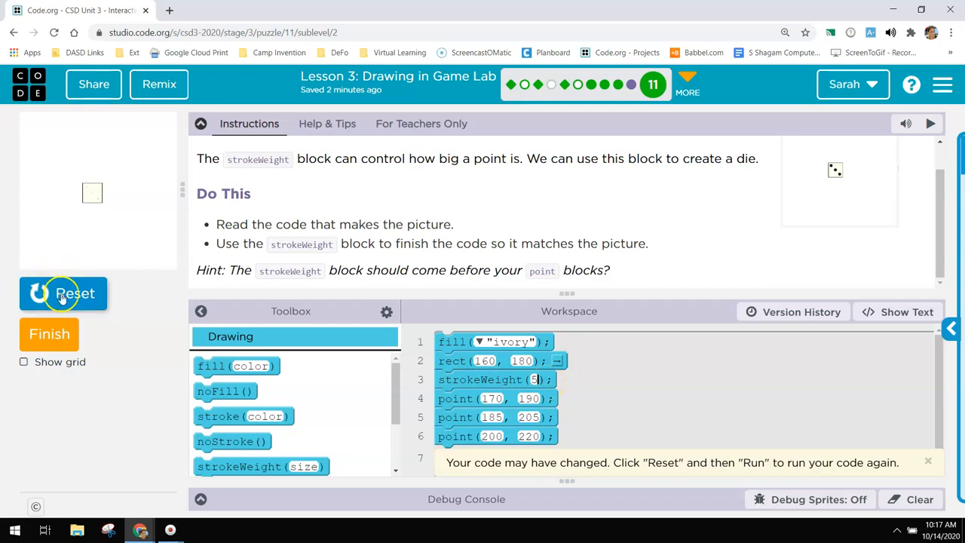
pyautogui.click(63, 294)
pyautogui.write('10')
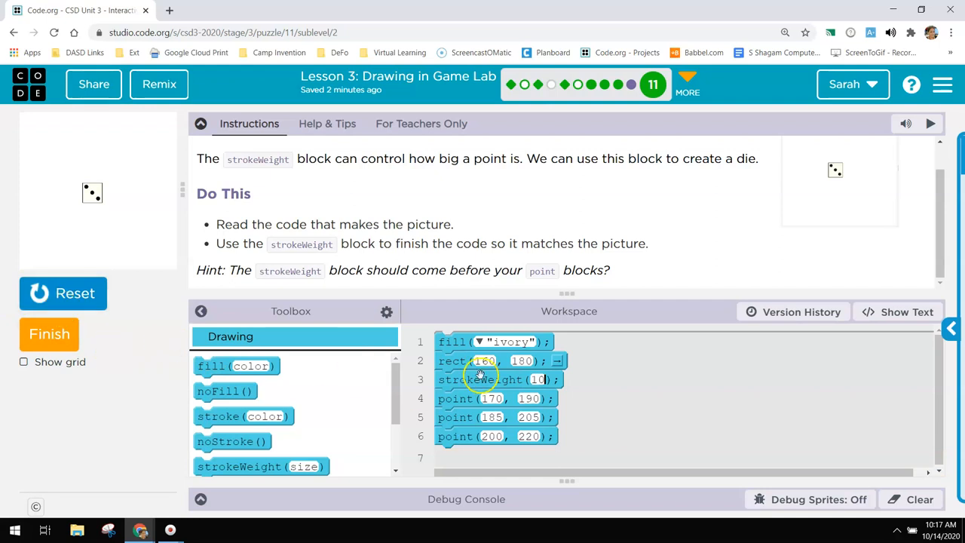
pyautogui.click(49, 334)
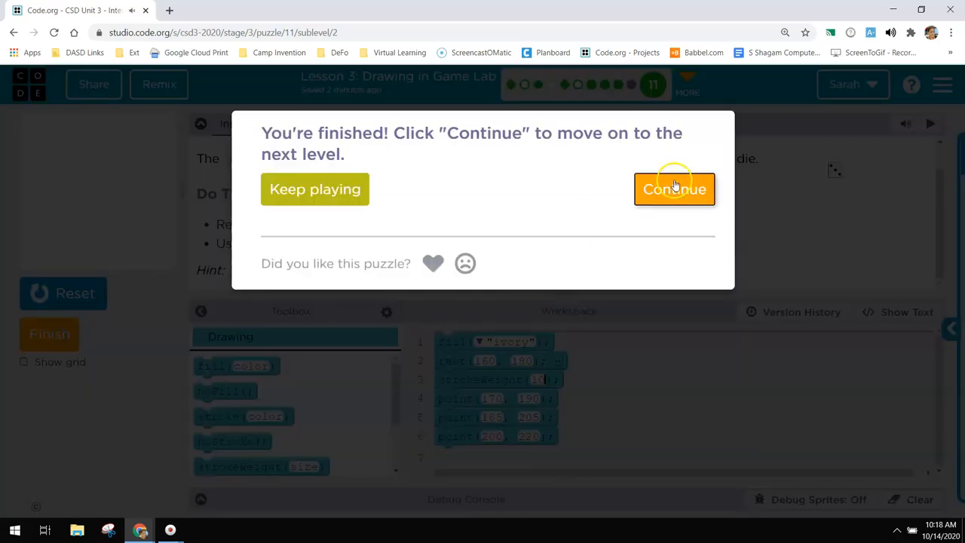
pyautogui.click(674, 188)
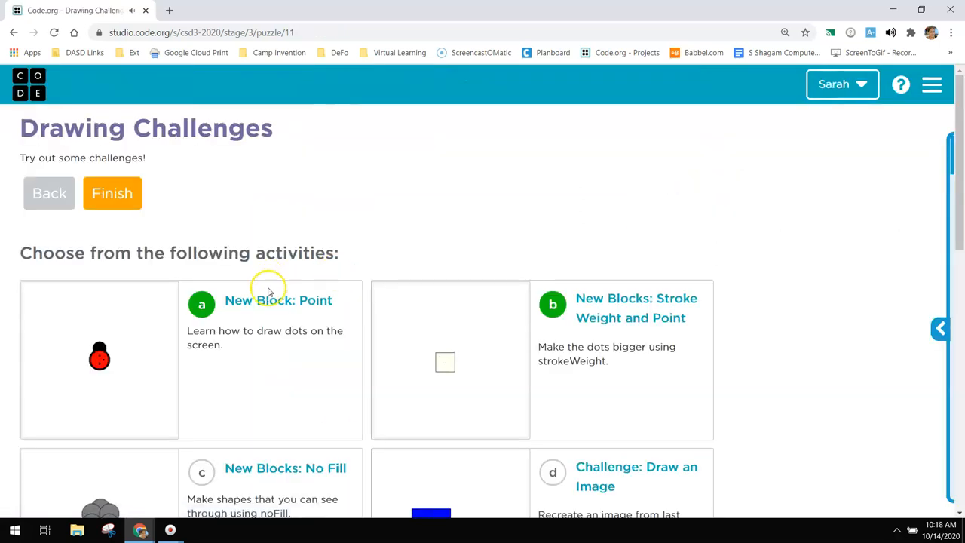
# - Open the No Fill challenge c and run the starting ellipse code
pyautogui.scroll(-3)
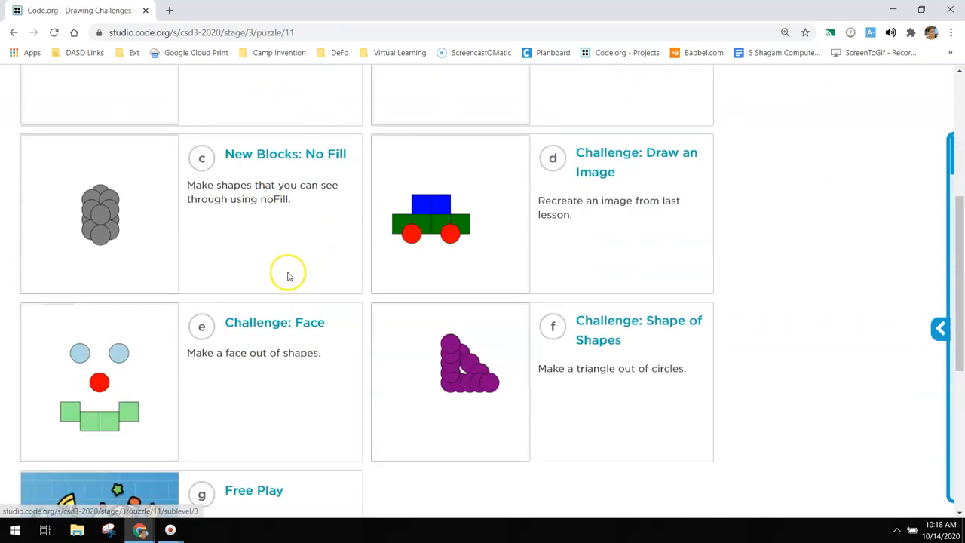
pyautogui.click(285, 154)
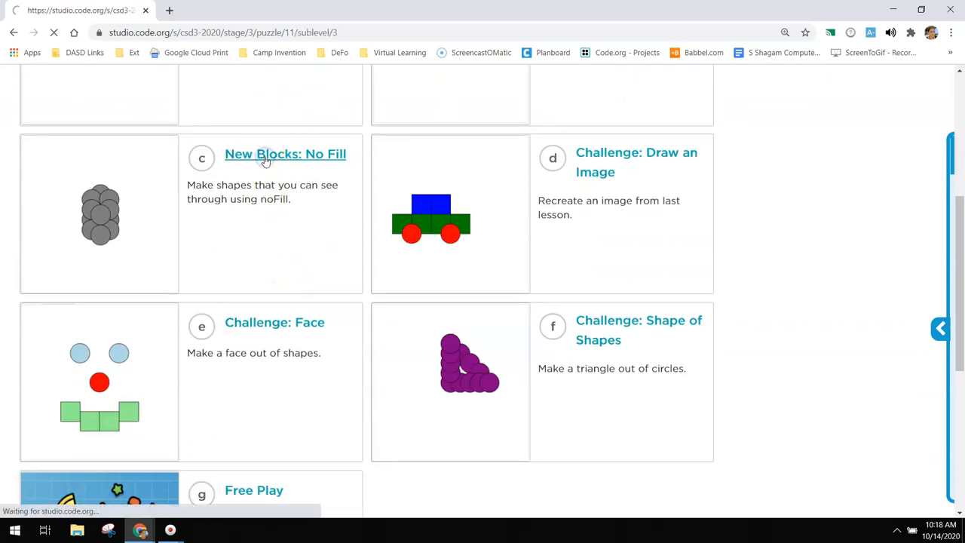
pyautogui.click(285, 154)
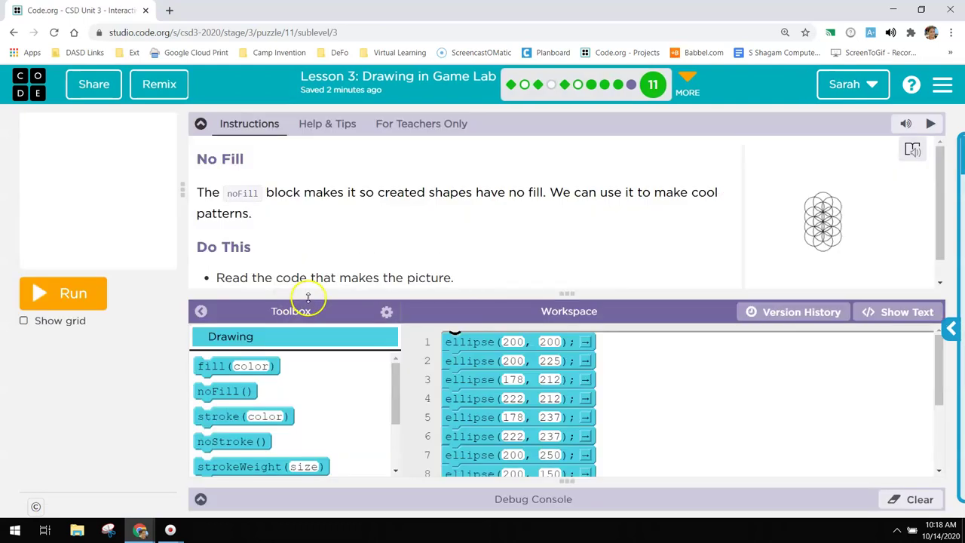
pyautogui.click(63, 292)
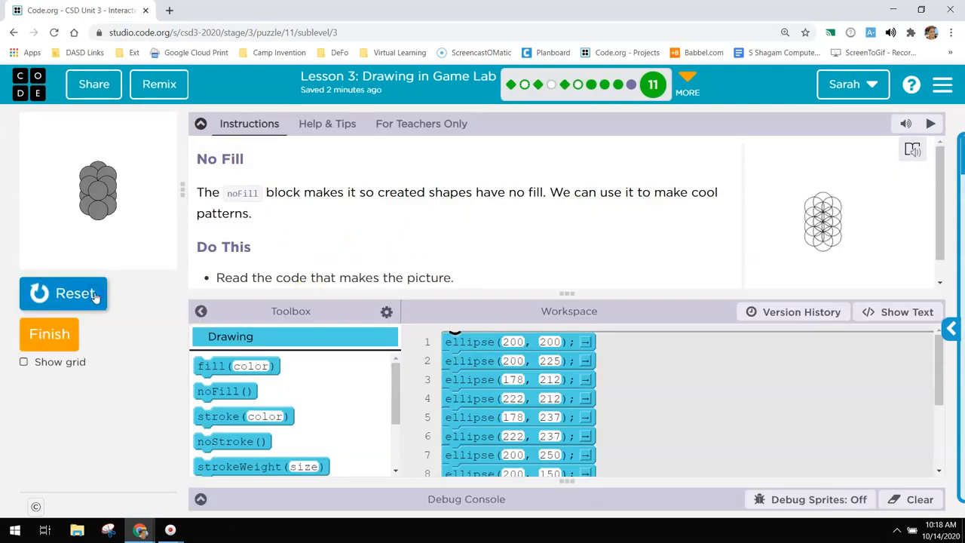
# - Add noFill() to line 1, rerun to draw the outlined flower, submit, and continue
pyautogui.scroll(-3)
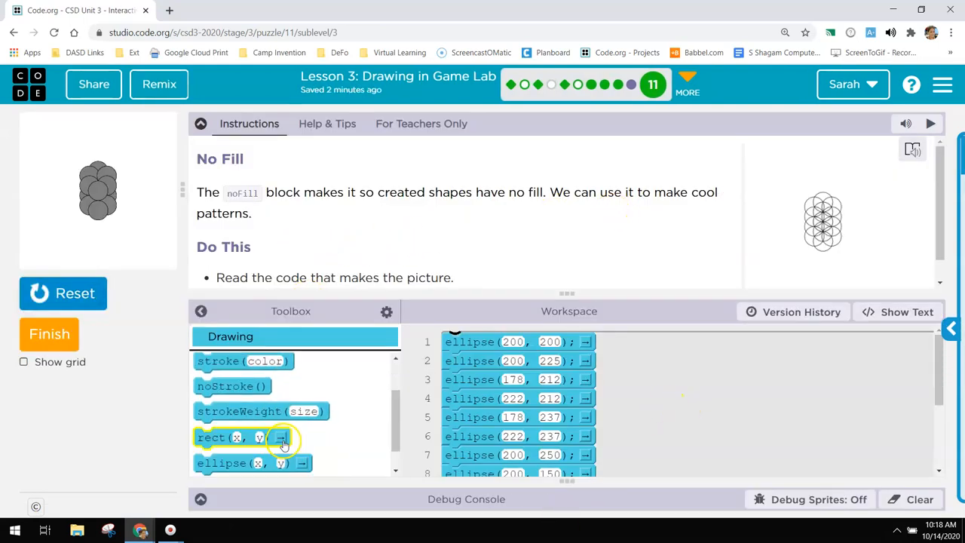
pyautogui.scroll(3)
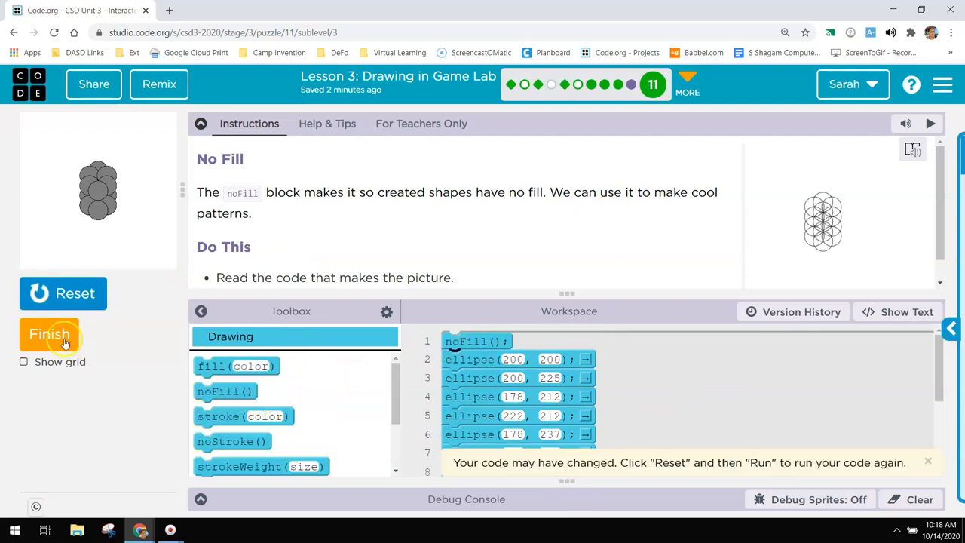
pyautogui.click(63, 293)
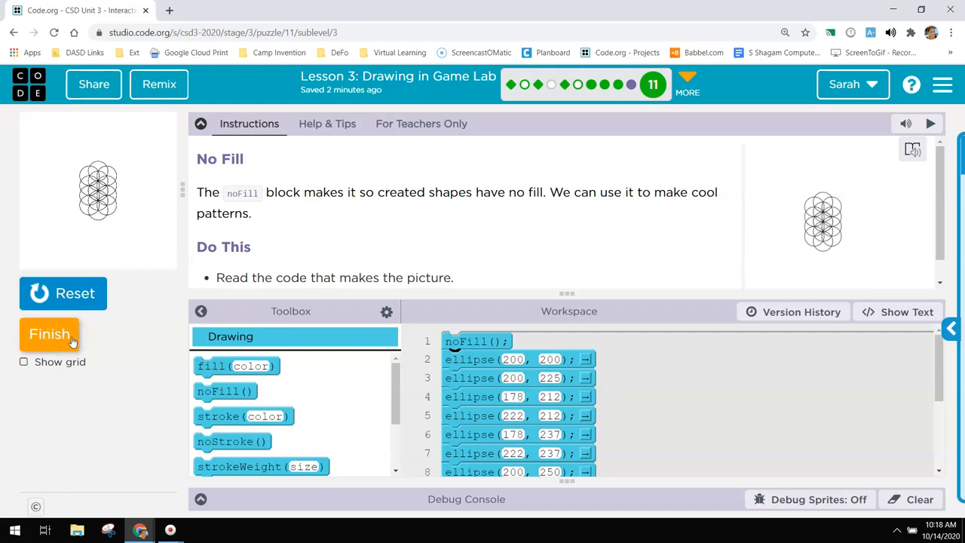
pyautogui.click(49, 333)
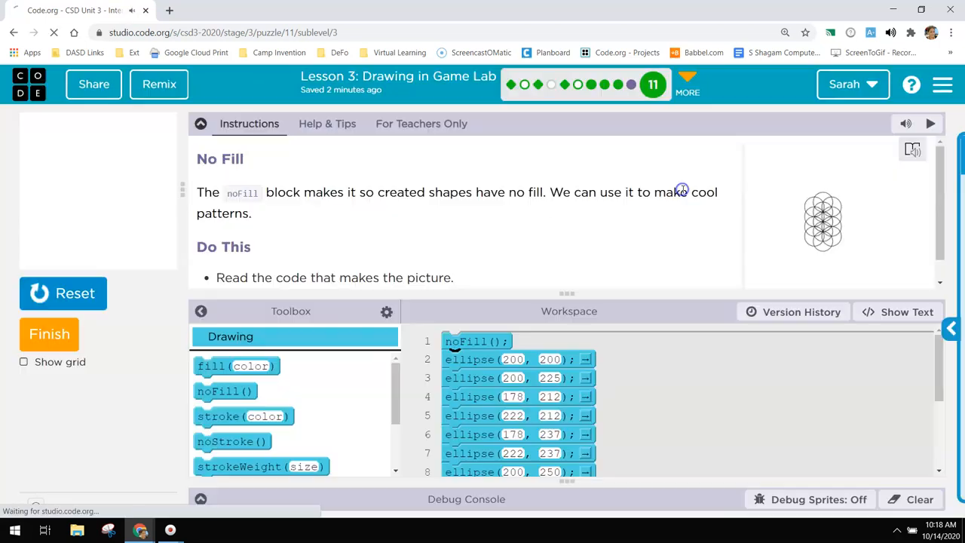
pyautogui.click(653, 85)
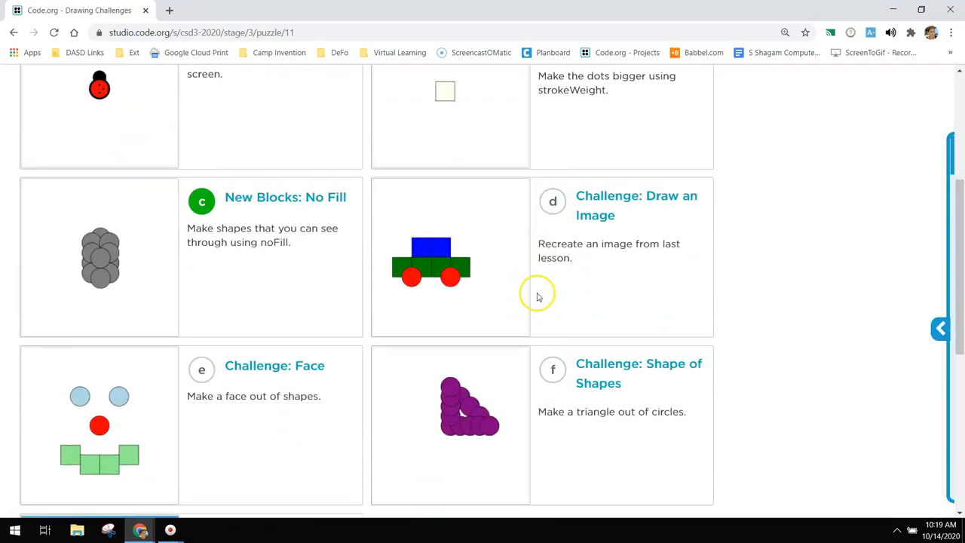
pyautogui.scroll(-3)
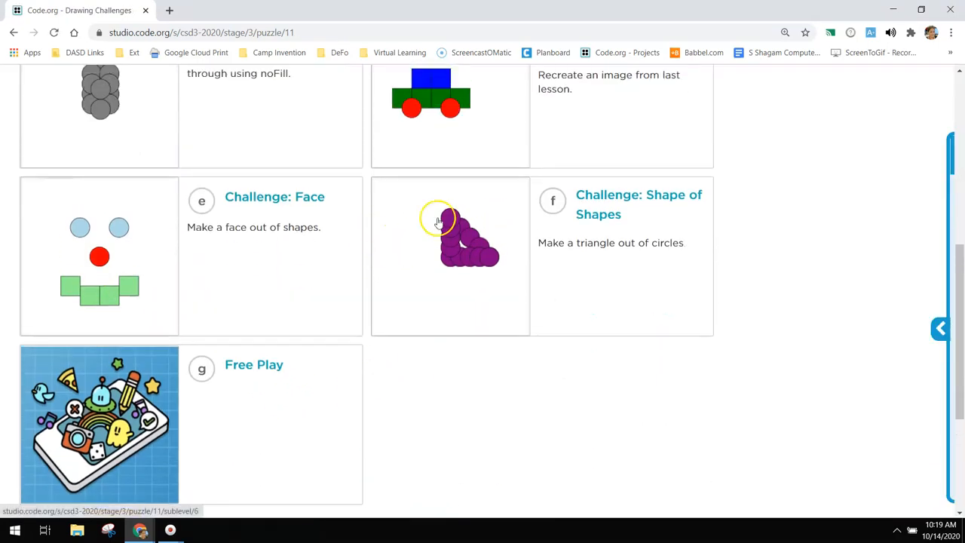
pyautogui.scroll(-3)
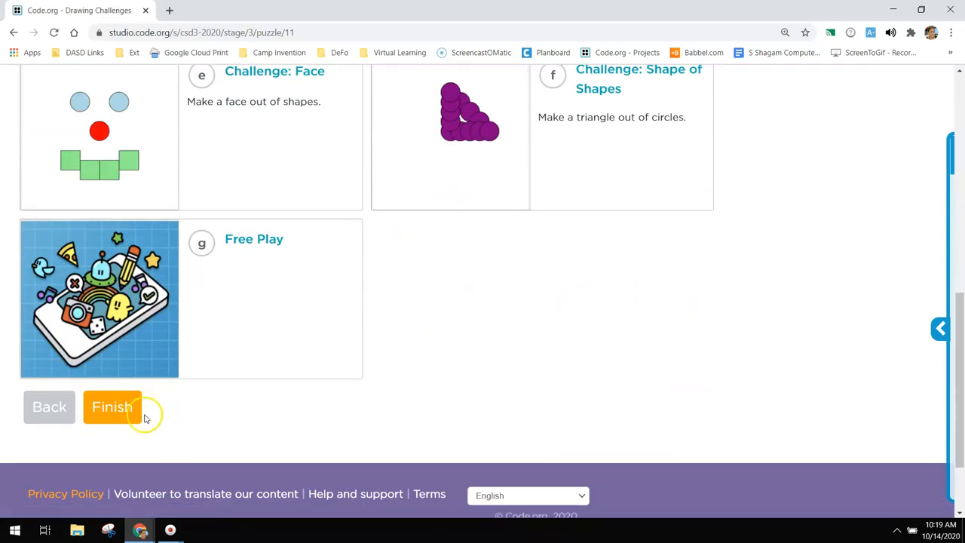
pyautogui.scroll(3)
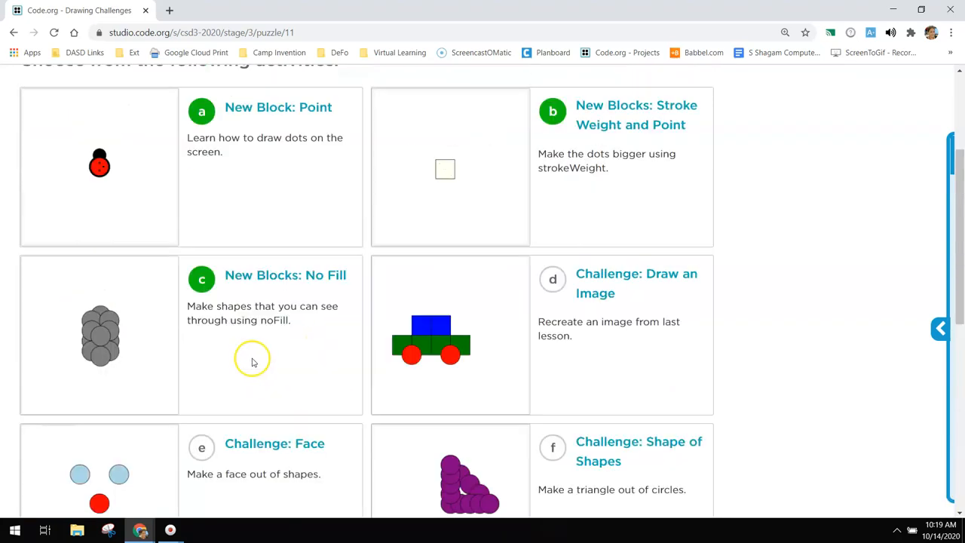
pyautogui.scroll(-3)
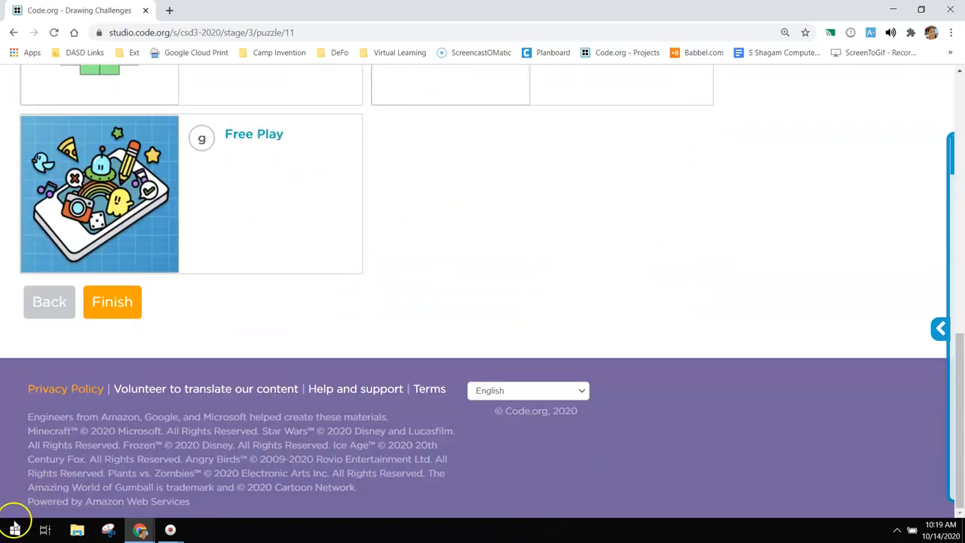